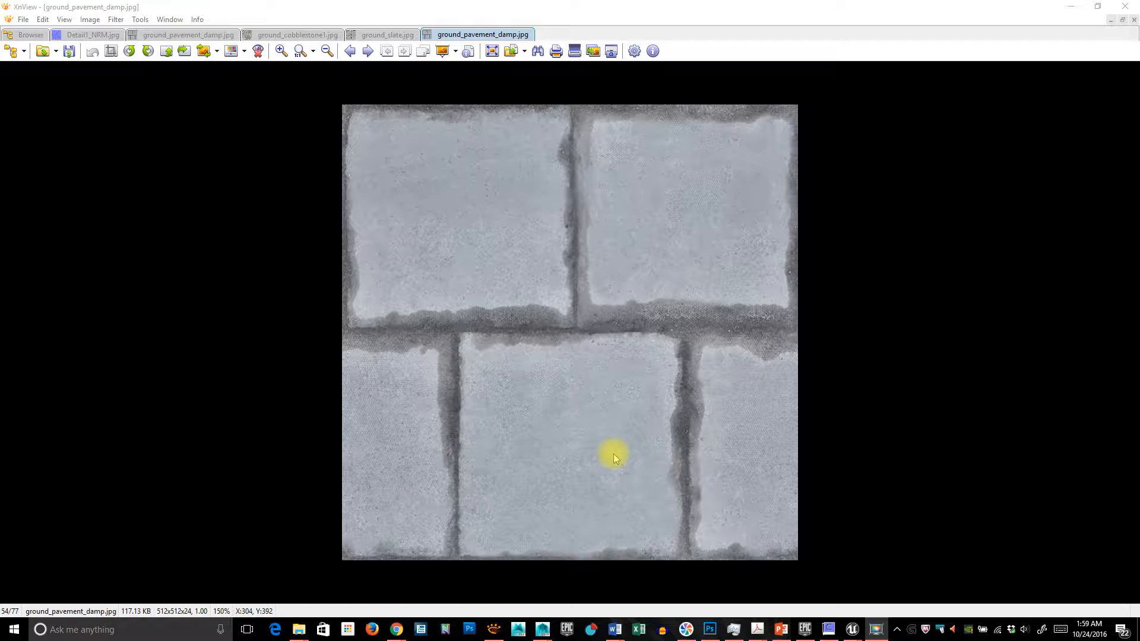
mouse_move(670, 352)
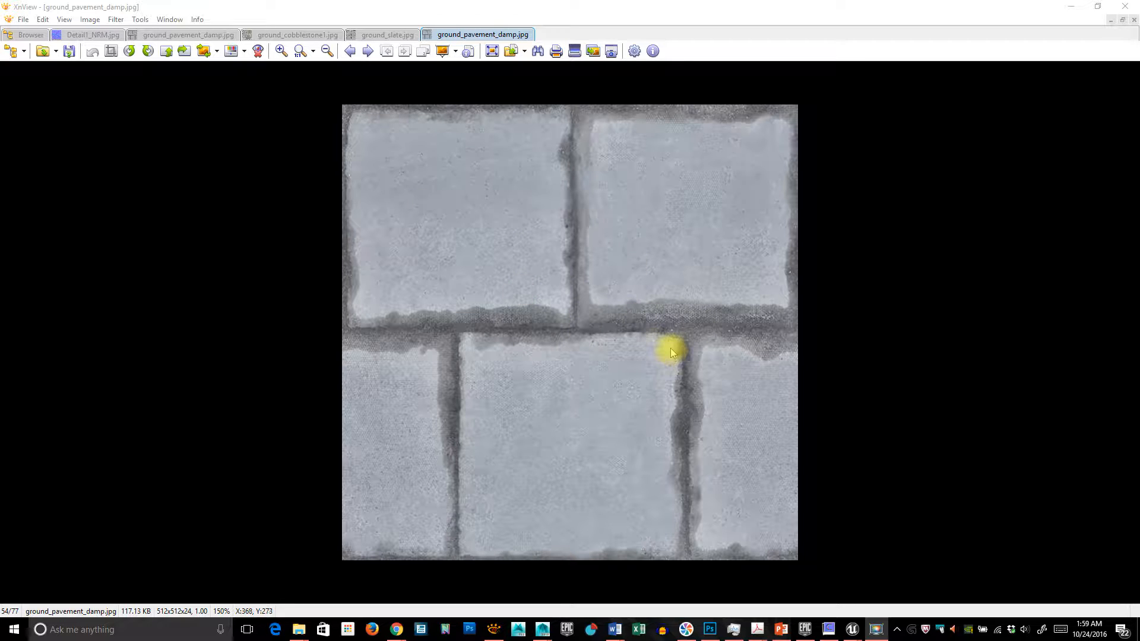
Switch from XnView to the empty TestMat material editor in Unreal
click(30, 34)
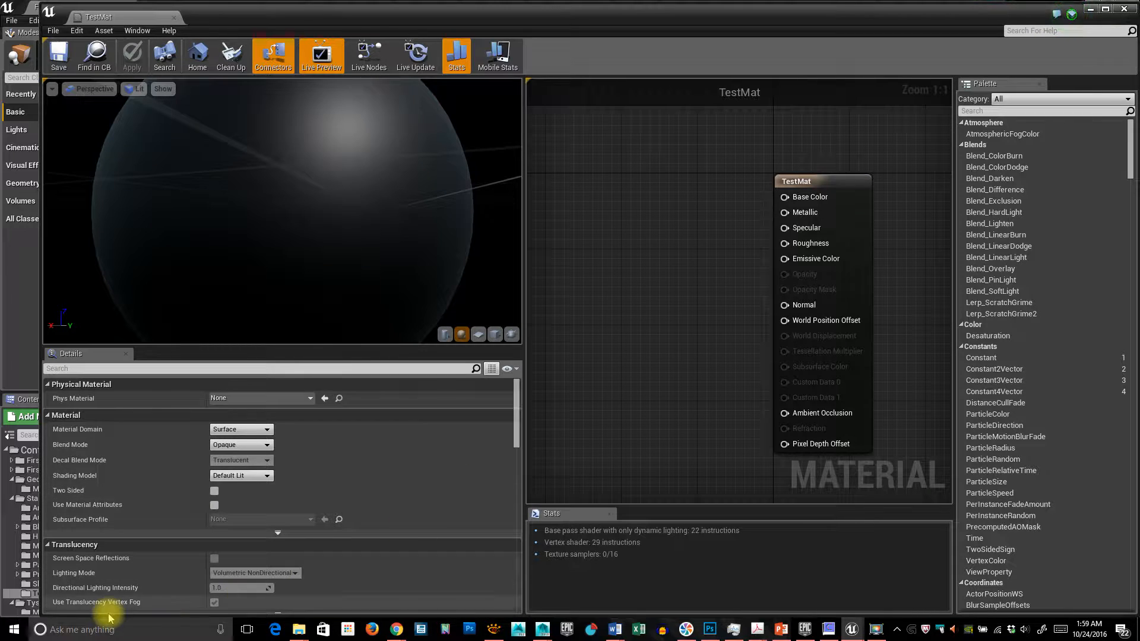
Search Windows for 'craz' to launch CrazyBump
click(39, 629)
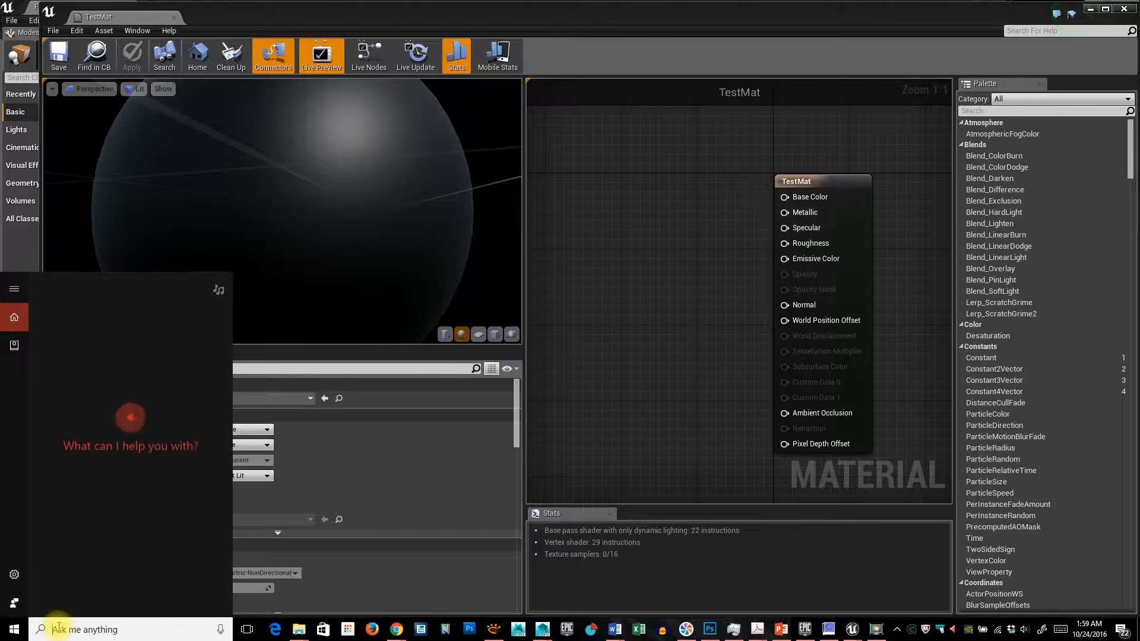
text(craz)
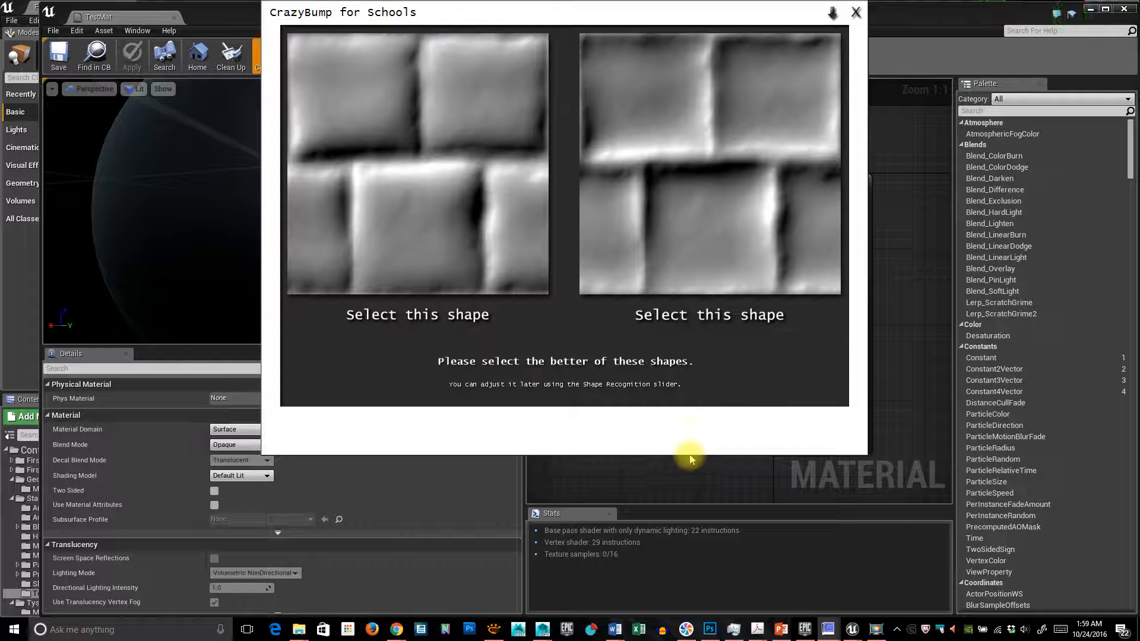
mouse_move(689, 301)
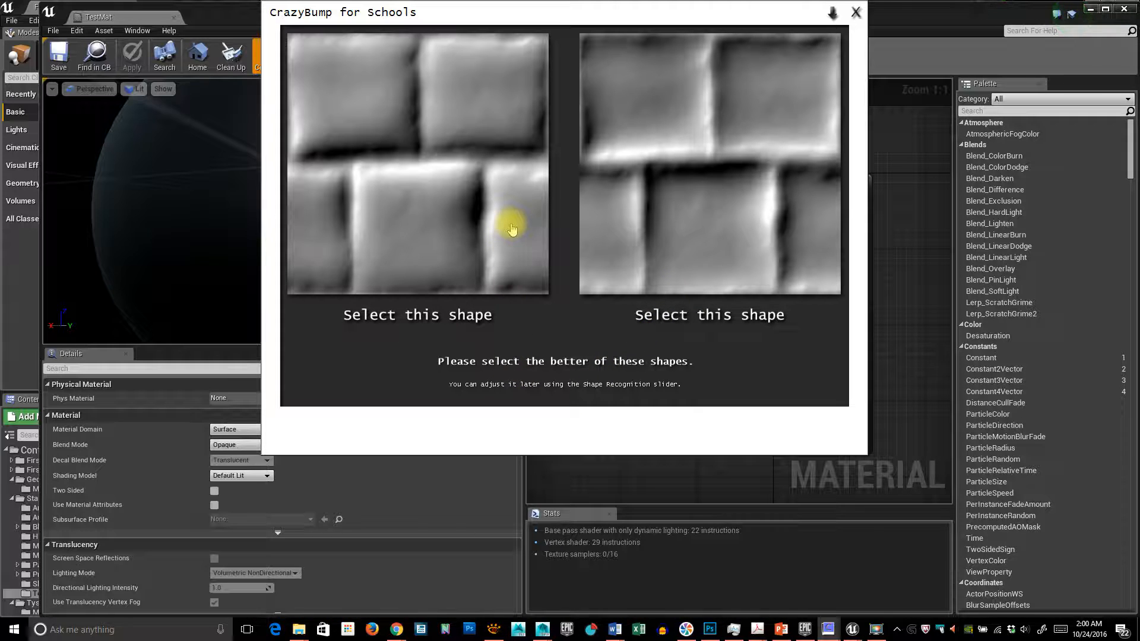
mouse_move(454, 184)
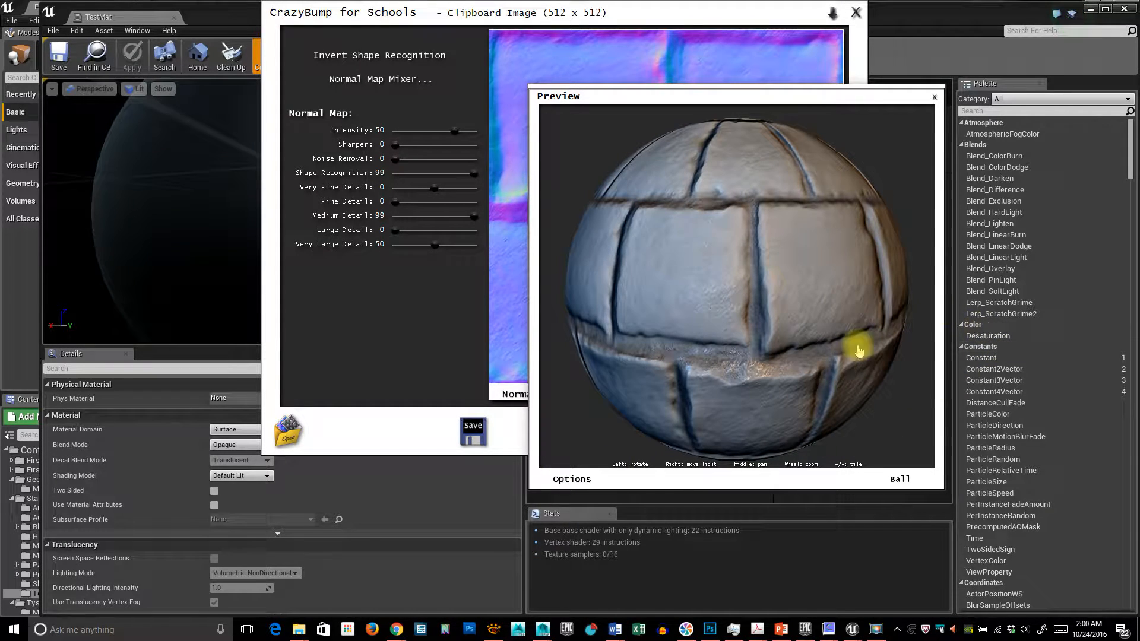
Preview the pavement normal map on a Box shape, turned and zoomed, with the preview moved aside
drag(857, 351, 729, 384)
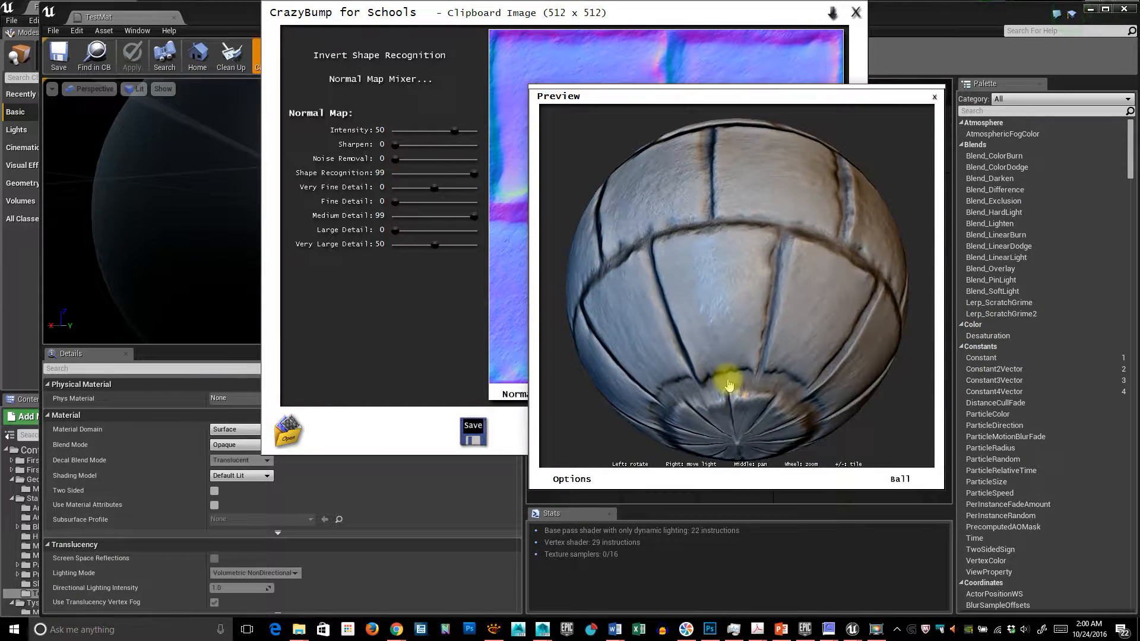
click(572, 479)
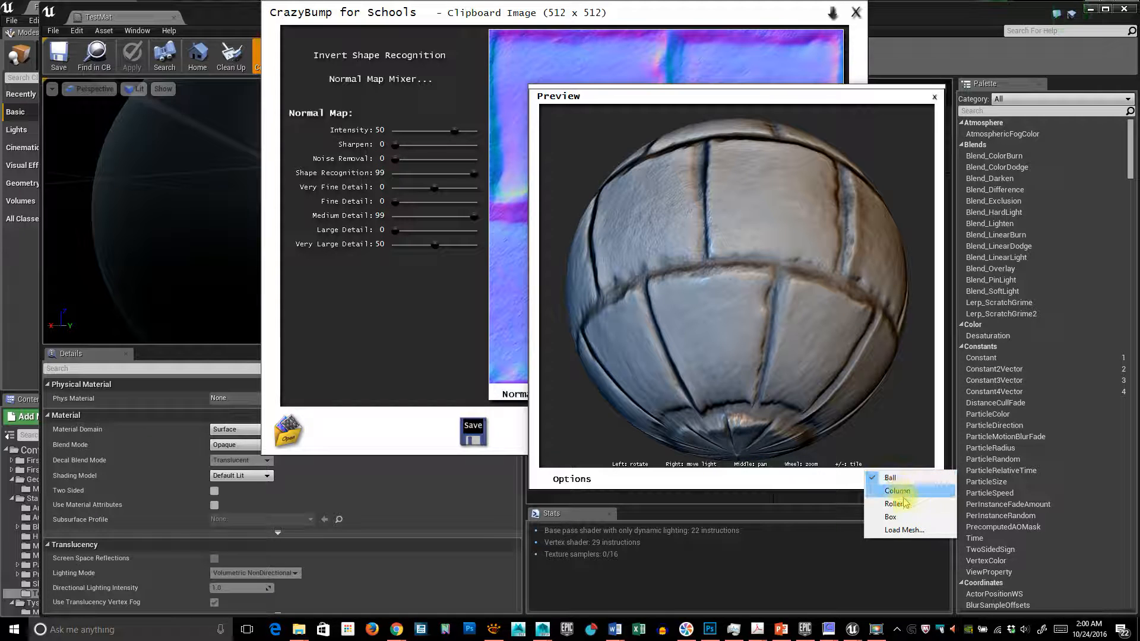
click(889, 515)
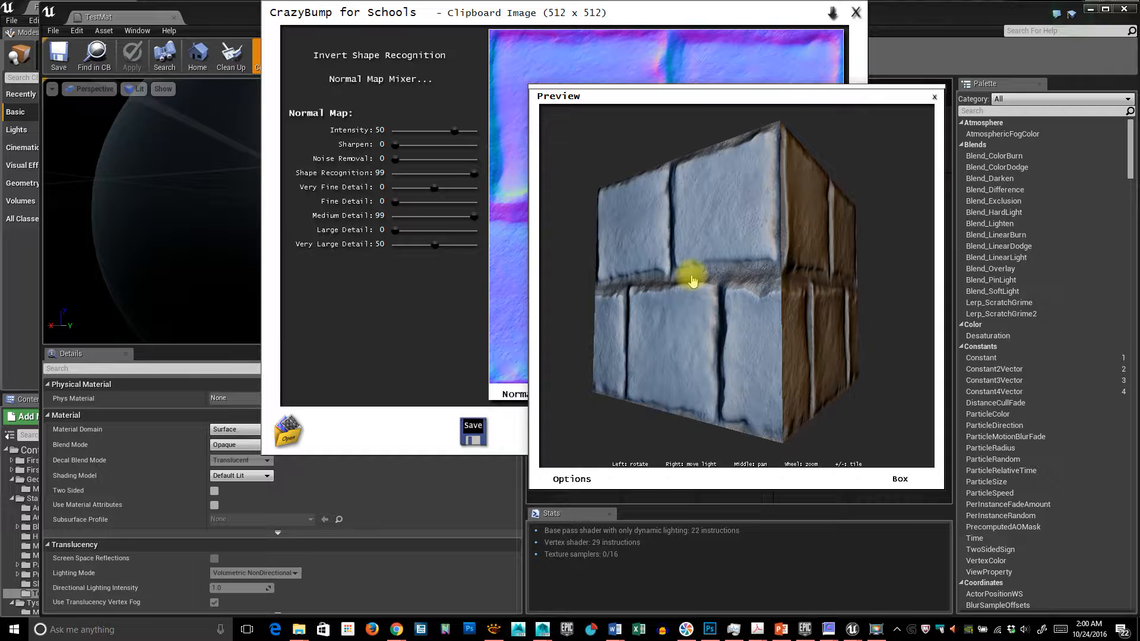
drag(690, 279, 715, 276)
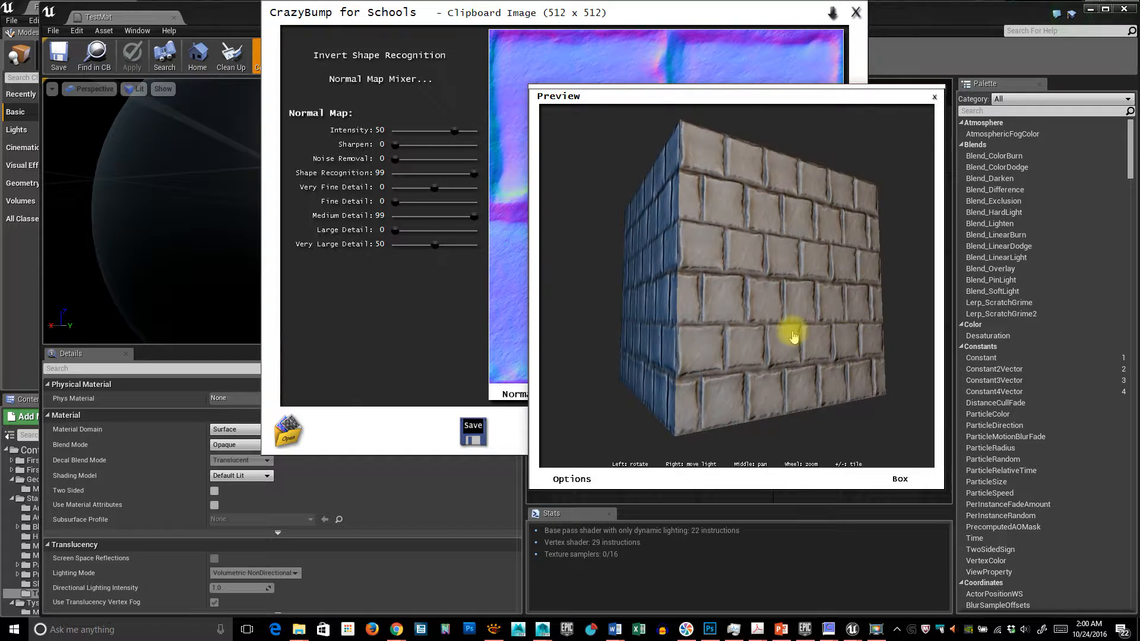
drag(793, 337, 743, 349)
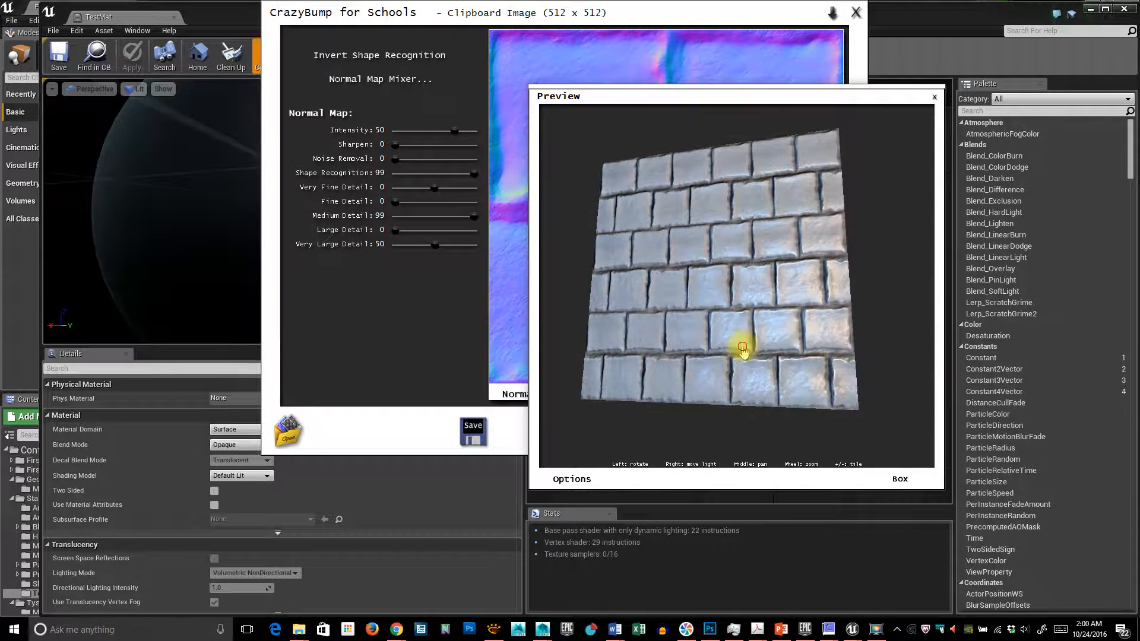
scroll(down, 3)
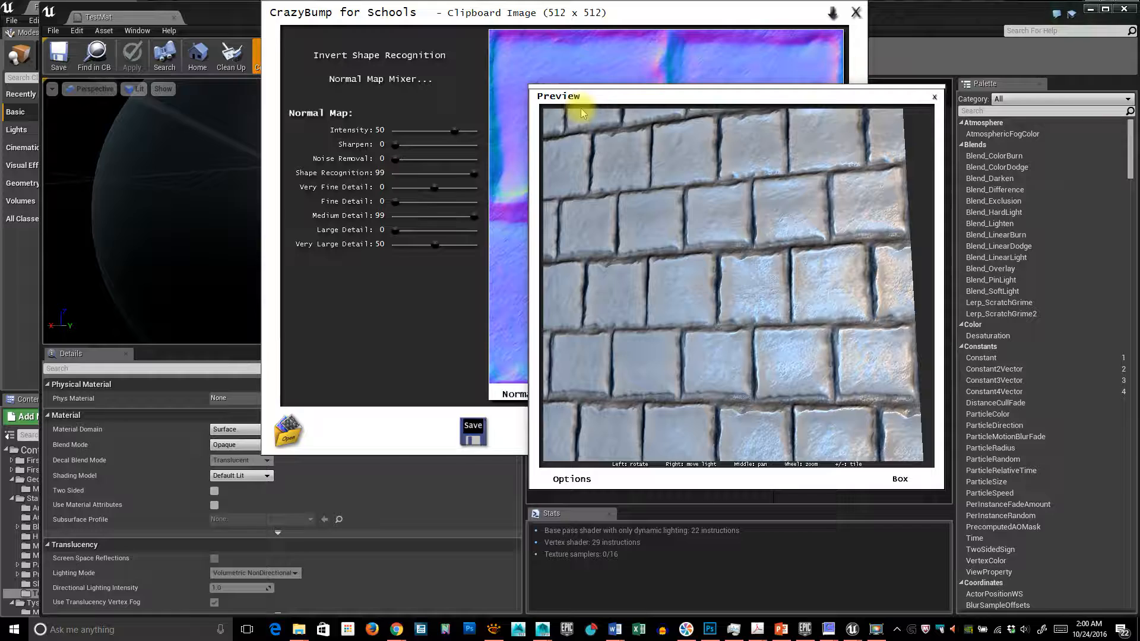
drag(558, 95, 619, 88)
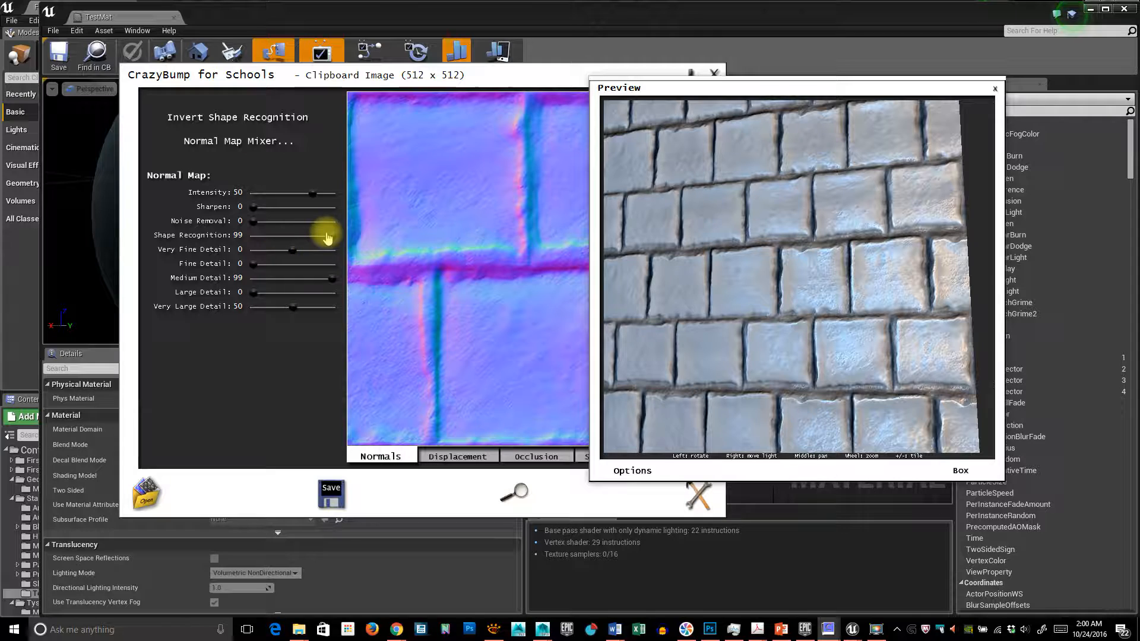
Set Shape Recognition to 54 and Sharpen to 31, then tilt the preview box
drag(329, 236, 295, 236)
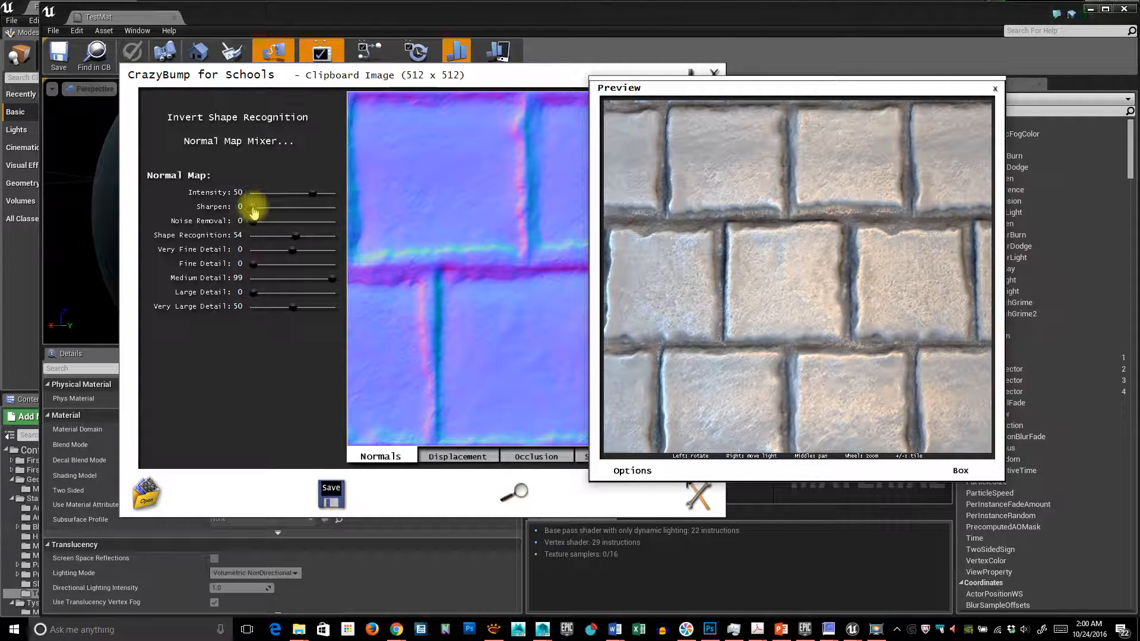
drag(253, 206, 275, 206)
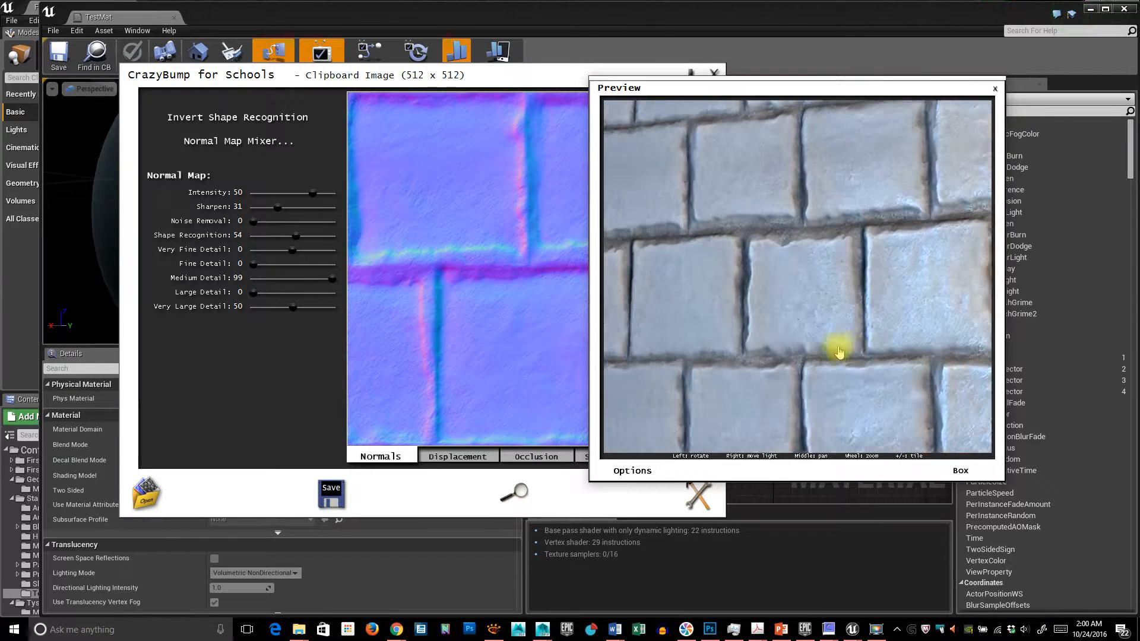
drag(839, 352, 861, 425)
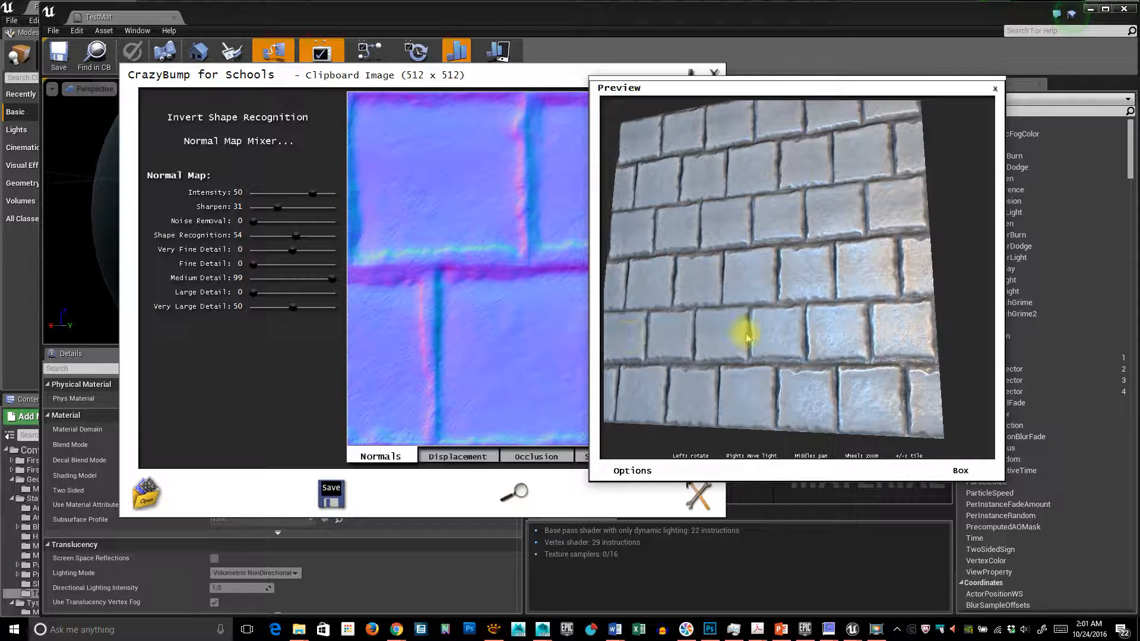
View the occlusion map, raise Power to 94 and try Enhance Detail values between 28 and 78
click(457, 456)
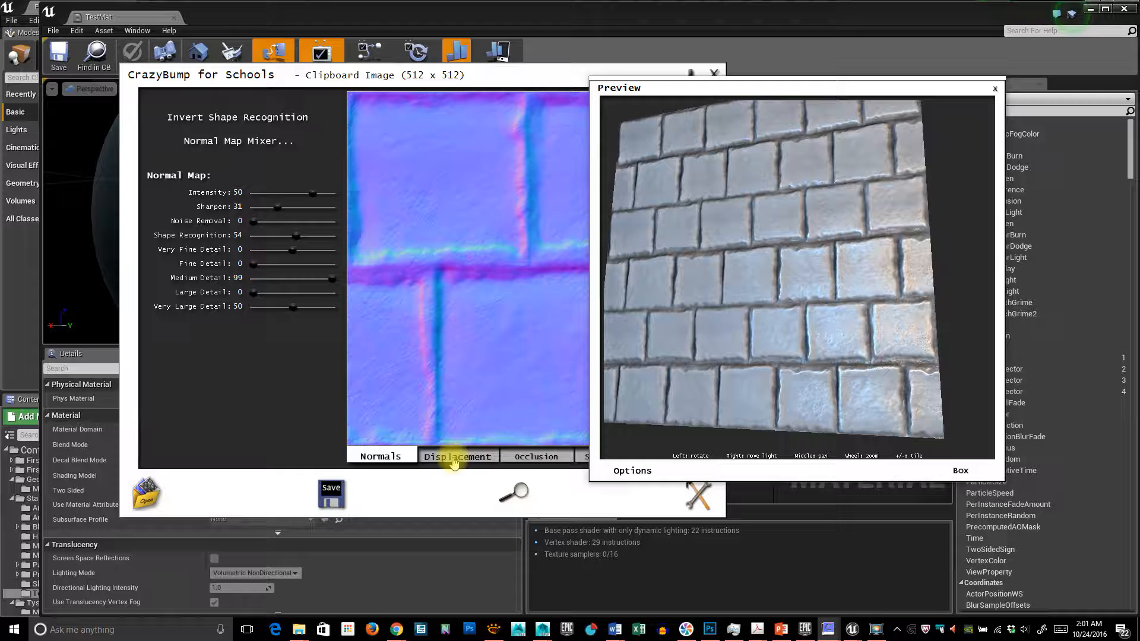
click(457, 455)
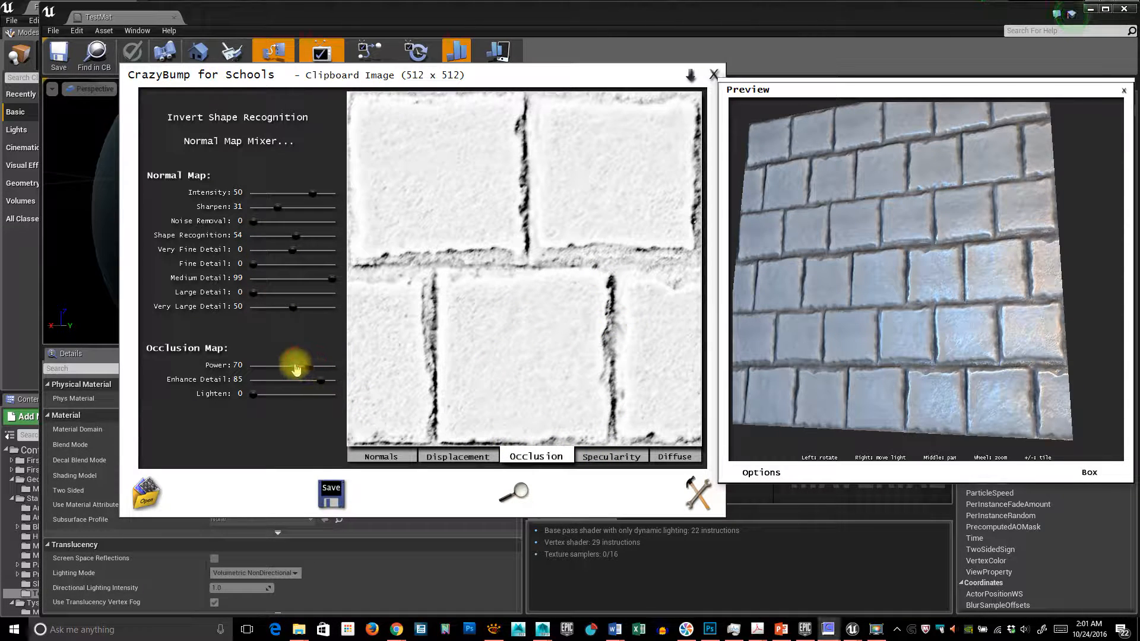
drag(298, 365, 320, 365)
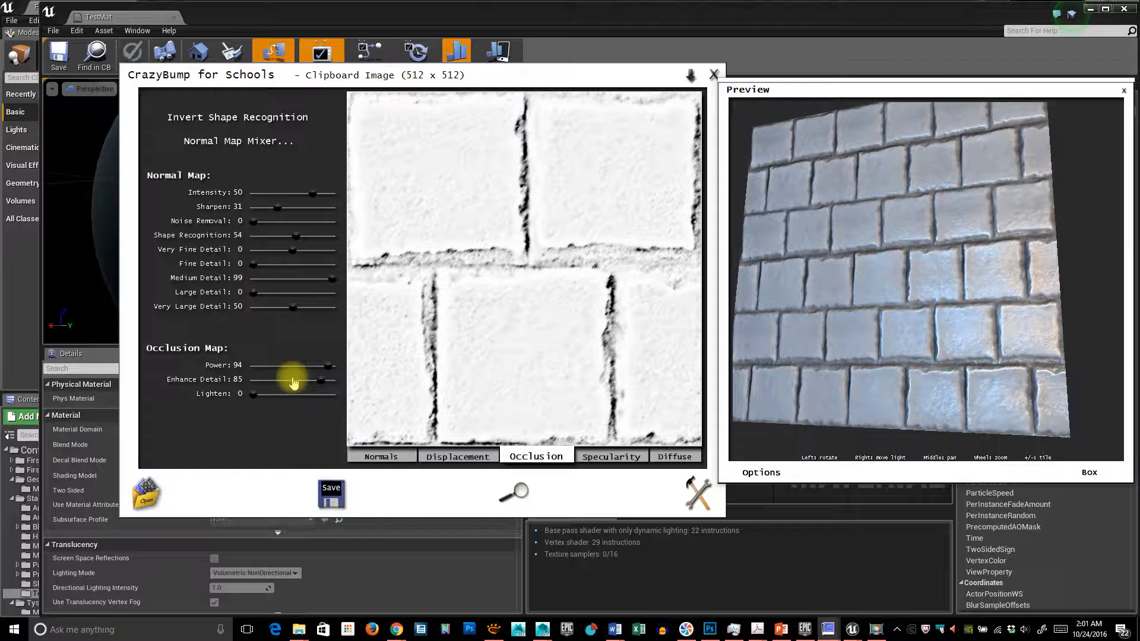
drag(313, 379, 276, 379)
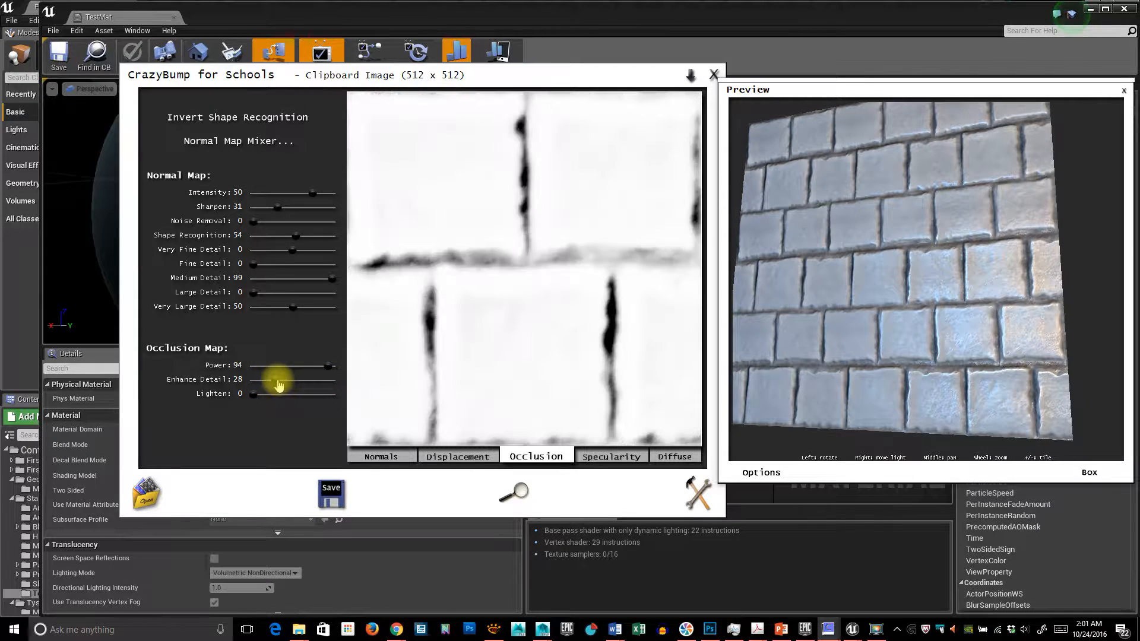
drag(272, 379, 314, 379)
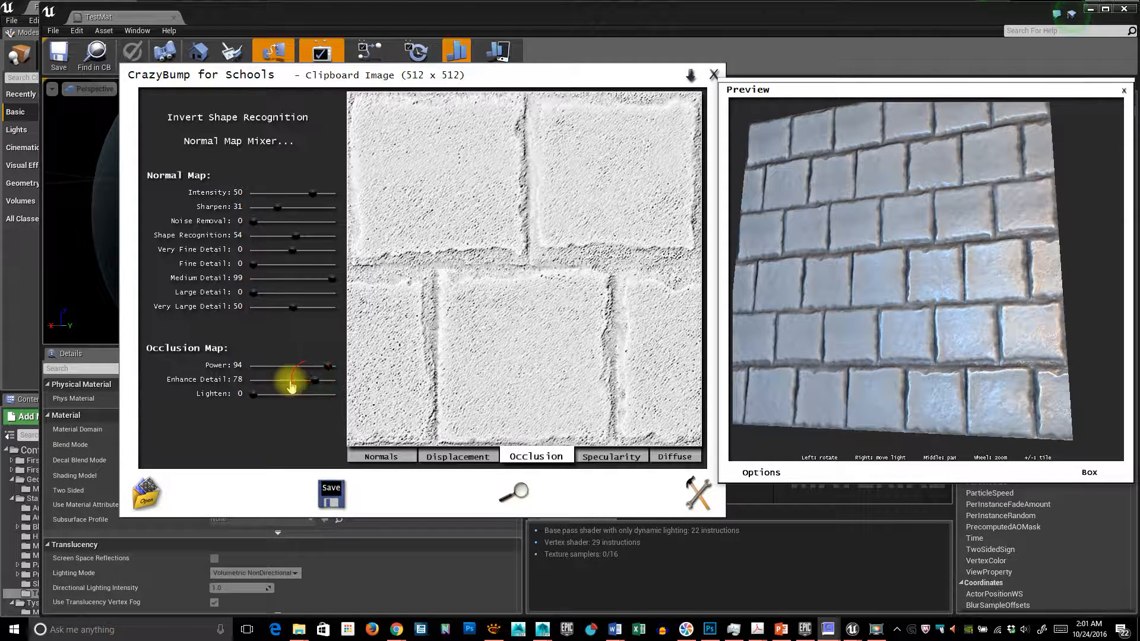
drag(314, 378, 275, 378)
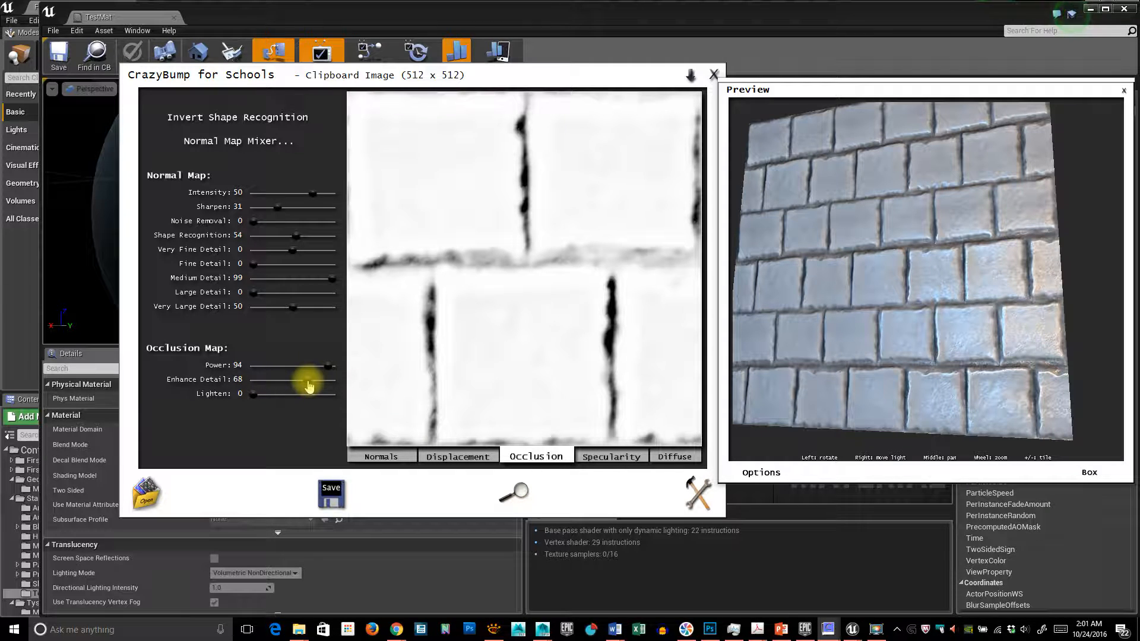
drag(314, 379, 304, 378)
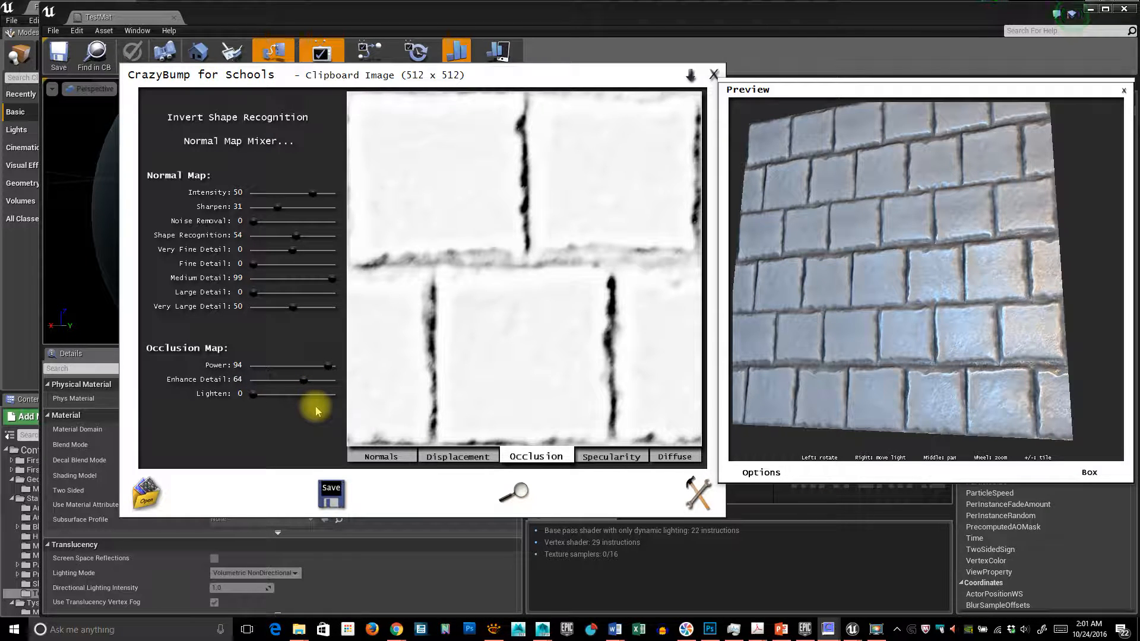
drag(304, 379, 327, 380)
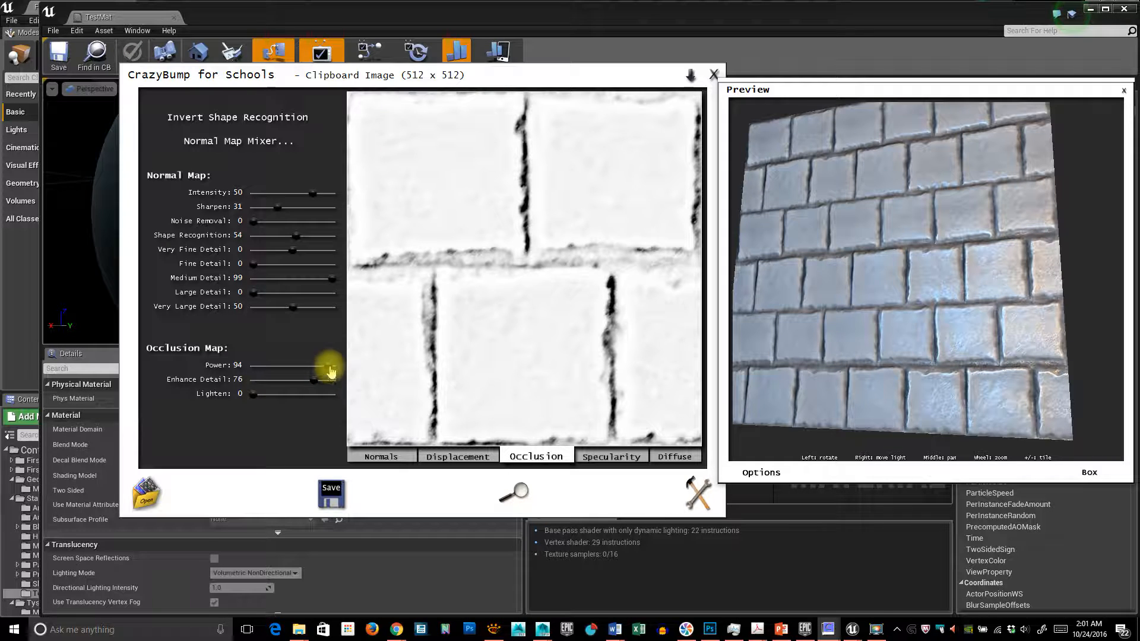
Readjust occlusion Power, set Enhance Detail to 84, and turn the preview face-on
drag(317, 365, 268, 365)
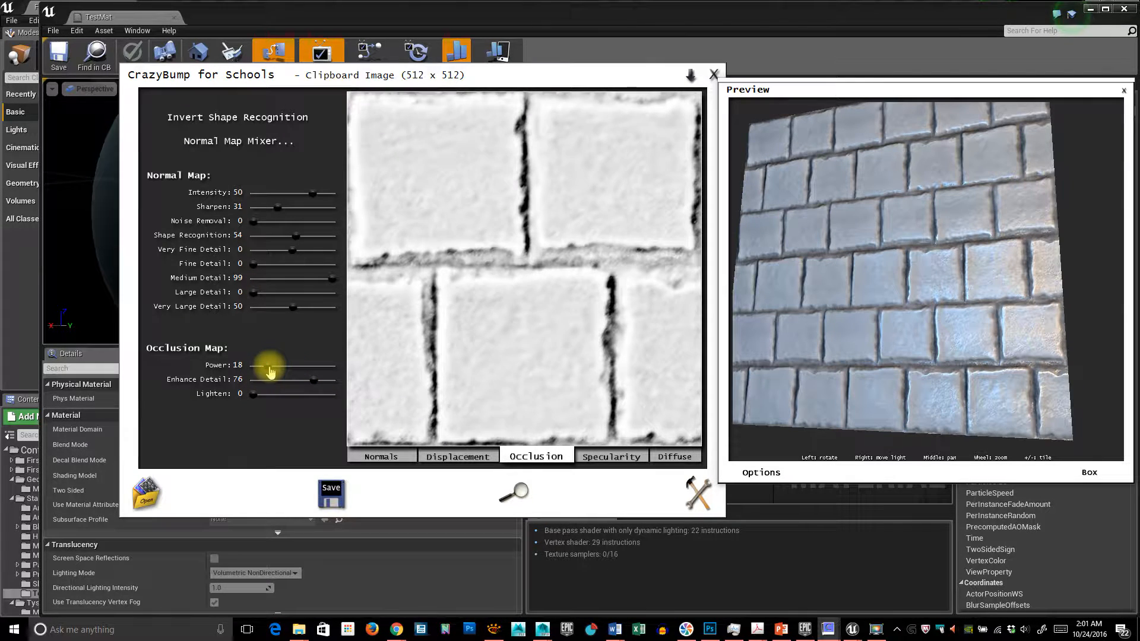
drag(269, 364, 290, 364)
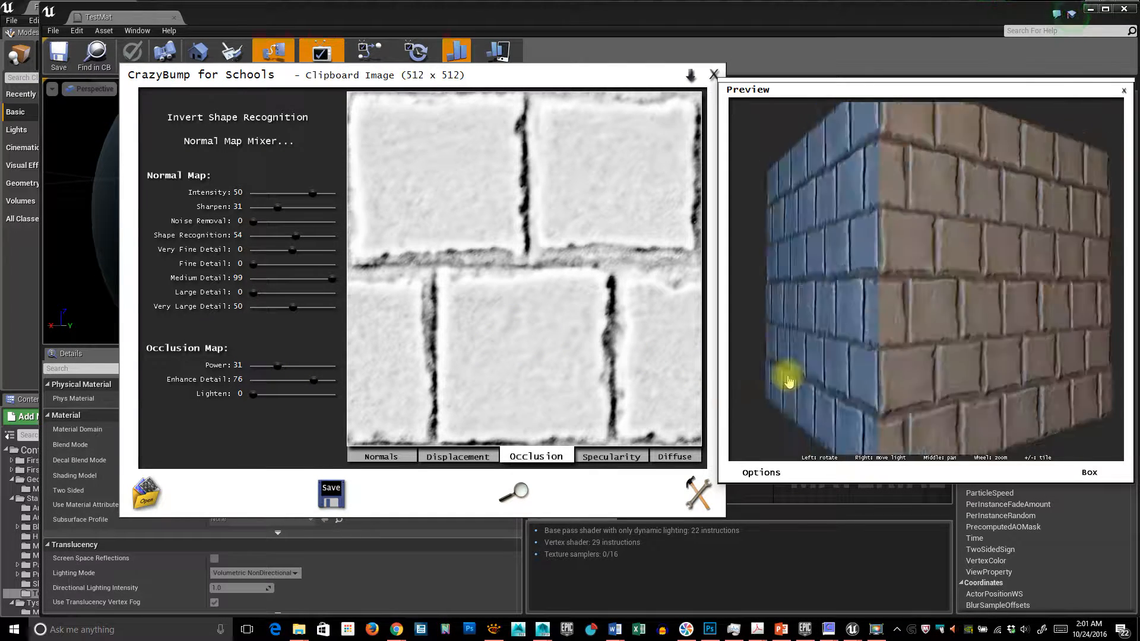
click(760, 472)
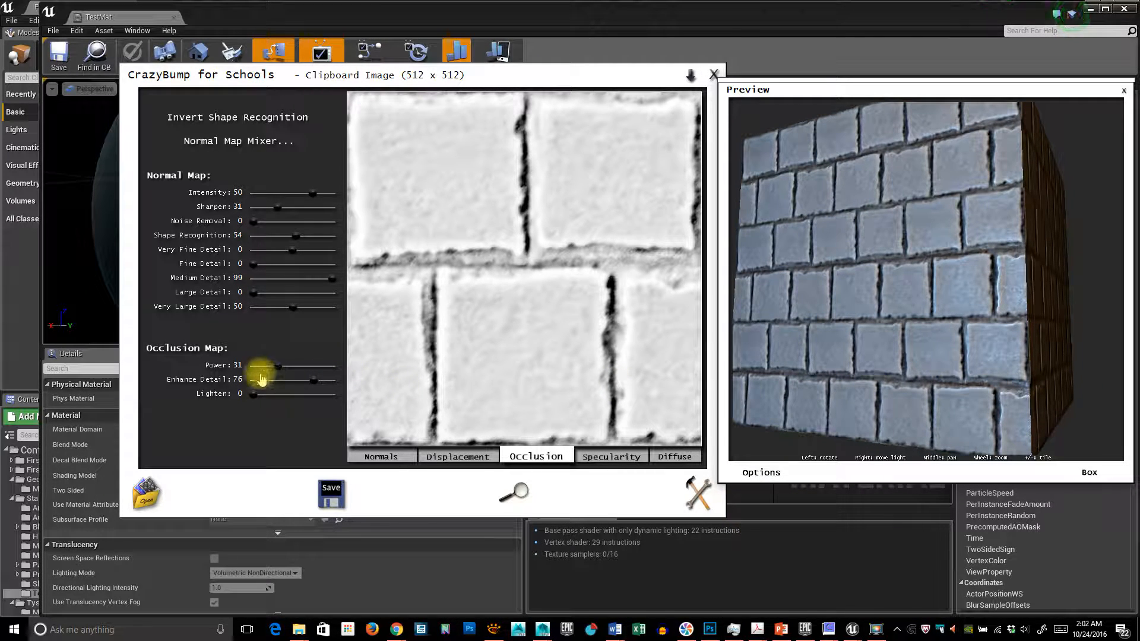
drag(313, 379, 320, 378)
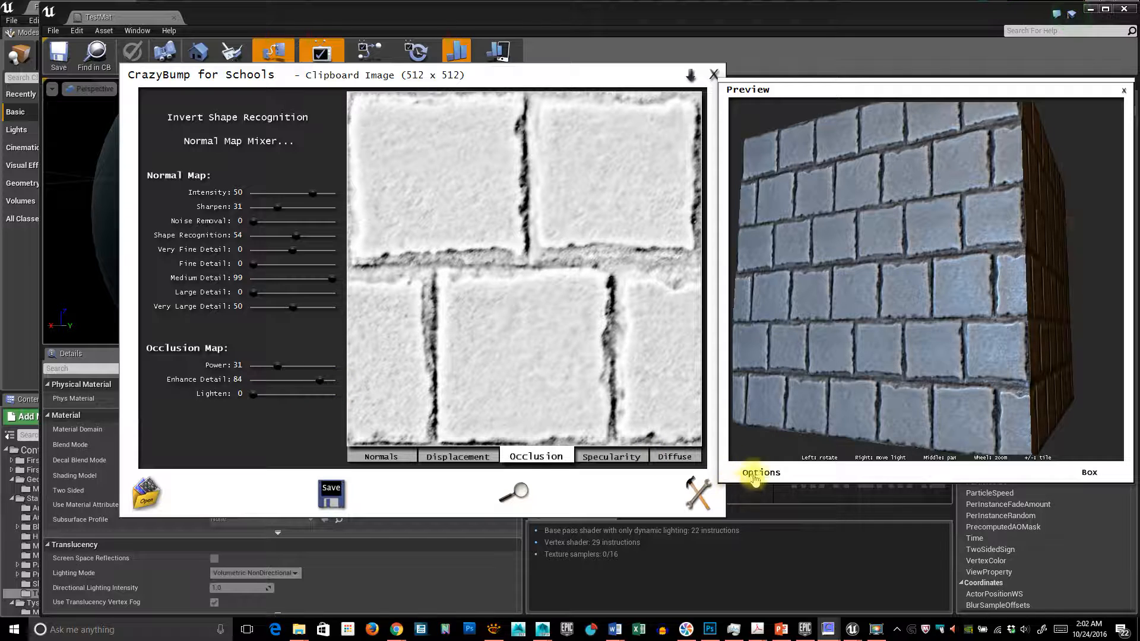
click(760, 473)
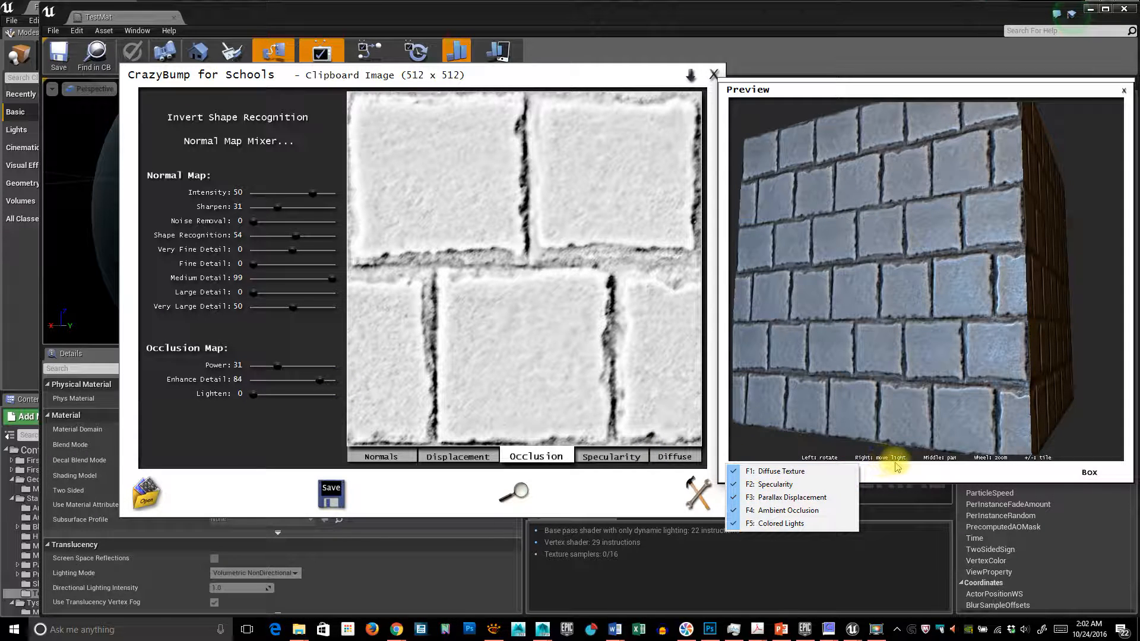
drag(275, 366, 290, 365)
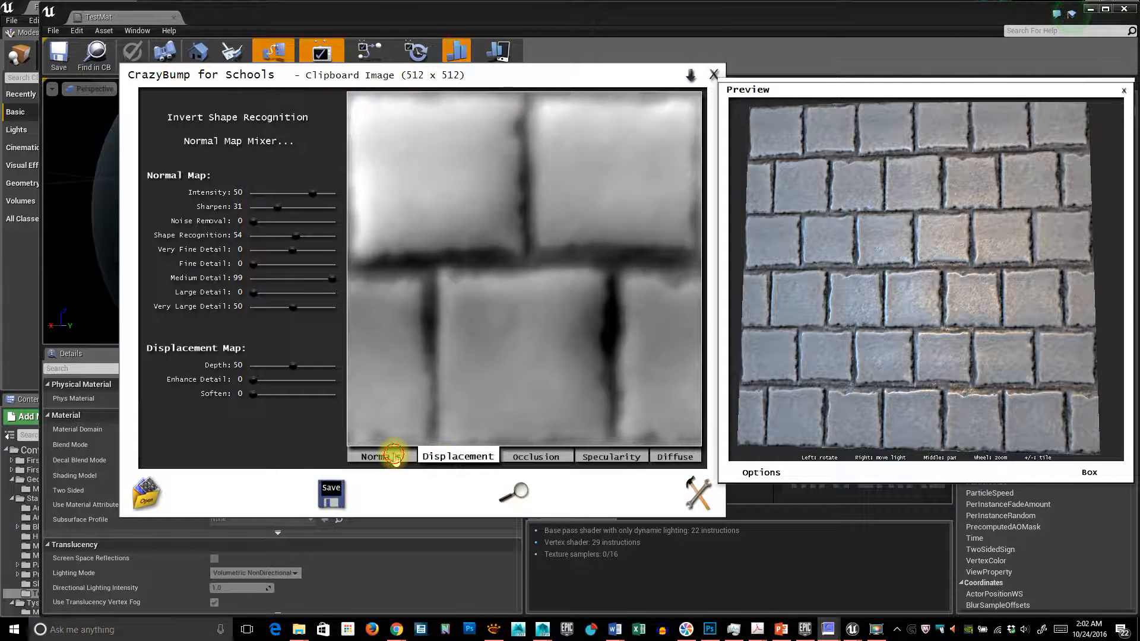
Review the Normals, Displacement, Occlusion, Specularity and Diffuse maps, ending on Normals
click(380, 456)
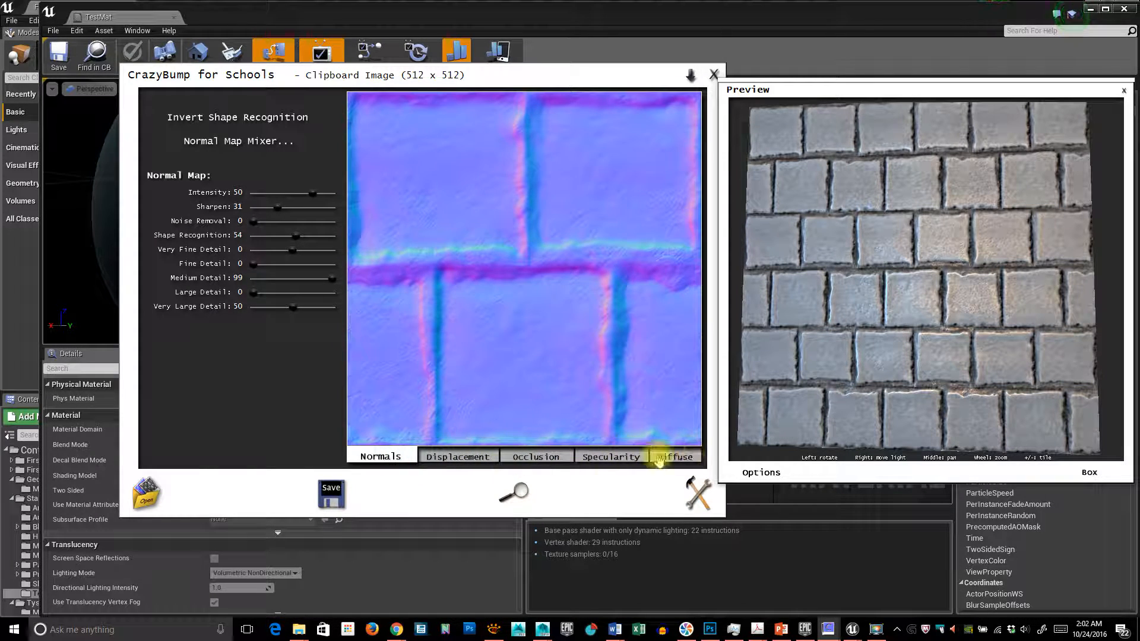
click(458, 457)
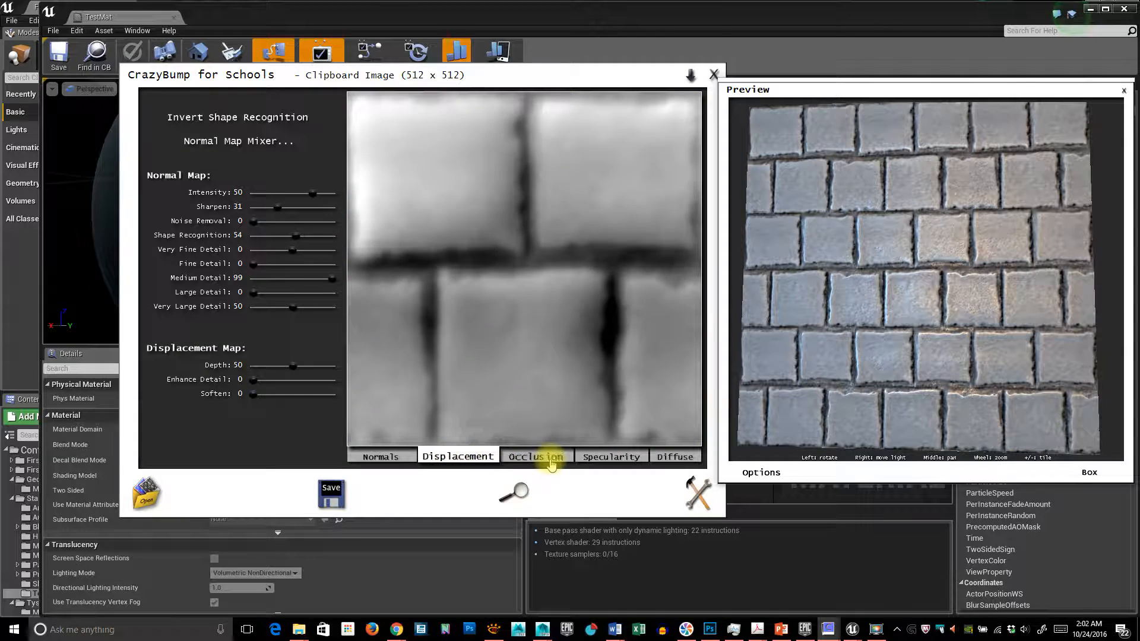
click(536, 457)
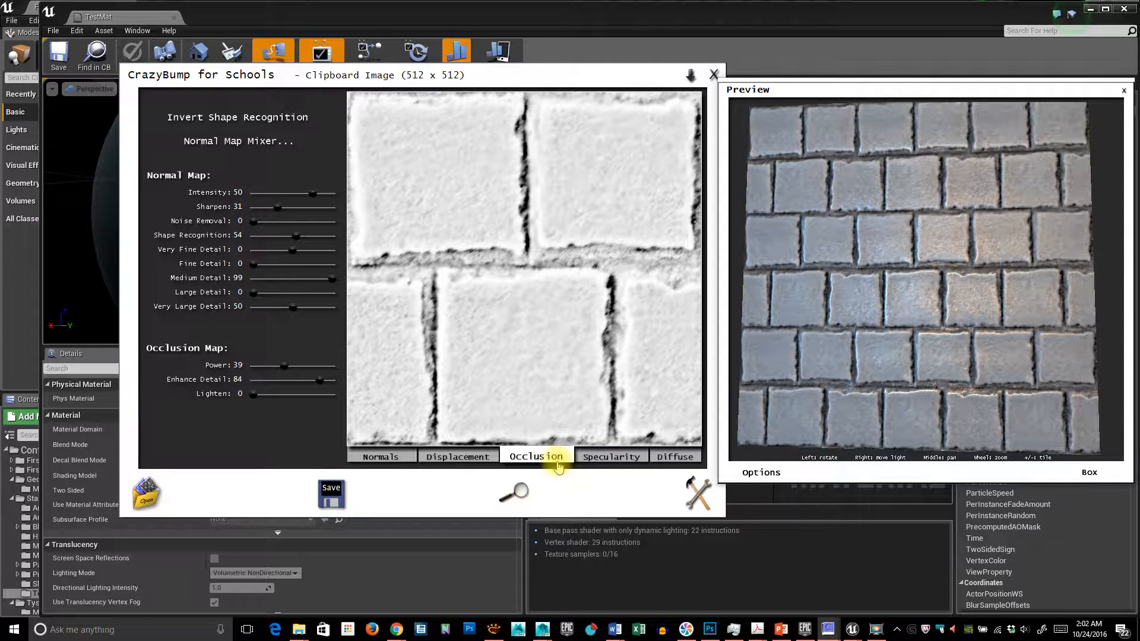
click(611, 456)
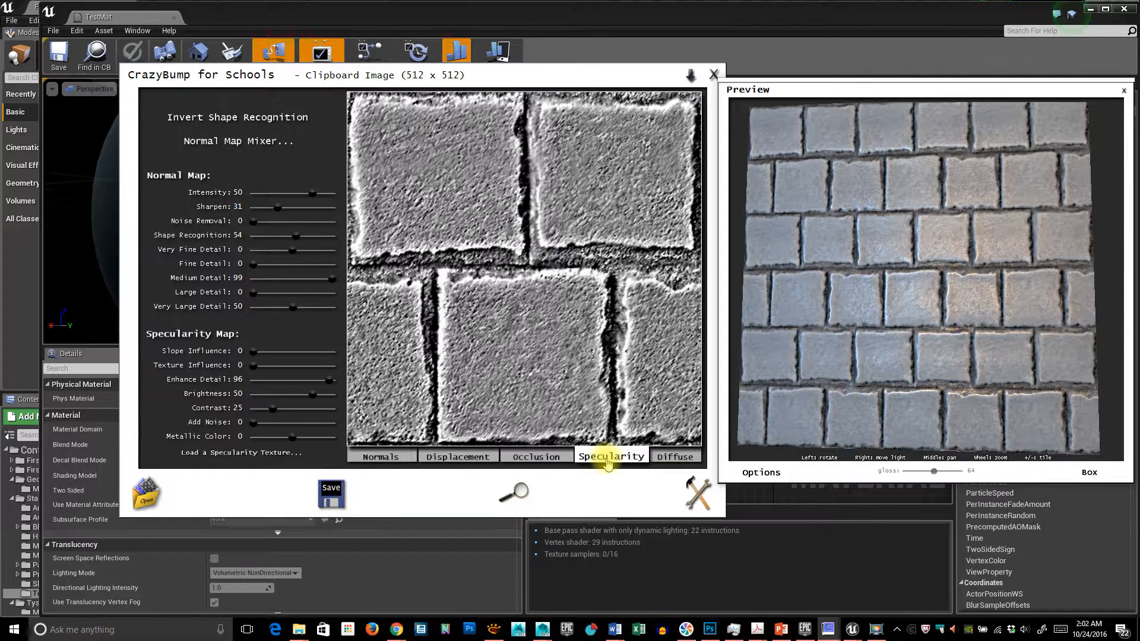
click(673, 457)
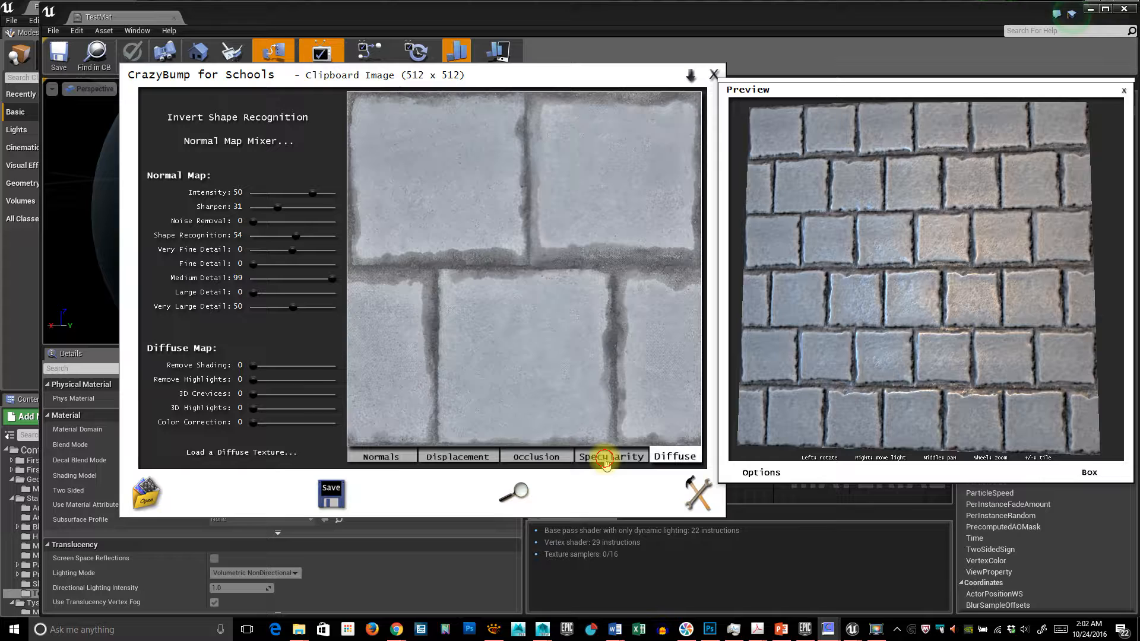
click(380, 456)
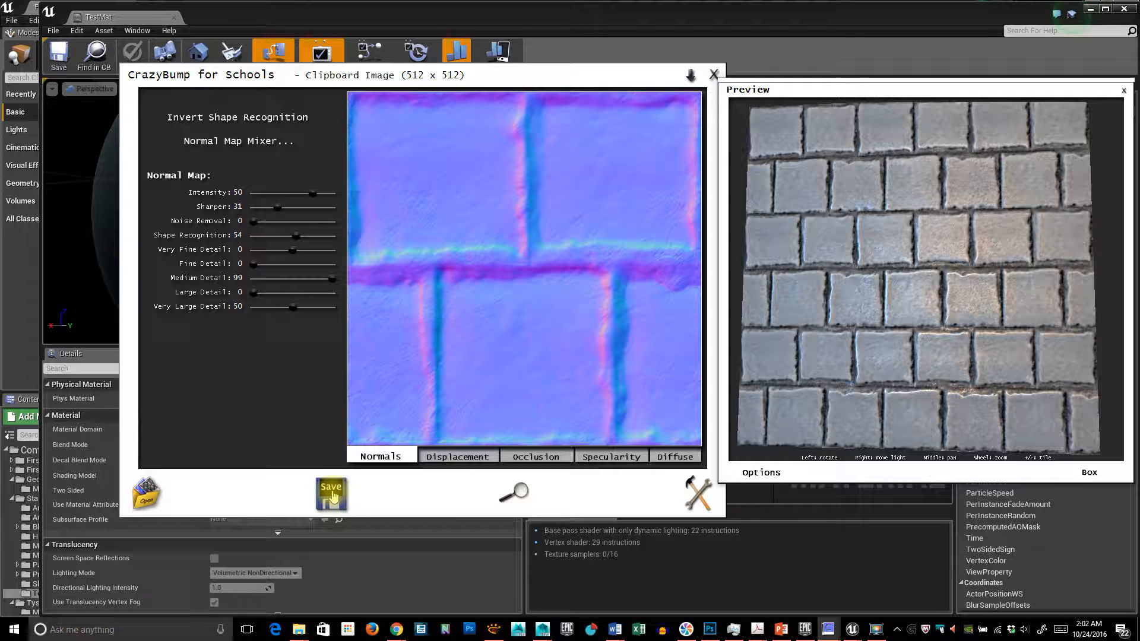
Choose Save All Textures from CrazyBump's Save menu
click(331, 491)
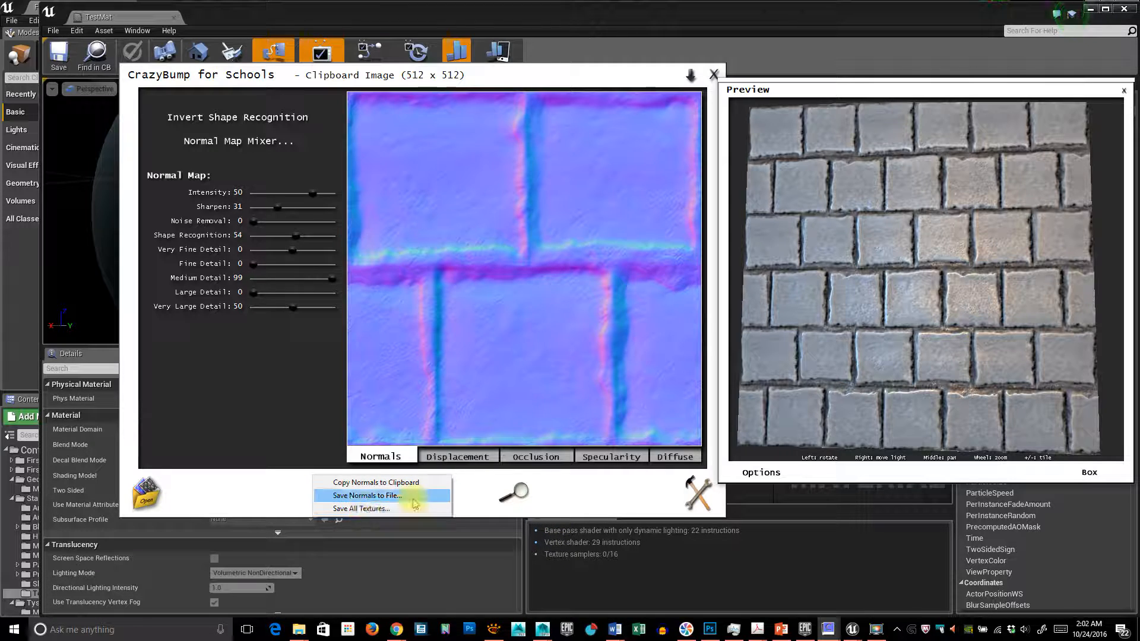
mouse_move(378, 508)
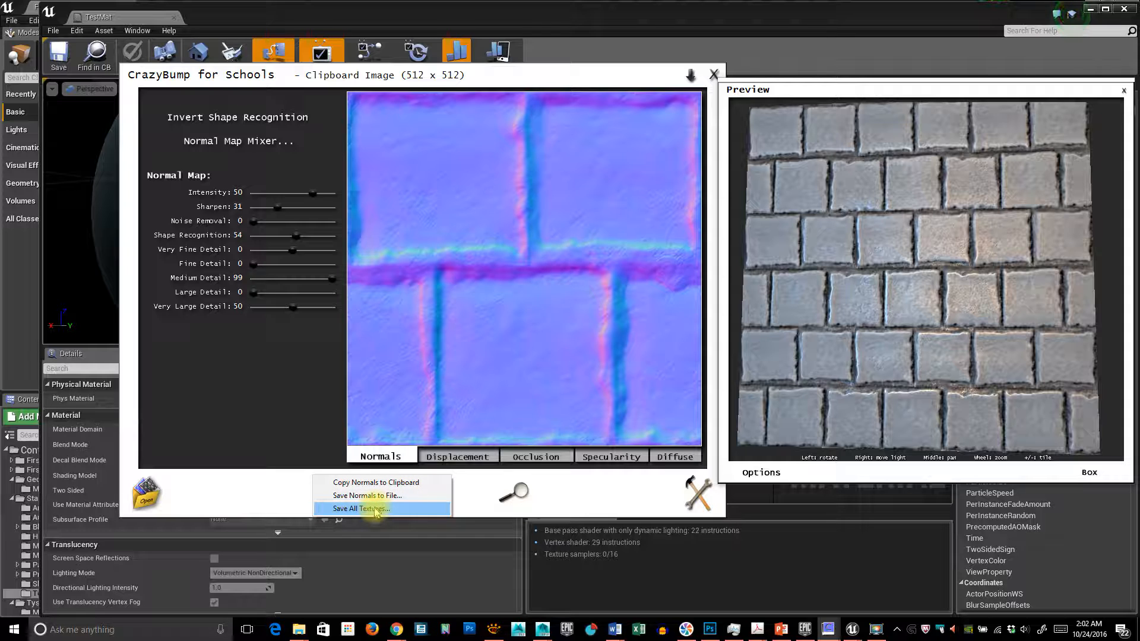
click(361, 508)
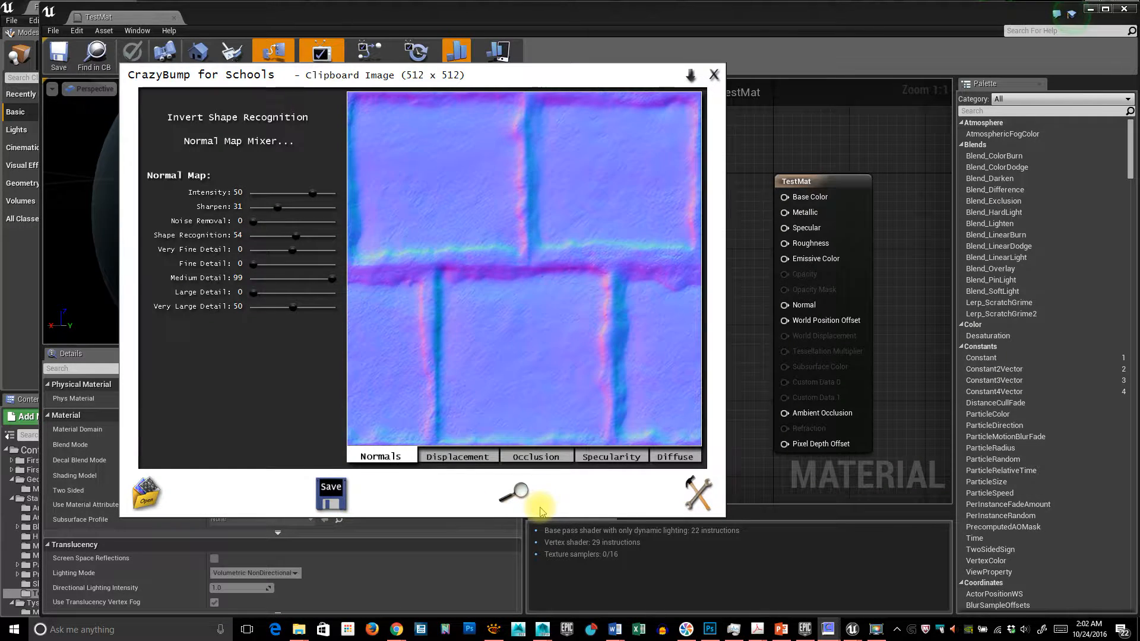
click(330, 495)
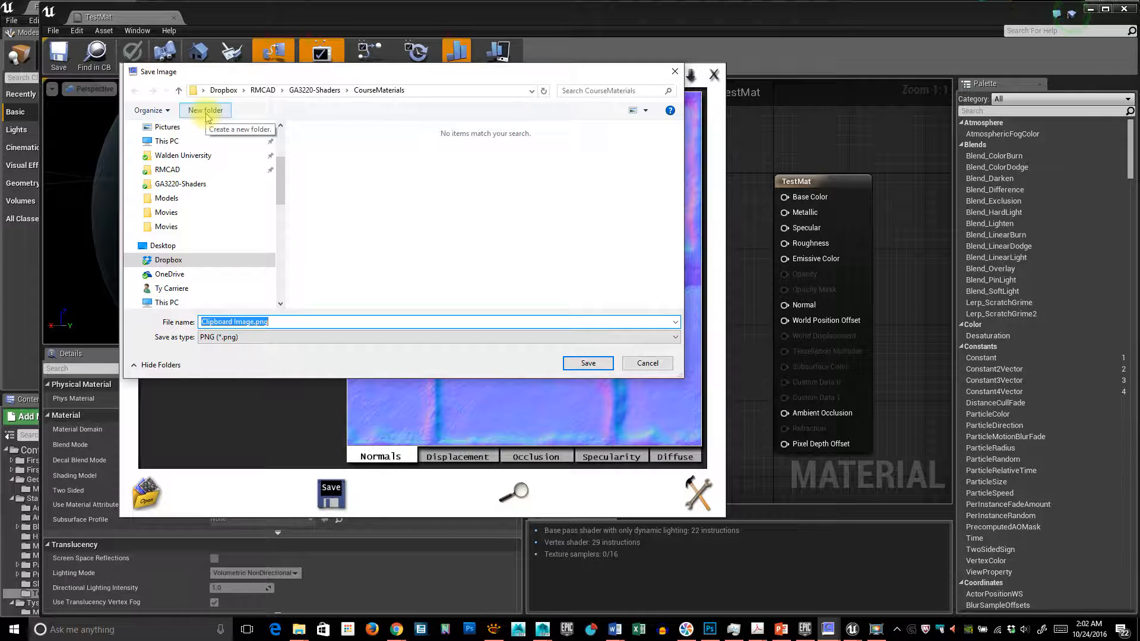
Save the maps as BMP files named 'Pavement' inside a new Pavement2 folder
click(205, 110)
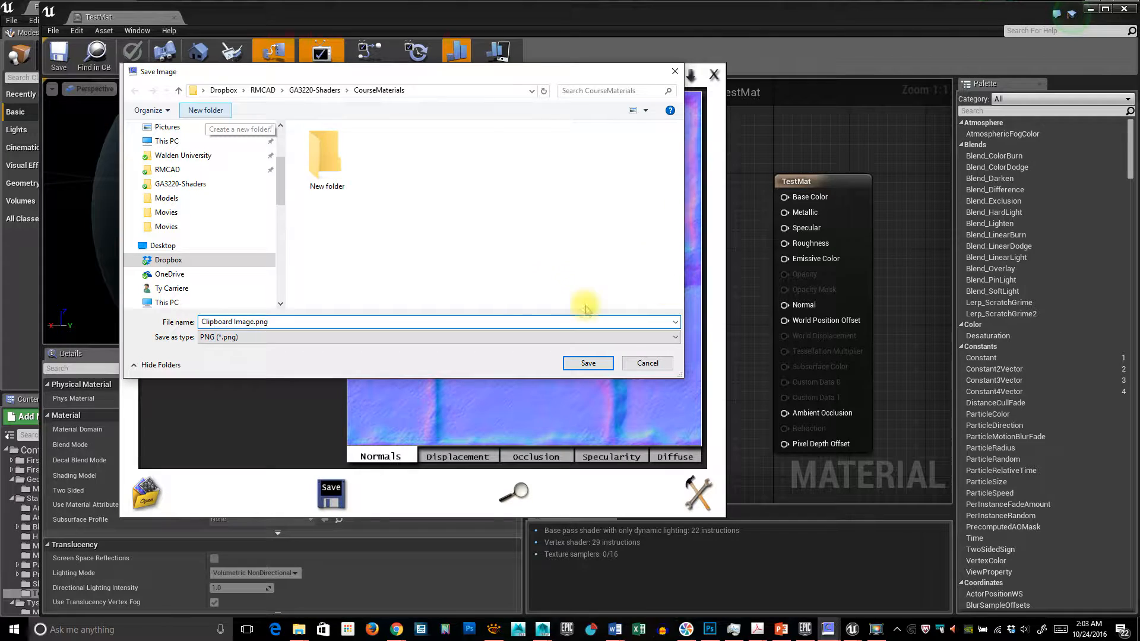
click(204, 110)
text(Pavement2)
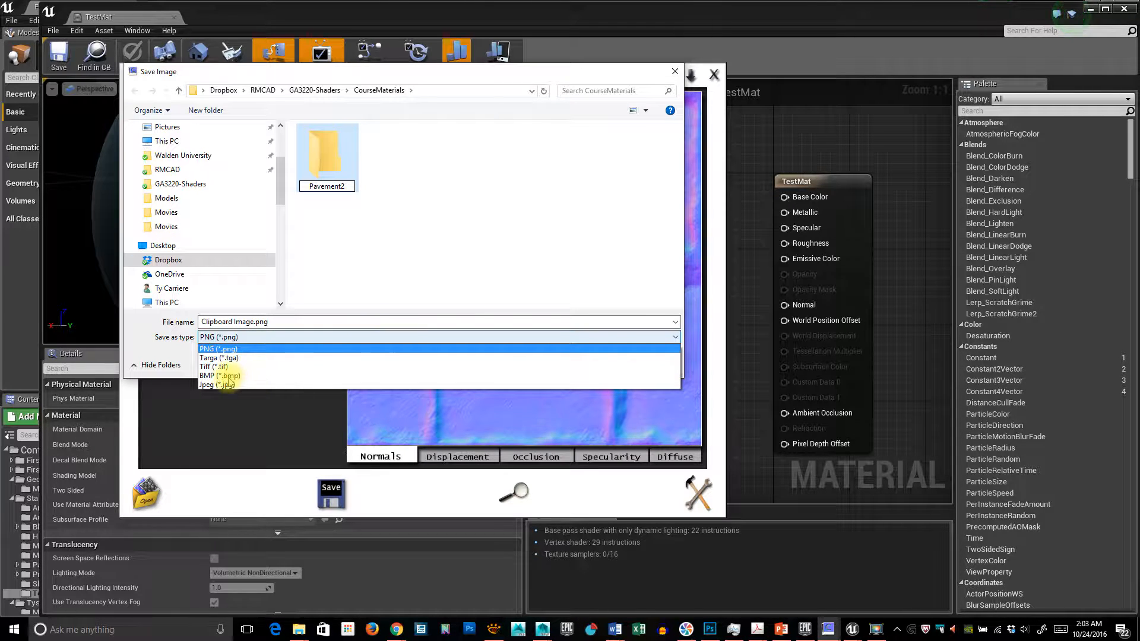
click(218, 349)
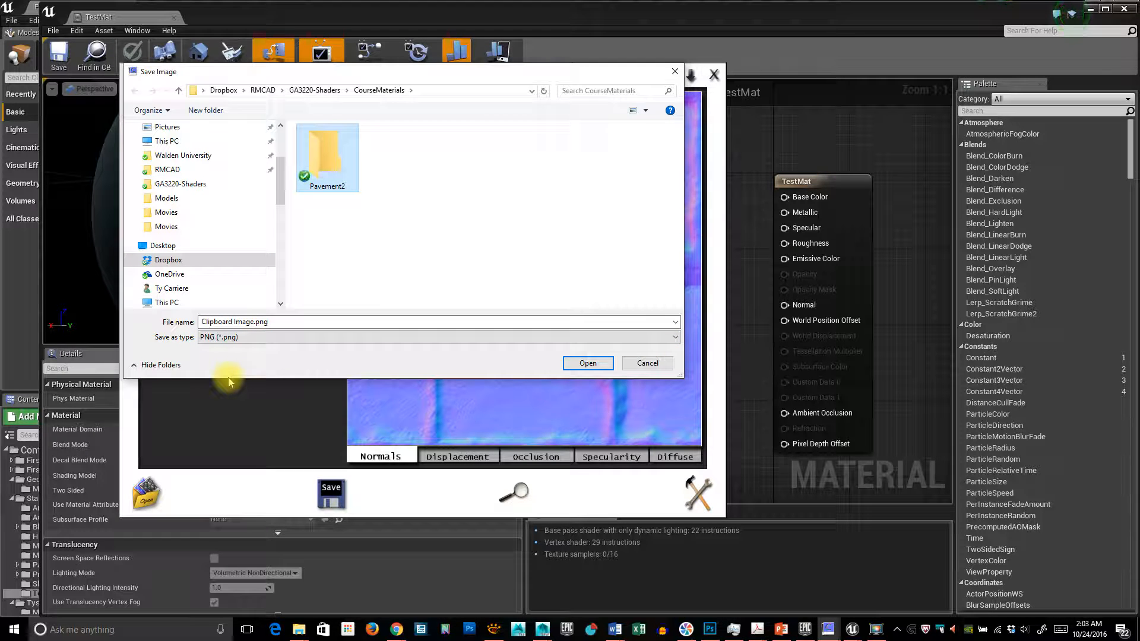
click(436, 336)
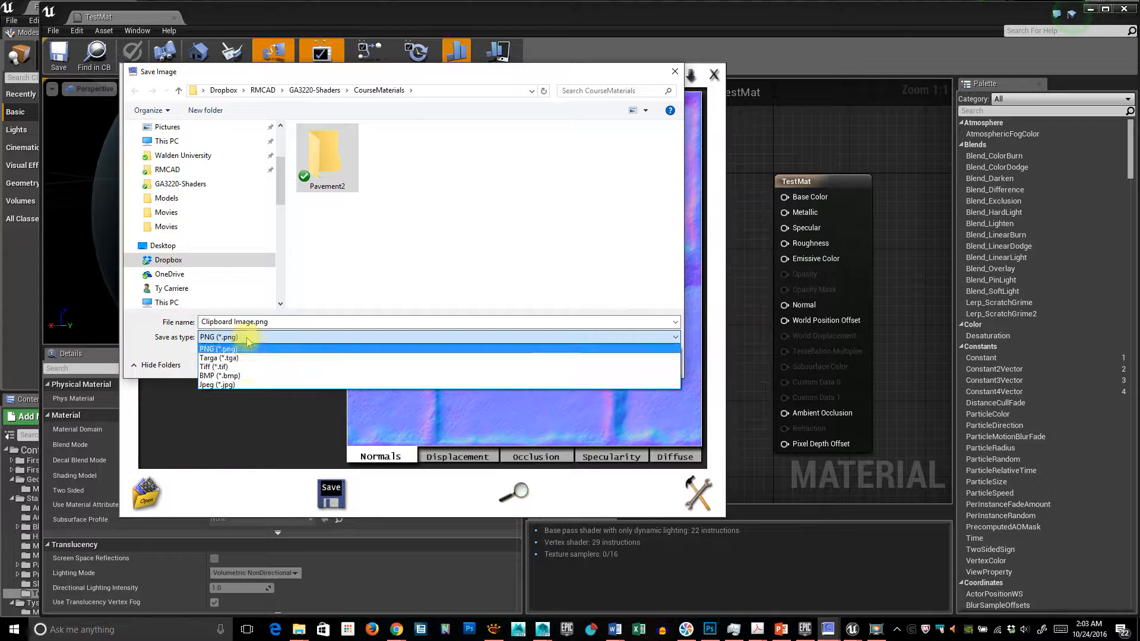
click(220, 376)
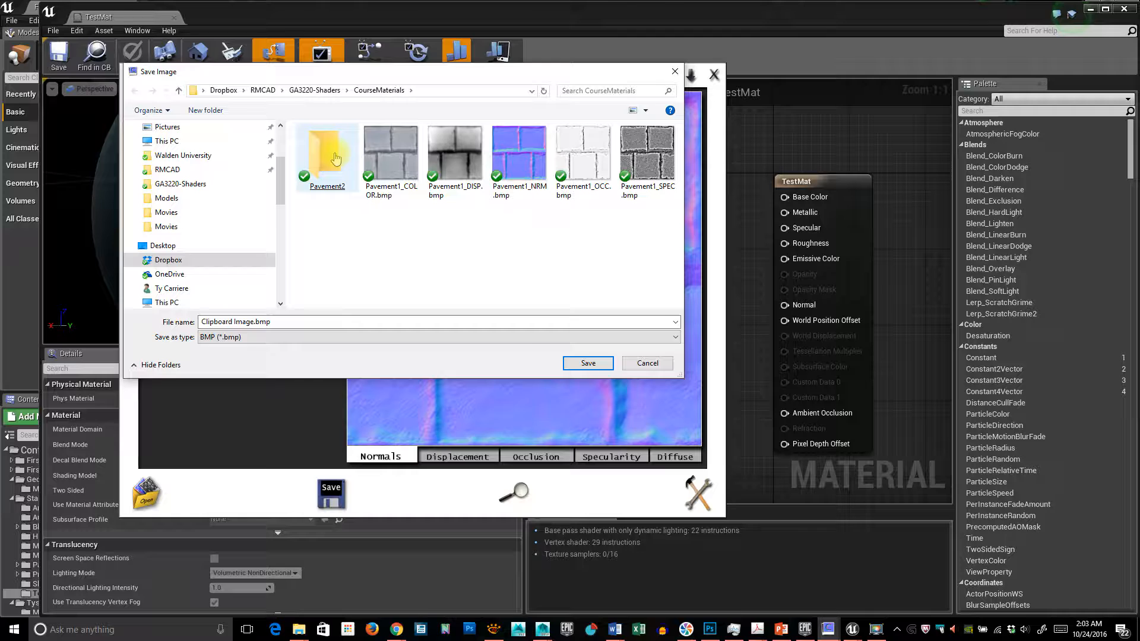
double_click(327, 152)
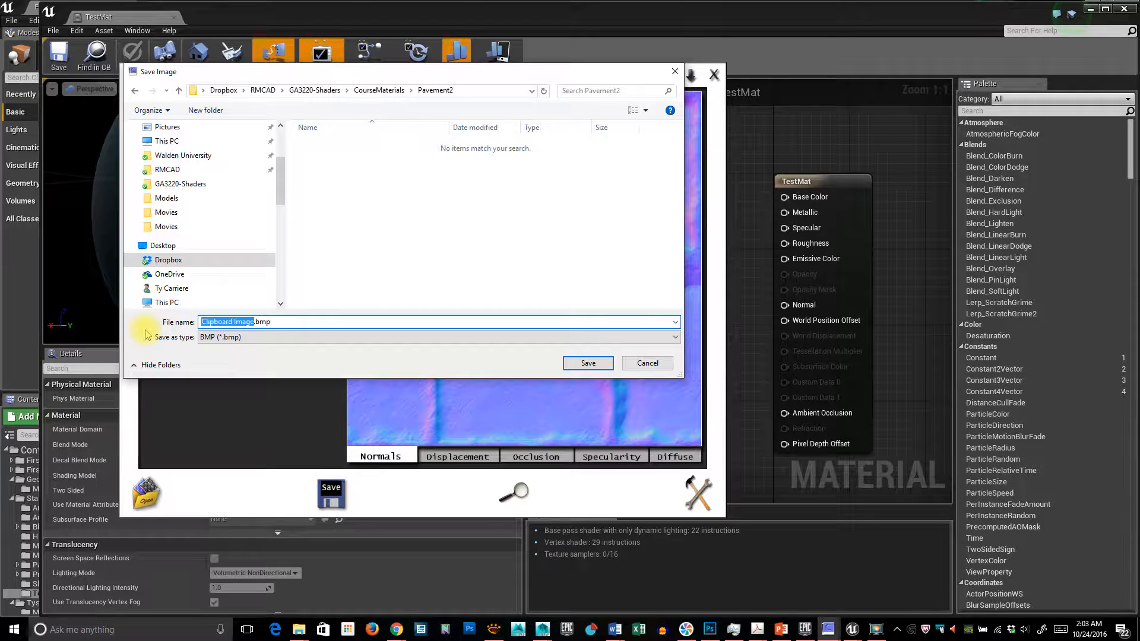
text(Pavement)
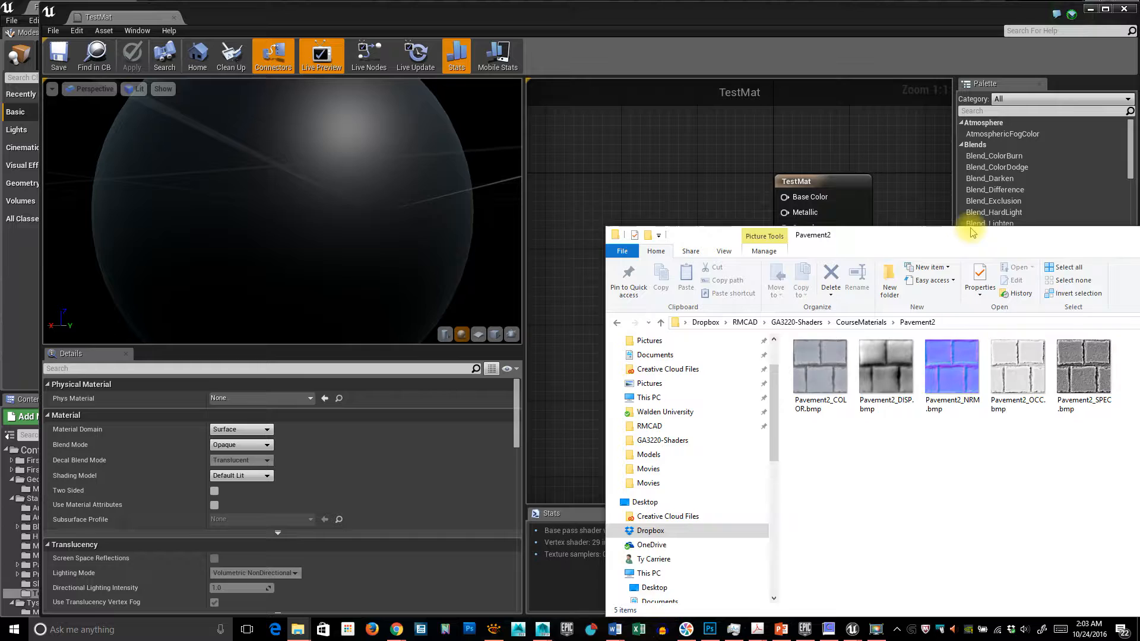
Position the Explorer window showing the Pavement2 BMPs over the Unreal editor
drag(812, 235, 468, 128)
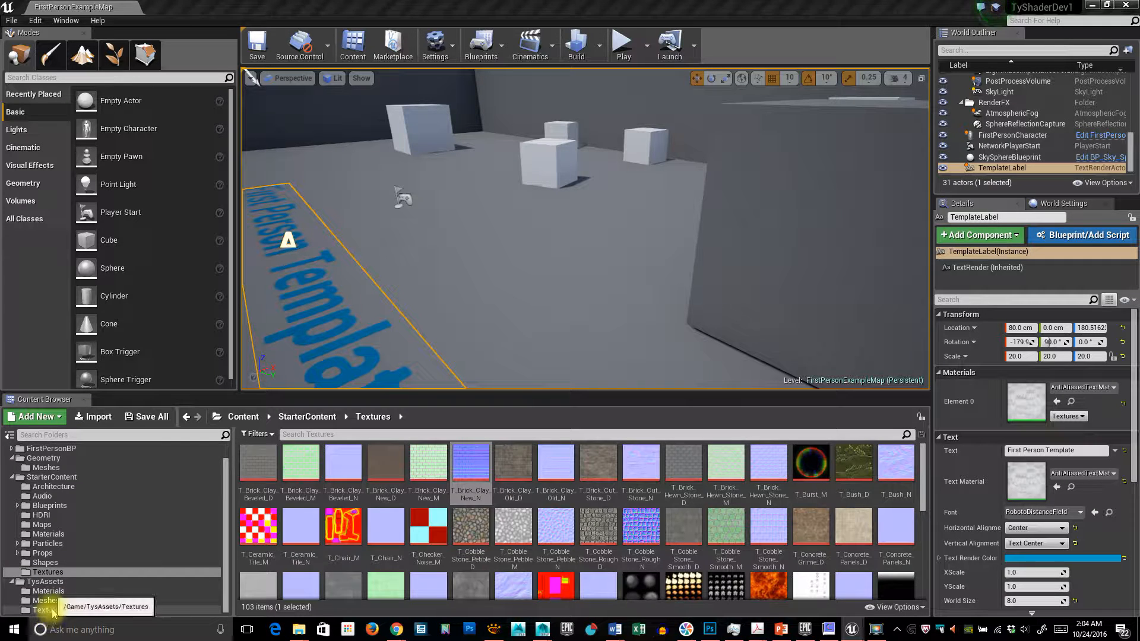
Import the five Pavement2 BMPs into the TysAssets Textures folder by dragging them in
click(47, 610)
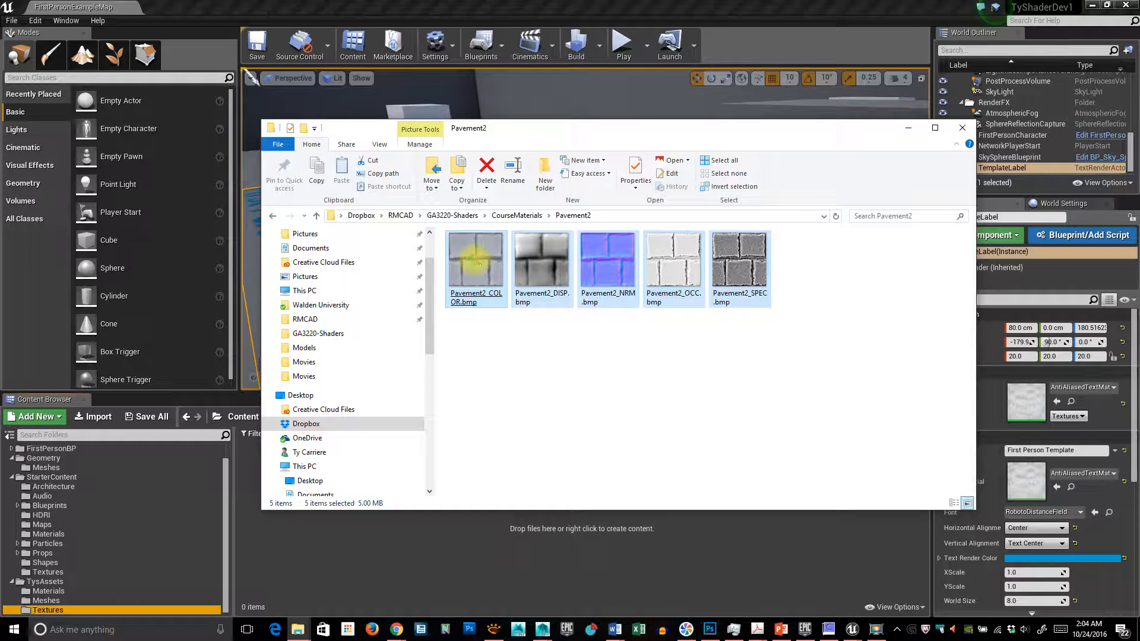
drag(477, 261, 425, 553)
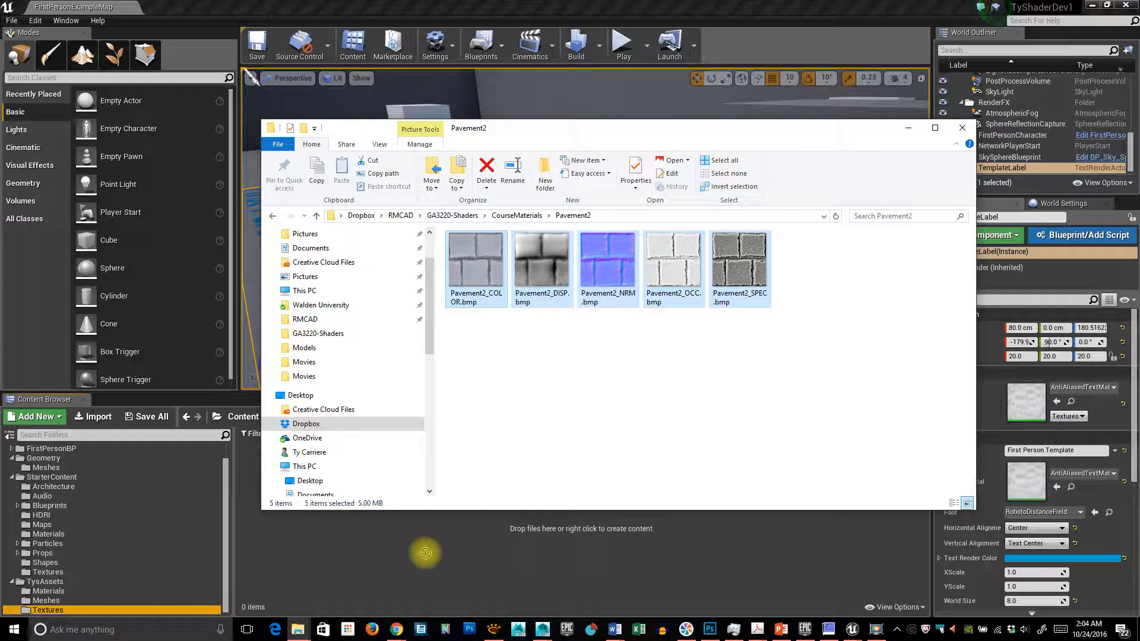
mouse_move(480, 560)
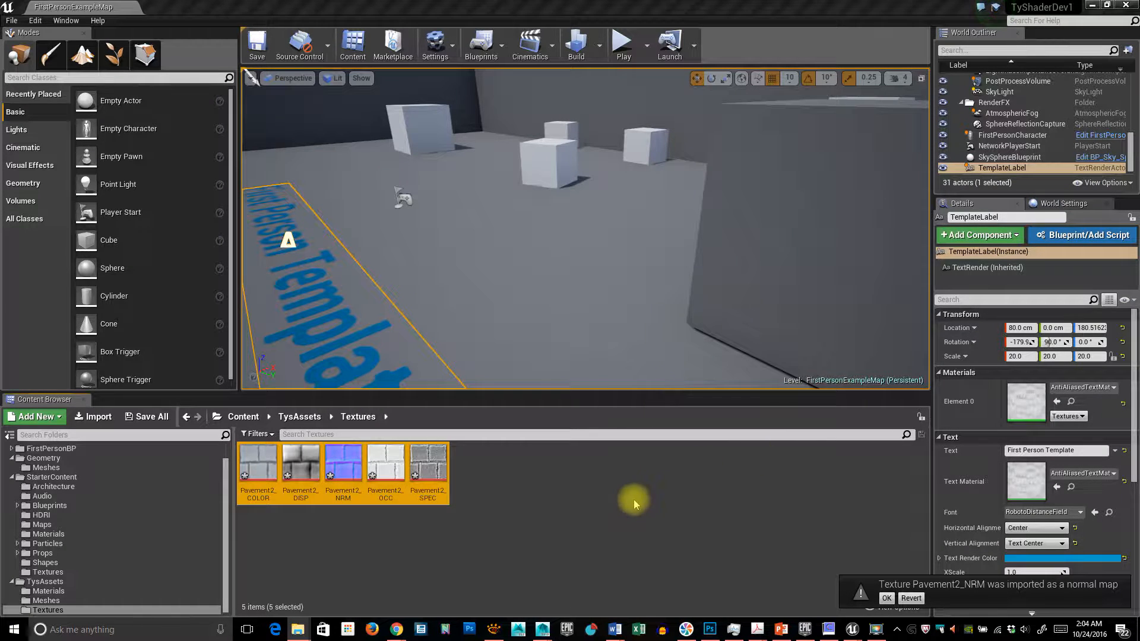
Save the five imported Pavement2 textures, then open TestMat from the Materials folder
click(148, 416)
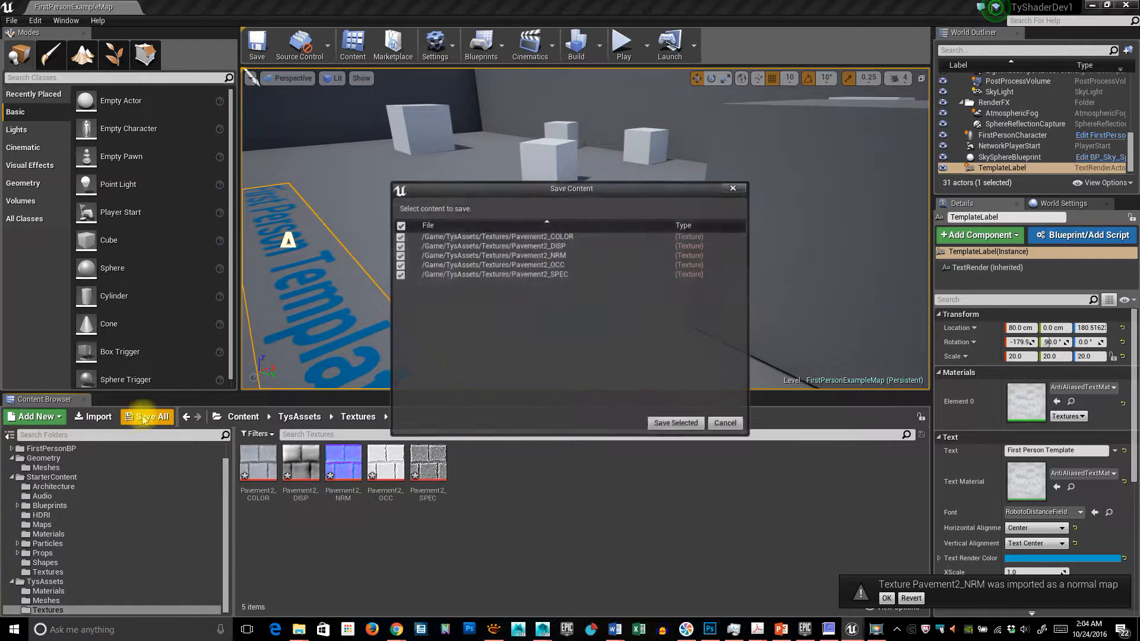
click(675, 423)
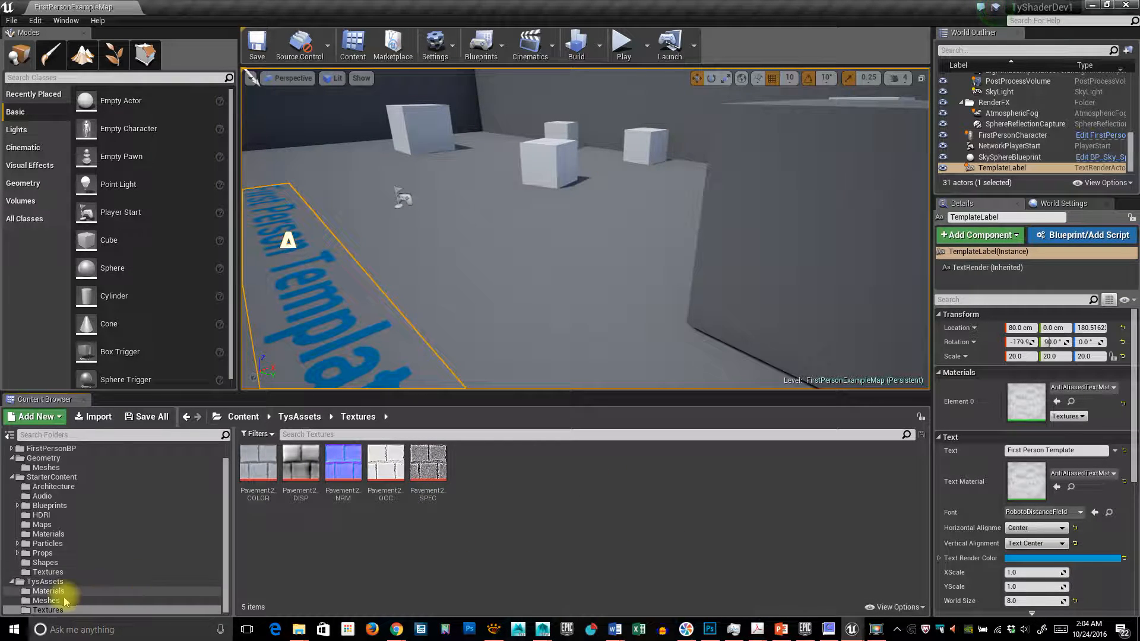
click(47, 592)
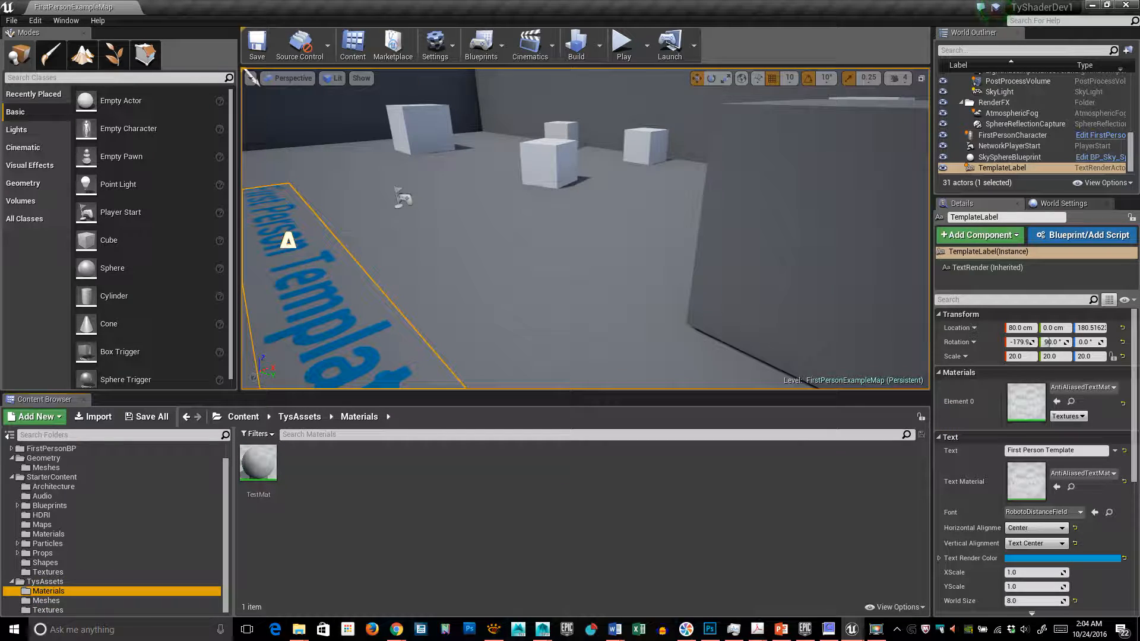
double_click(259, 462)
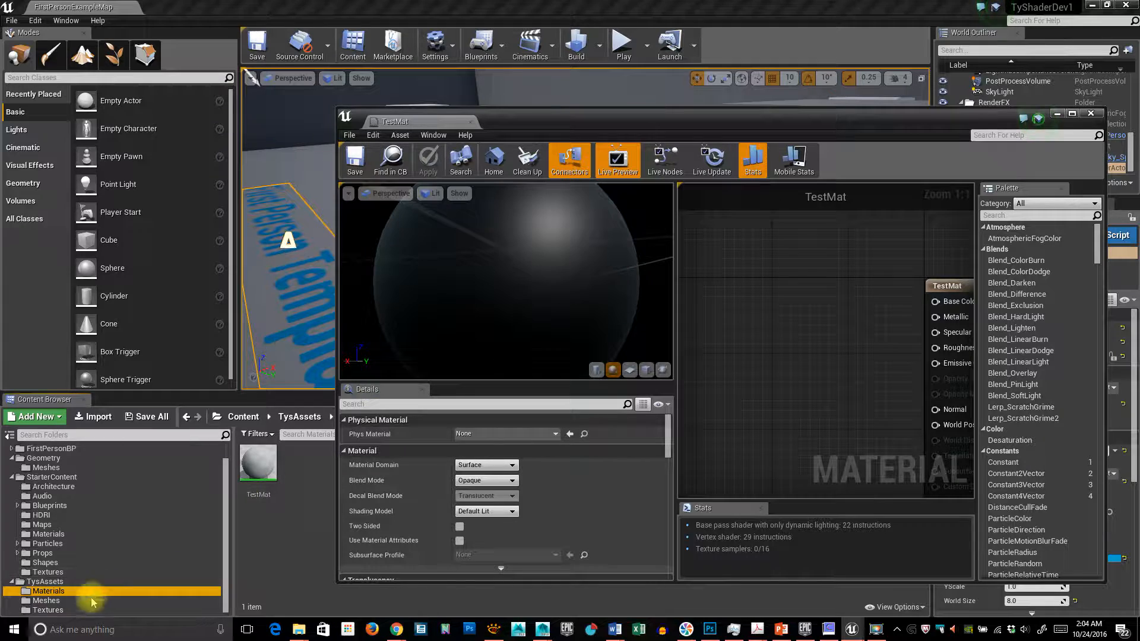
Drag the five Pavement2 textures from the Textures folder into the TestMat graph
click(47, 610)
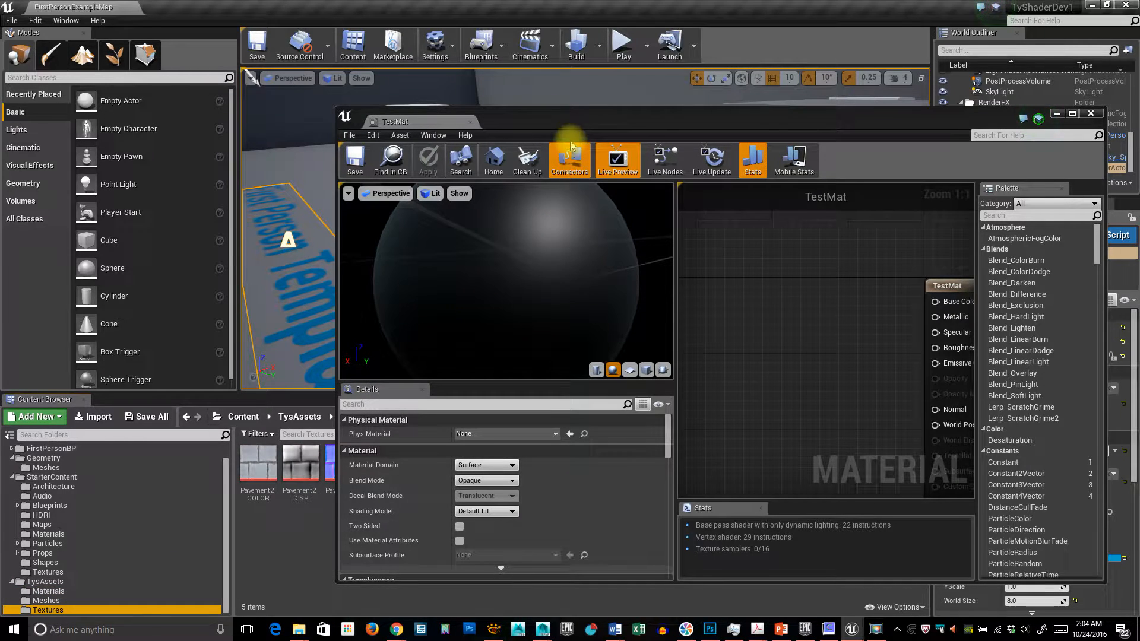
drag(396, 121, 541, 55)
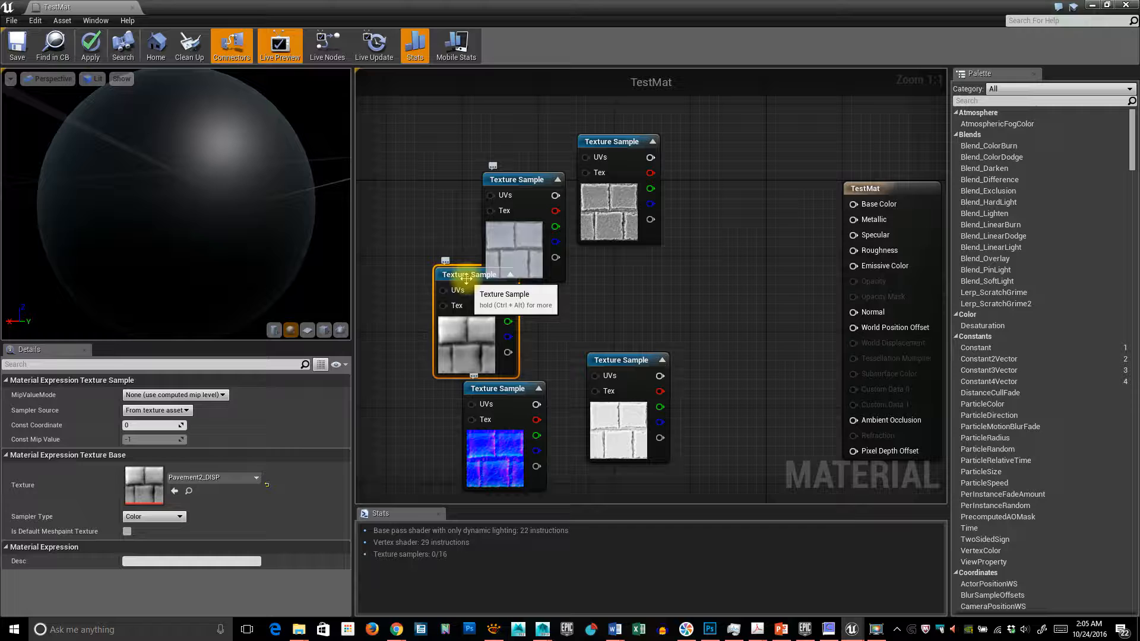
Spread out the texture nodes, wire COLOR RGB to Base Color, and preview on a cube
drag(476, 275, 396, 284)
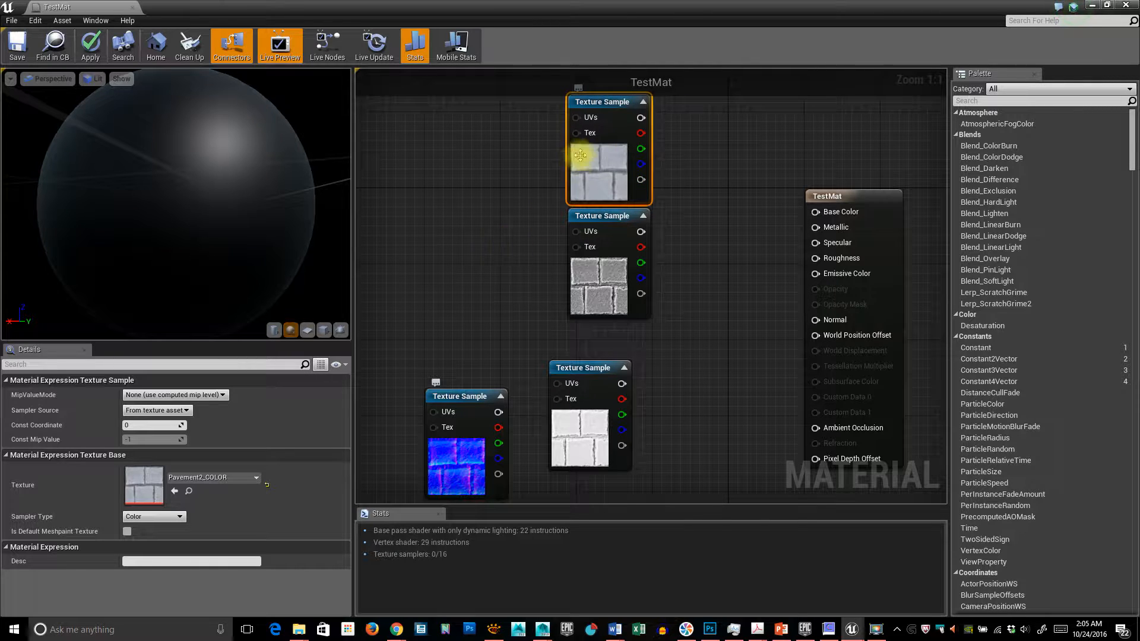
drag(643, 149, 816, 212)
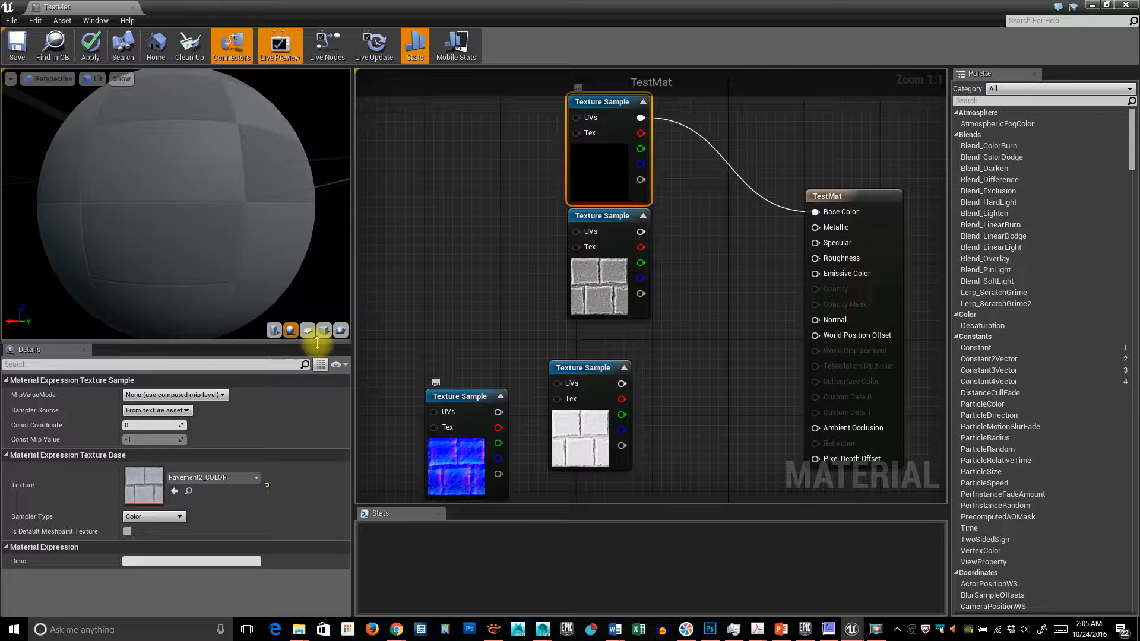
click(323, 330)
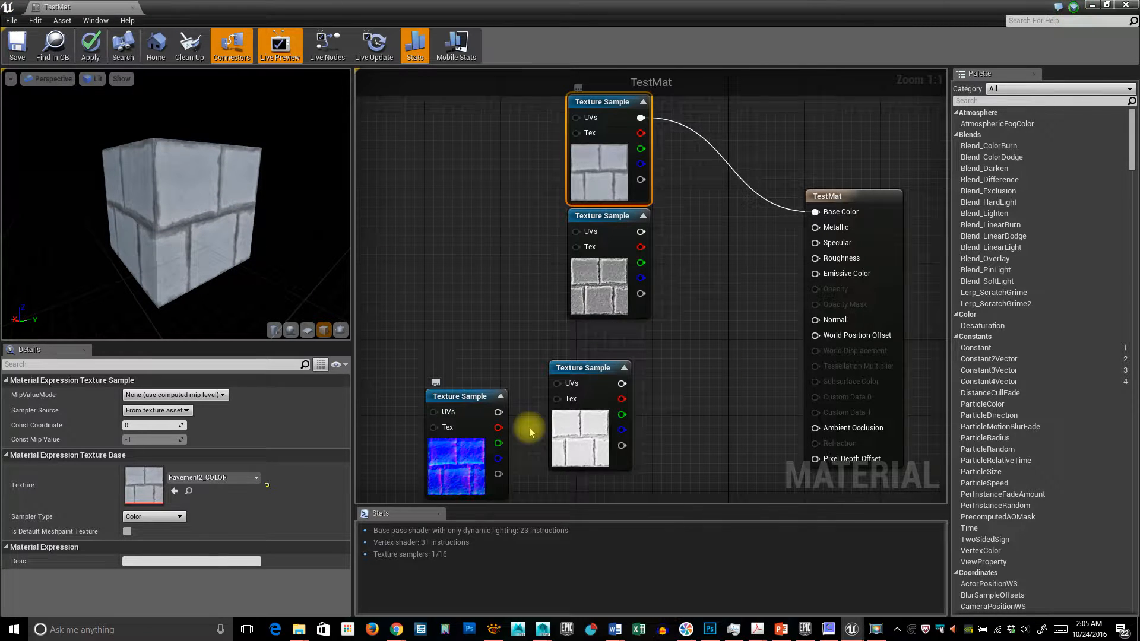
drag(498, 414, 843, 327)
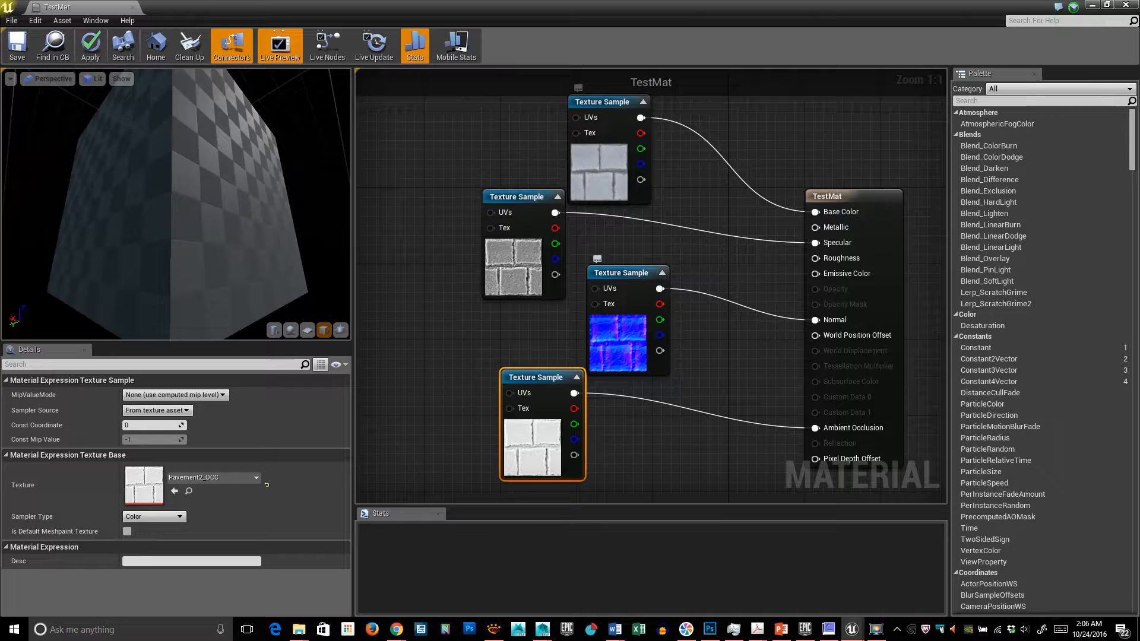
Use the material editor toolbar after wiring the SPEC, NRM and OCC maps
click(90, 45)
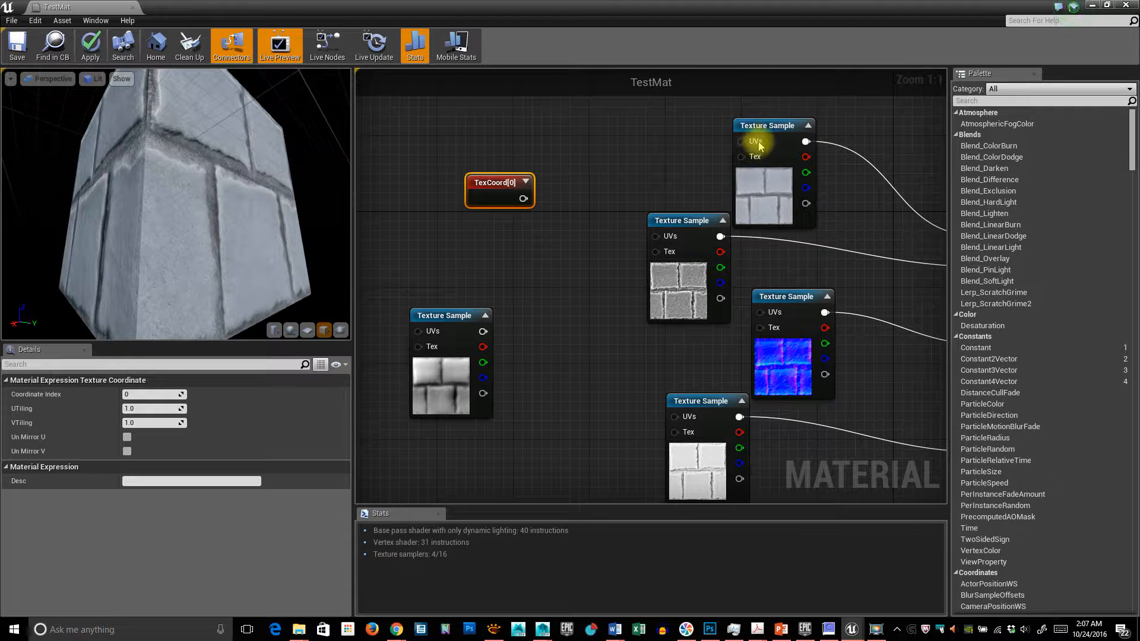
Add a Multiply node and wire the TexCoord output into its A input
click(680, 220)
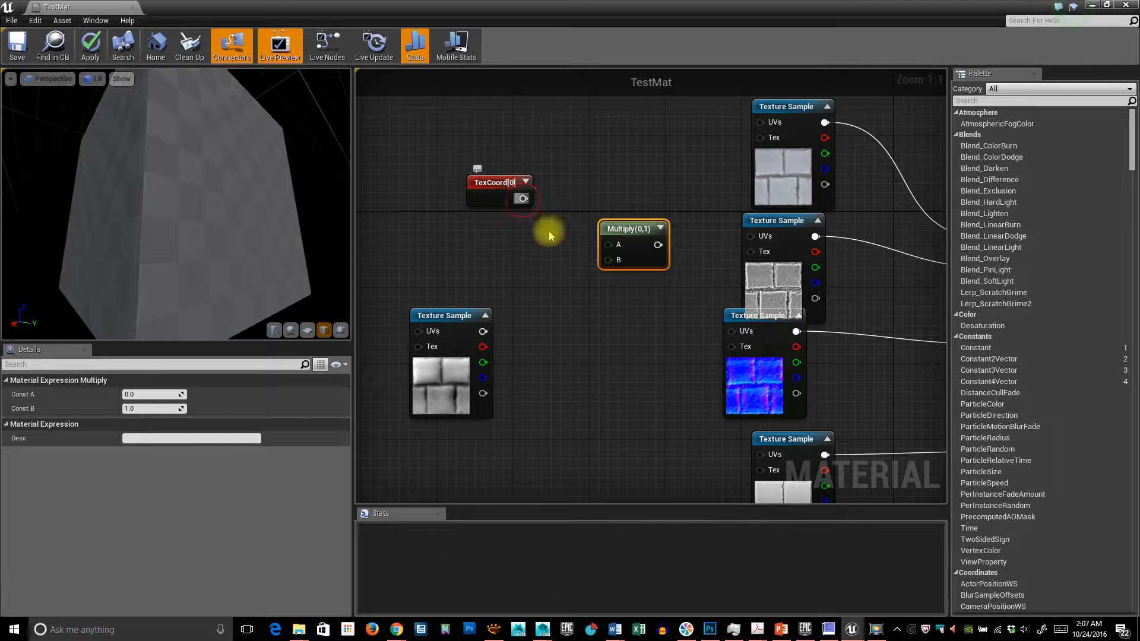
drag(522, 198, 609, 244)
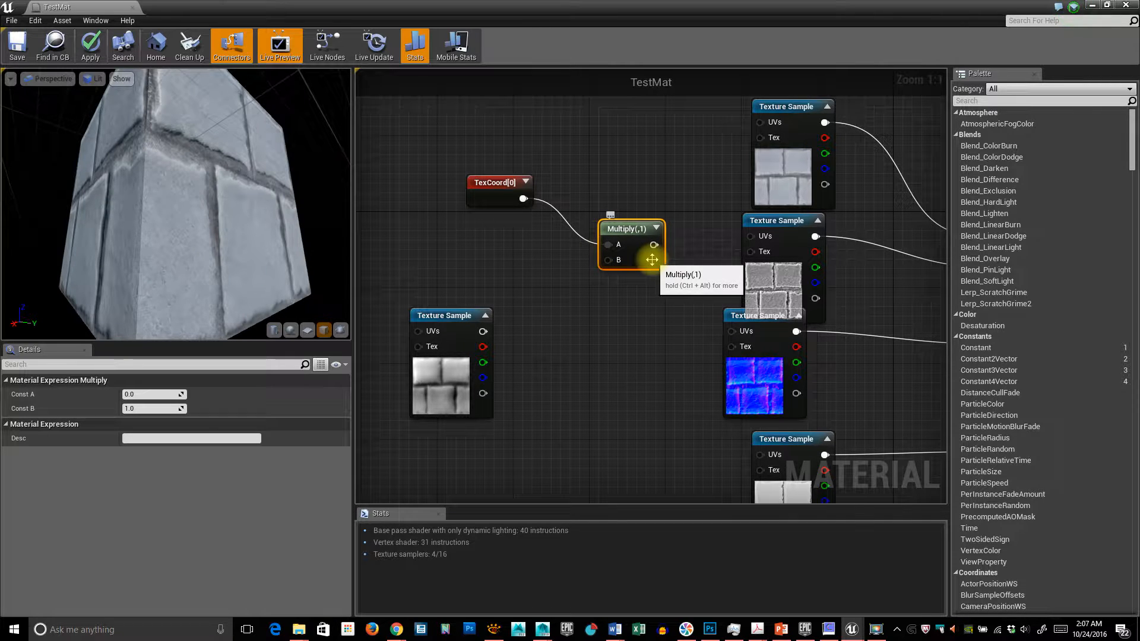
mouse_move(541, 276)
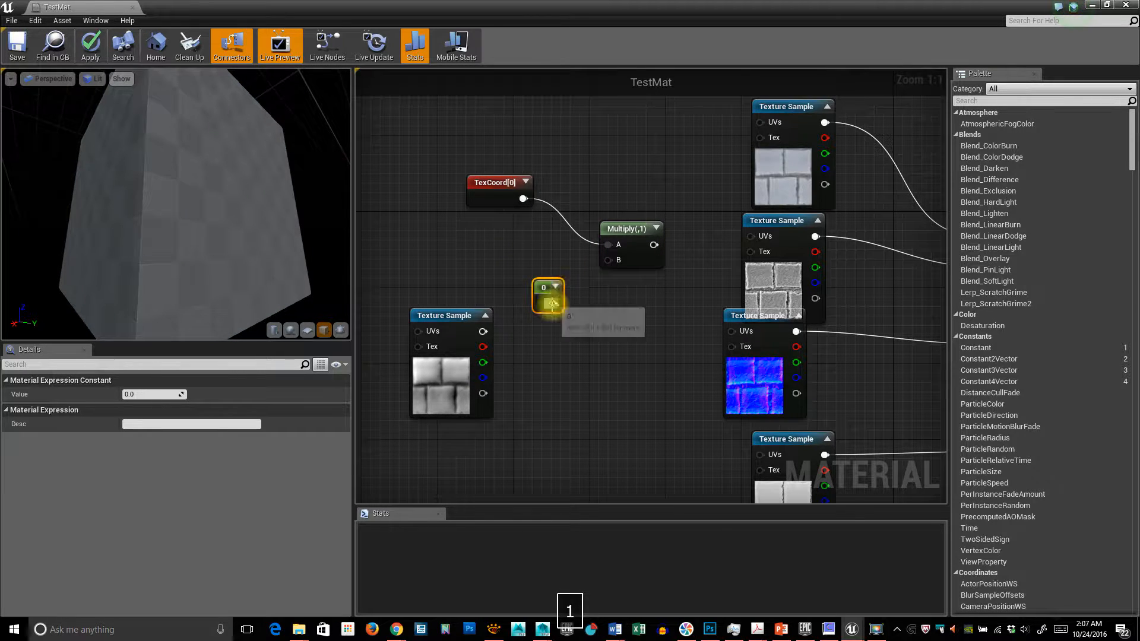
Feed a Constant of 4 into Multiply B and route the result to the texture UVs
drag(559, 303, 589, 284)
text(1)
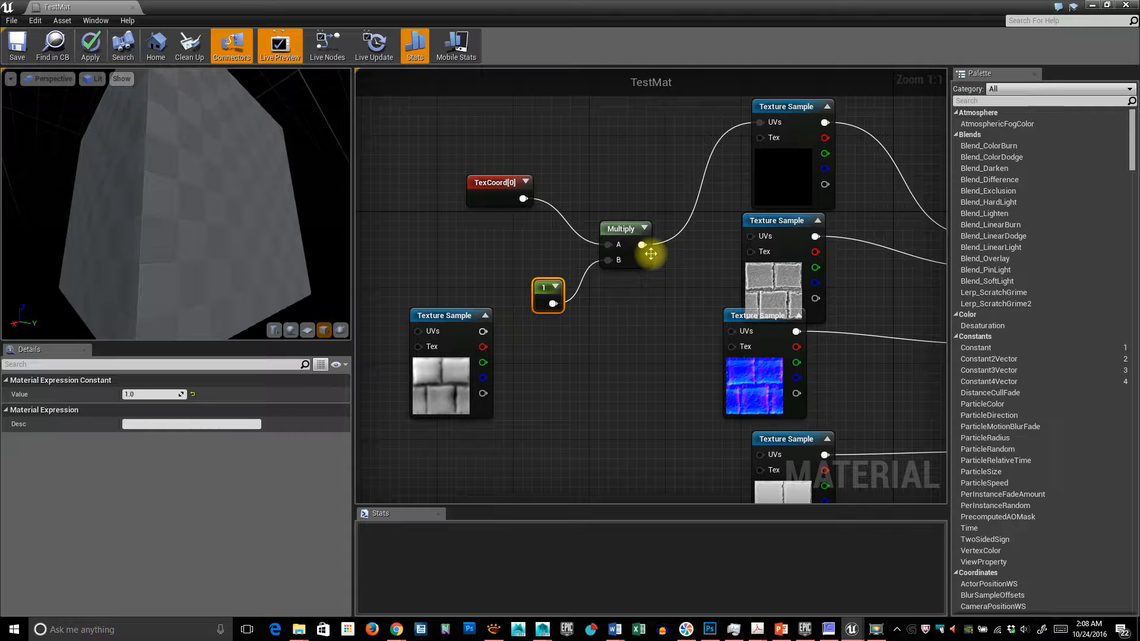
drag(643, 245, 749, 236)
text(4)
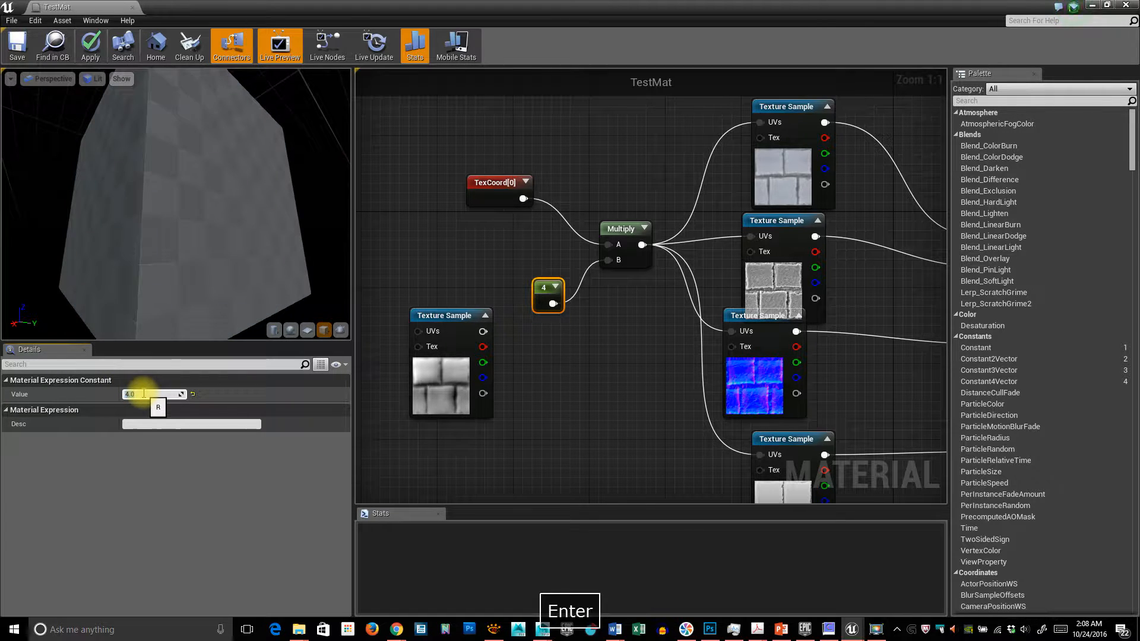
key(Enter)
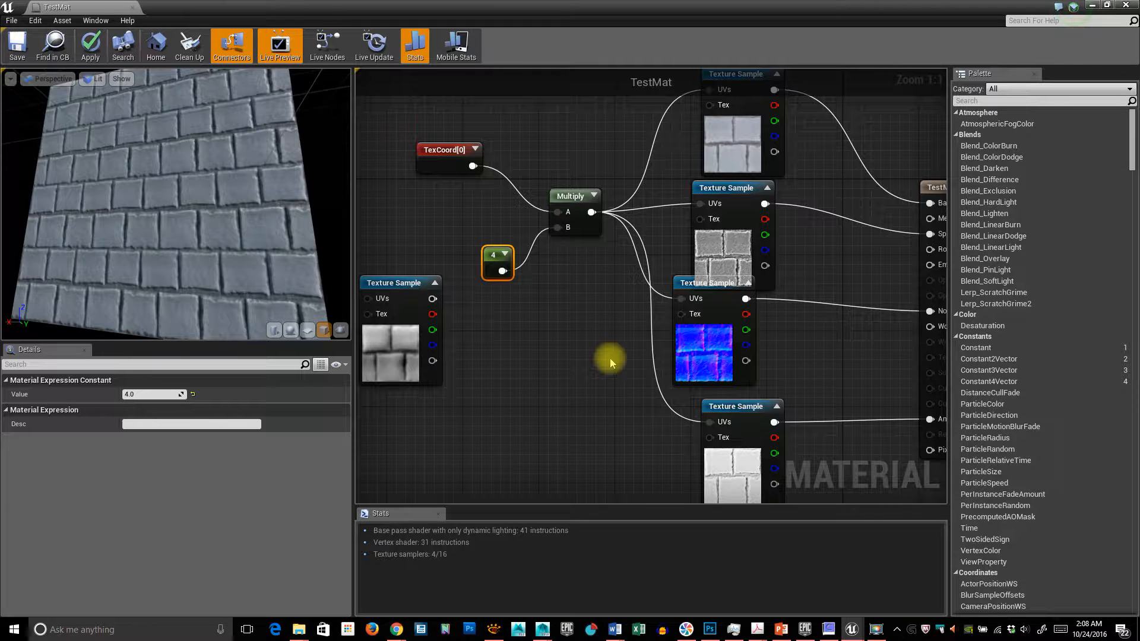
mouse_move(654, 421)
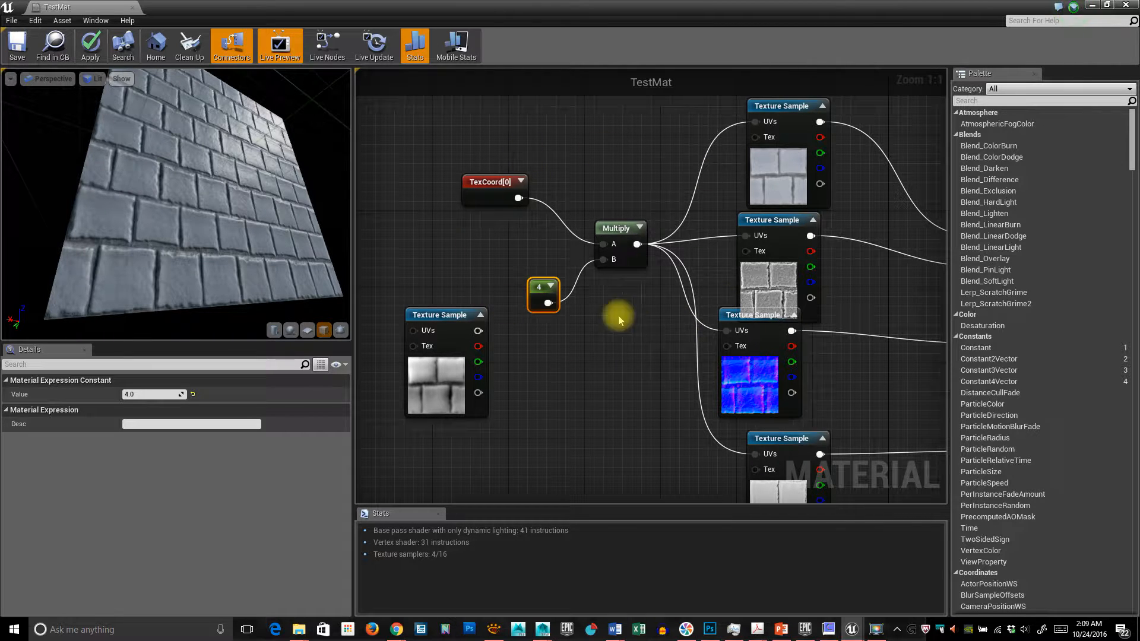
mouse_move(600, 454)
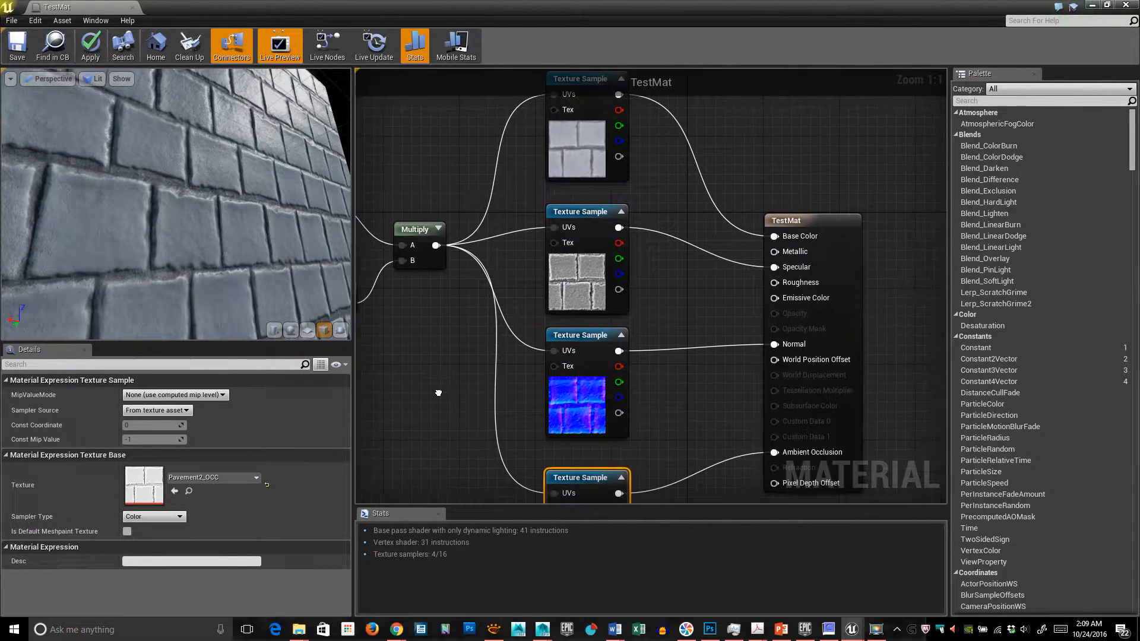
mouse_move(628, 359)
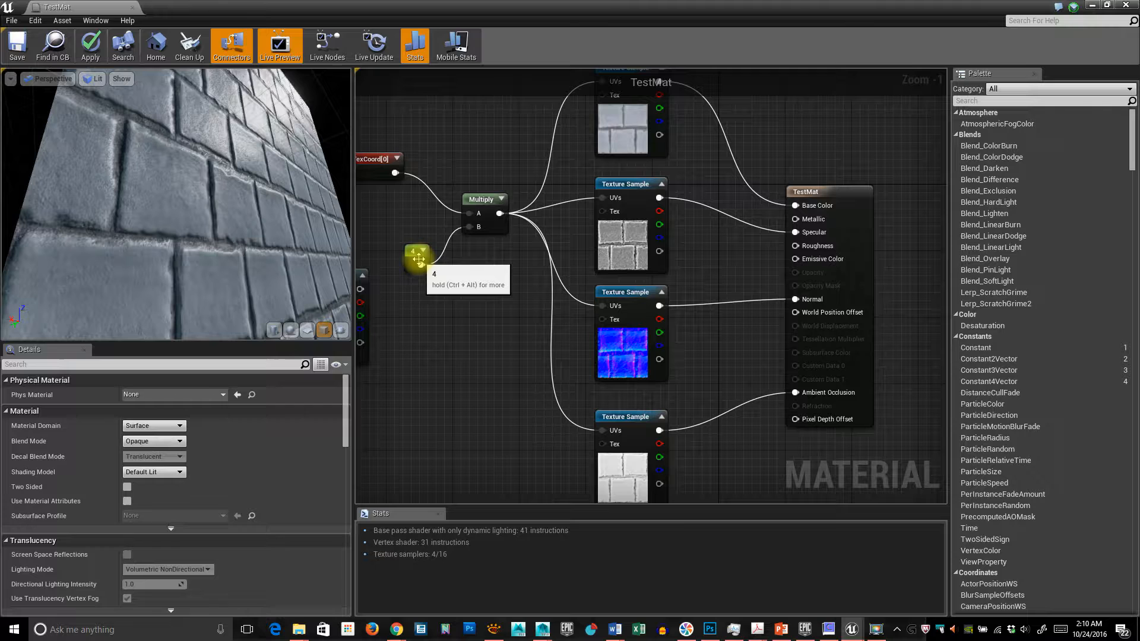
Open the context menu of the Constant 4 node
right_click(418, 258)
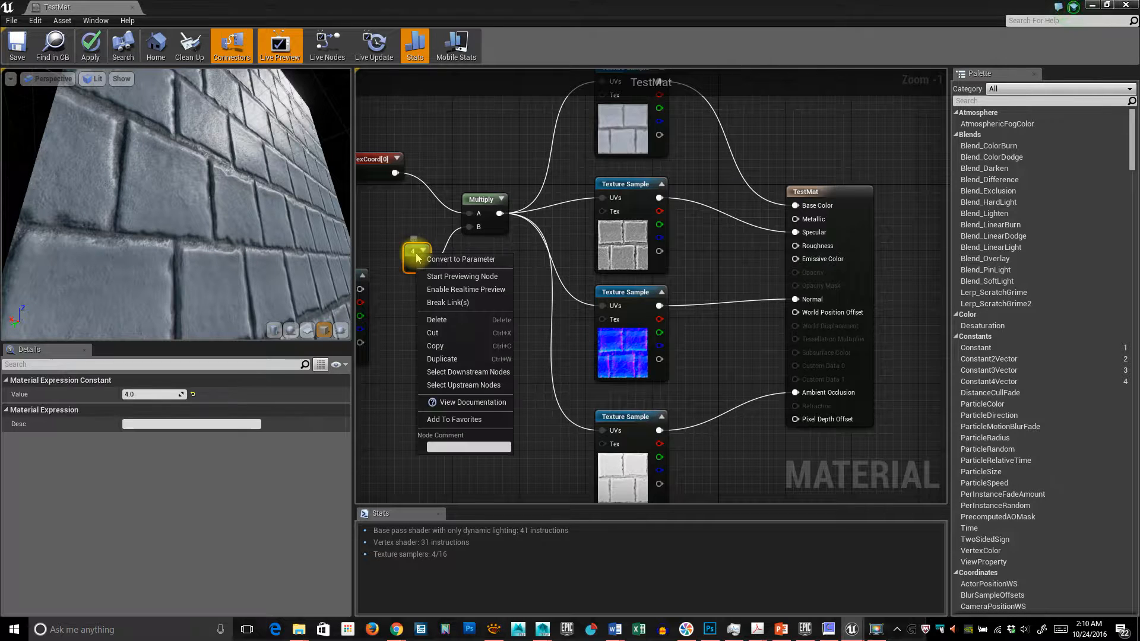
Convert the Constant 4 node into a scalar parameter node
click(460, 258)
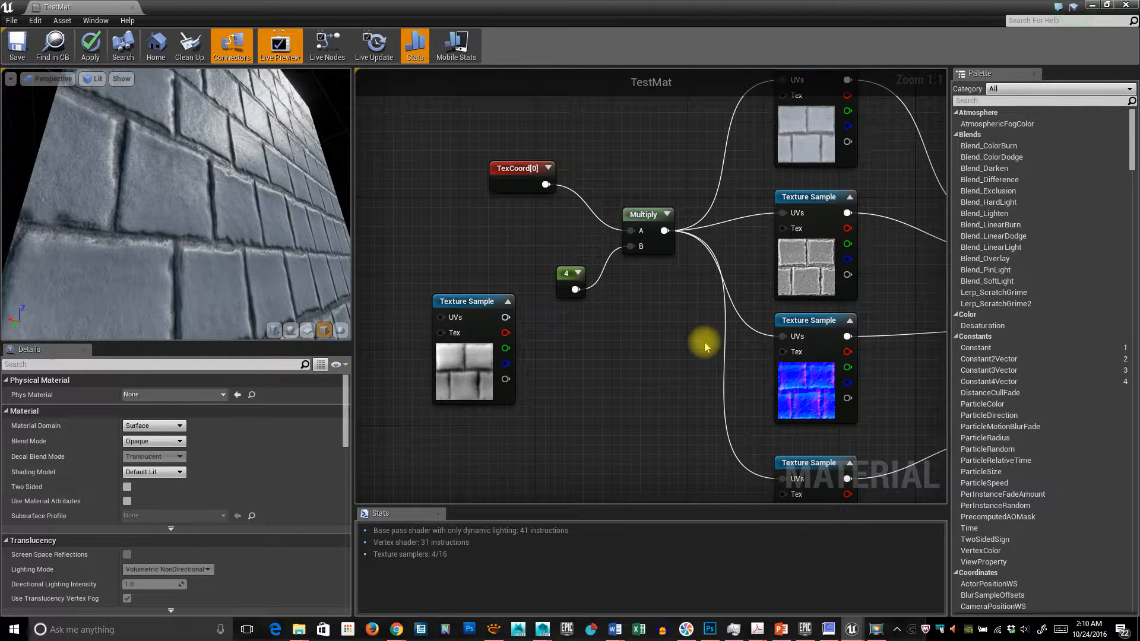
mouse_move(566, 274)
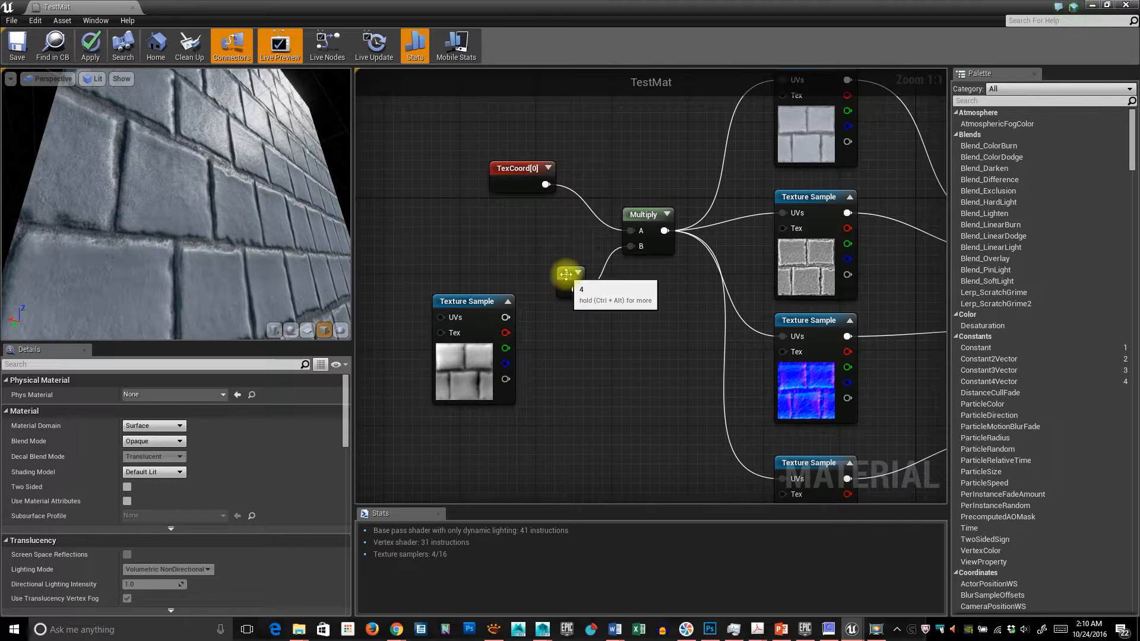
click(567, 274)
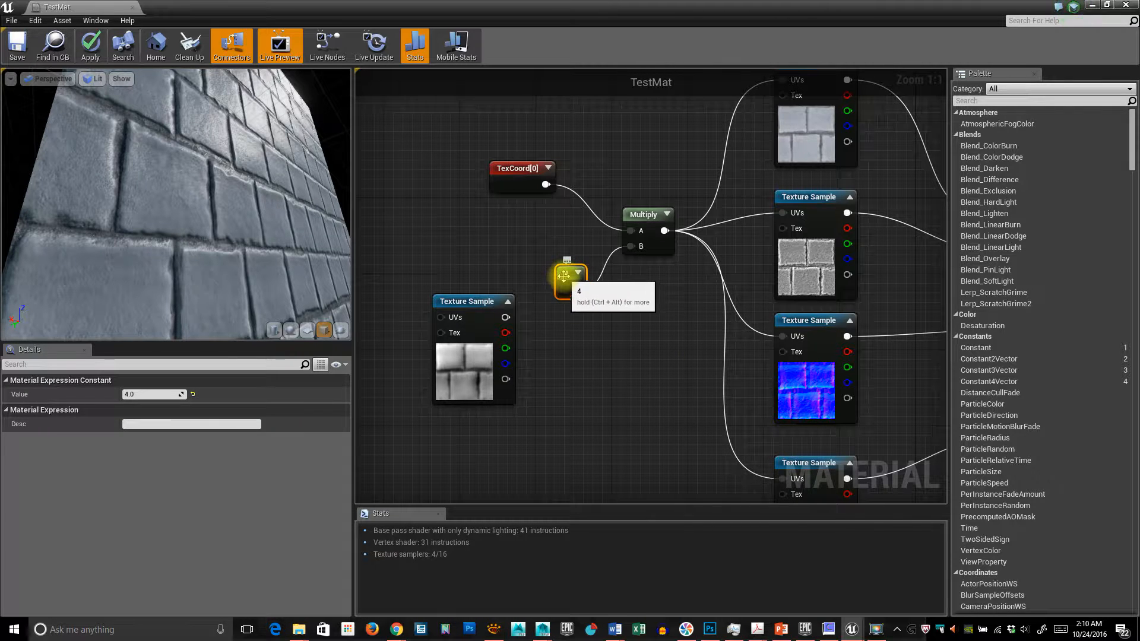
right_click(567, 275)
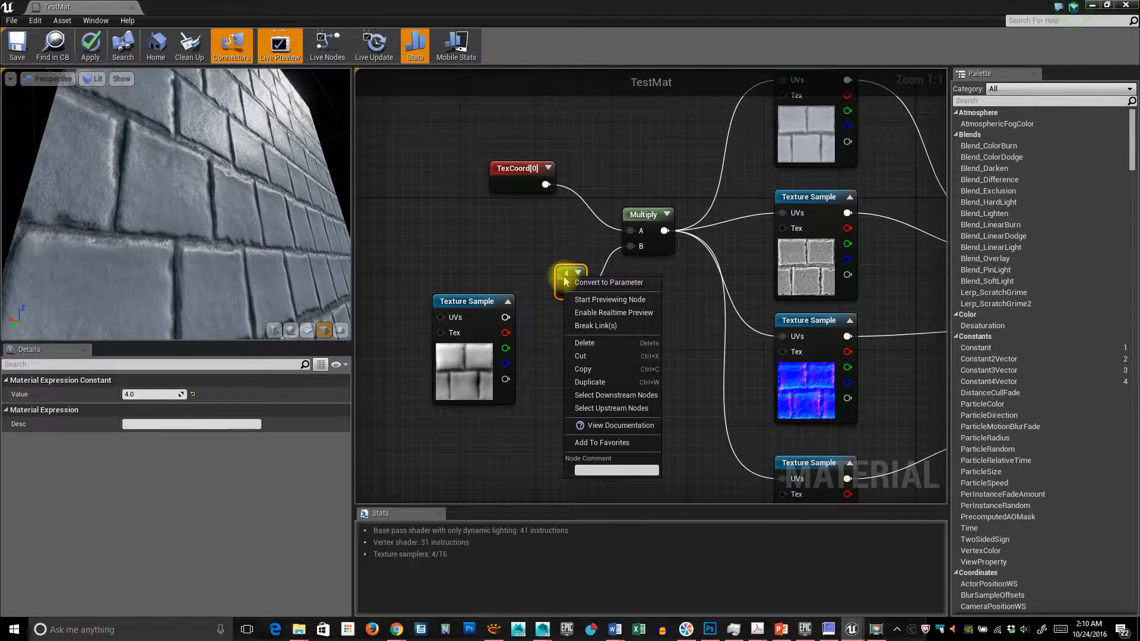
mouse_move(609, 282)
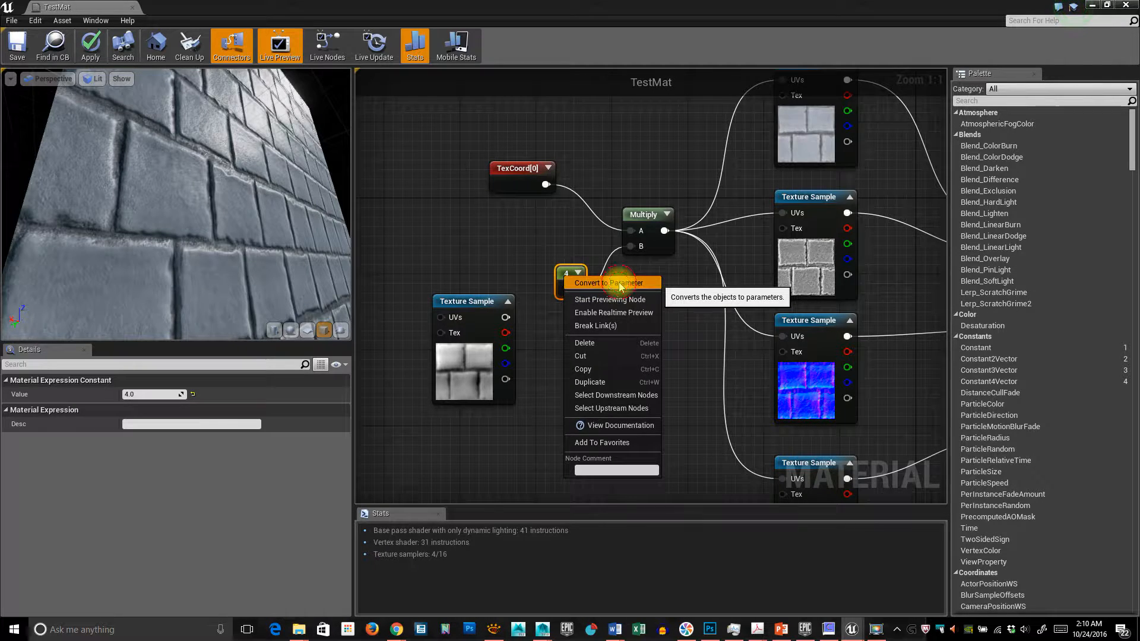
click(606, 283)
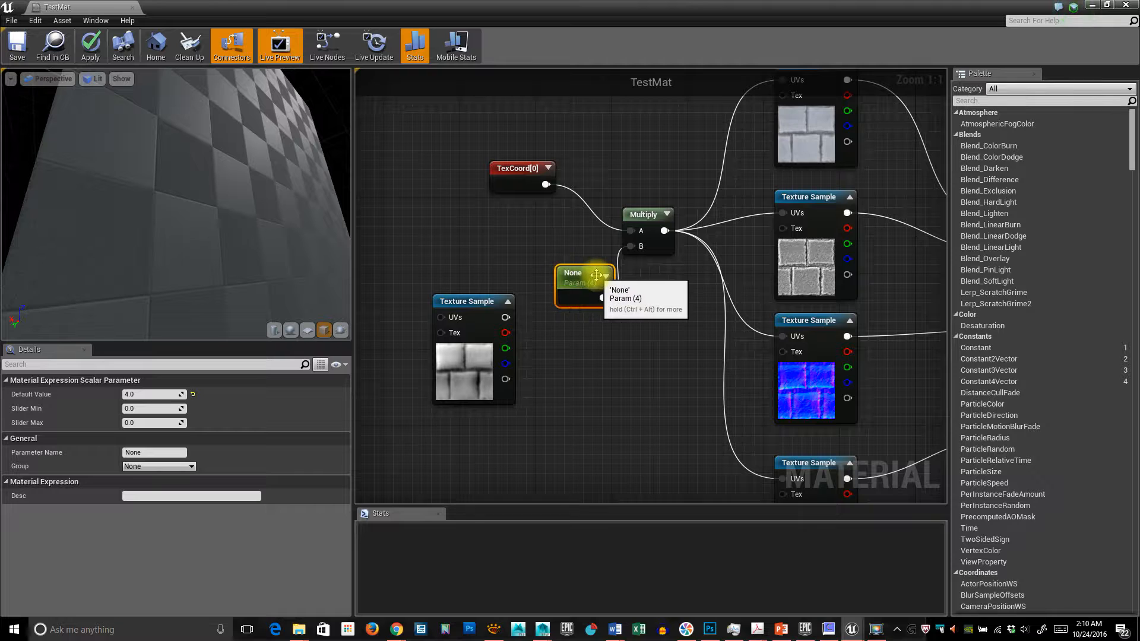
Name the parameter 'Tiling' in the Details panel and save TestMat
click(154, 452)
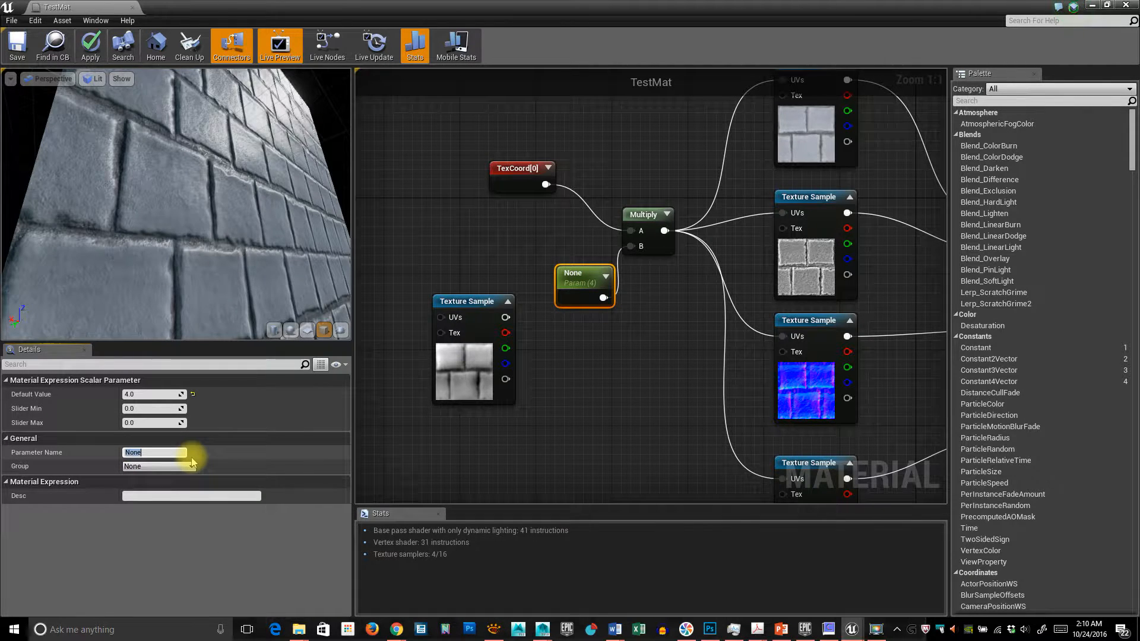
text(Tiling)
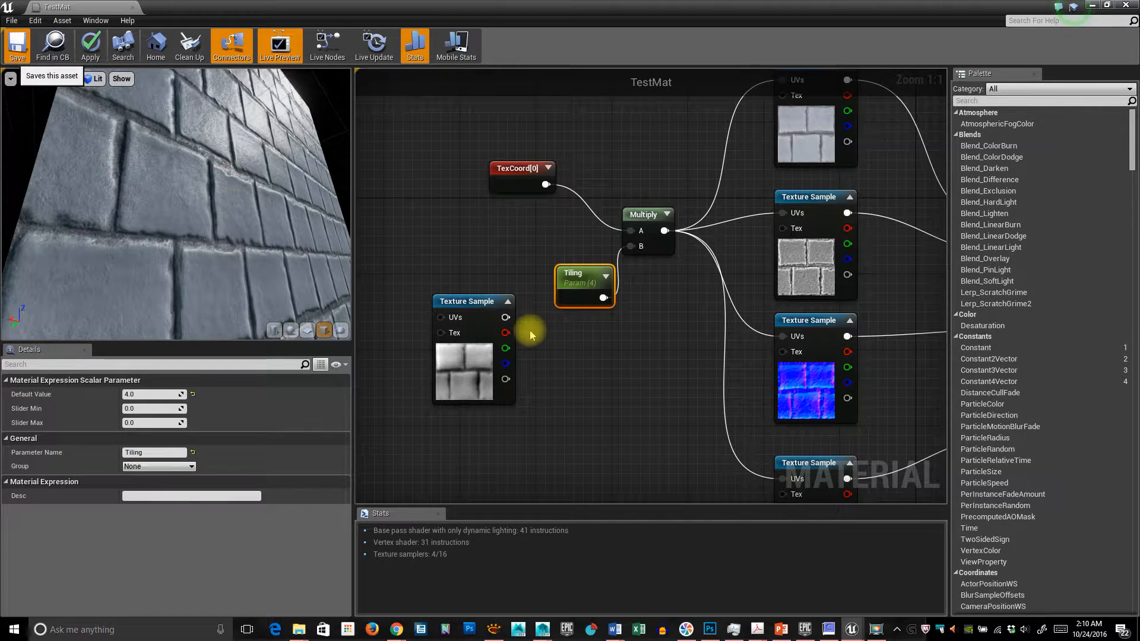
click(16, 45)
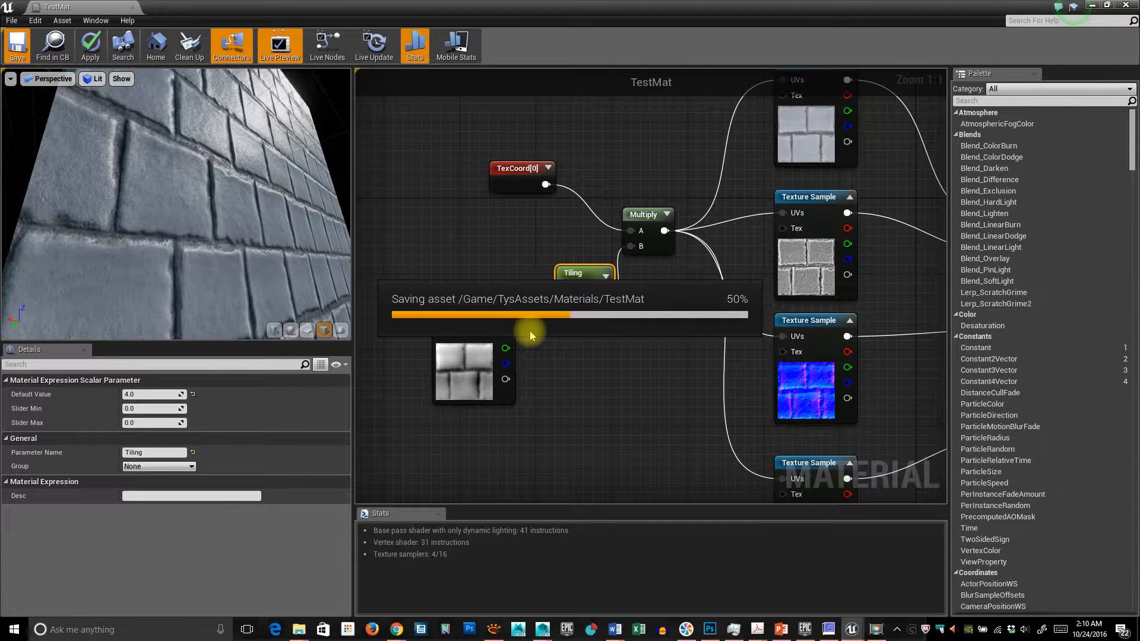
click(16, 46)
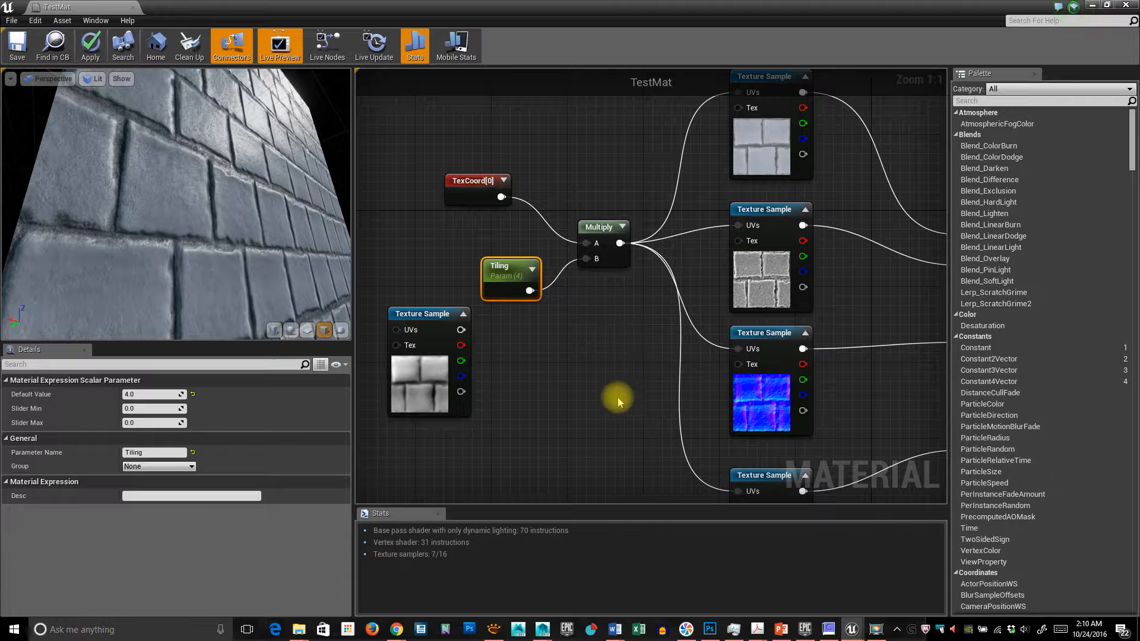
mouse_move(636, 38)
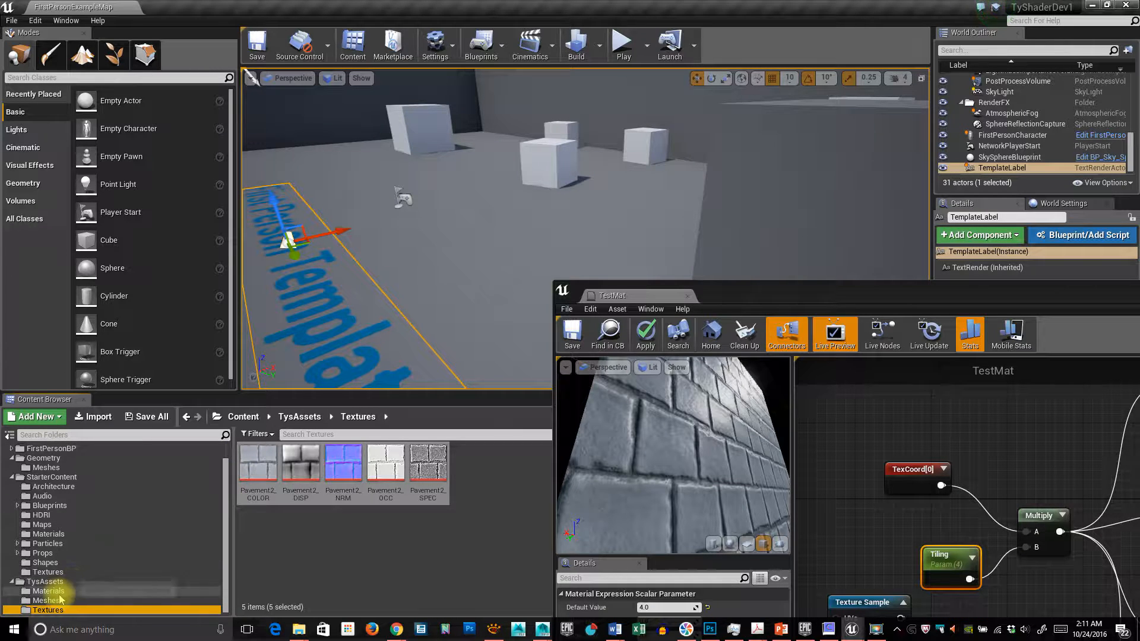
Open the TysAssets > Materials folder in the level editor's Content Browser
click(49, 592)
text(24)
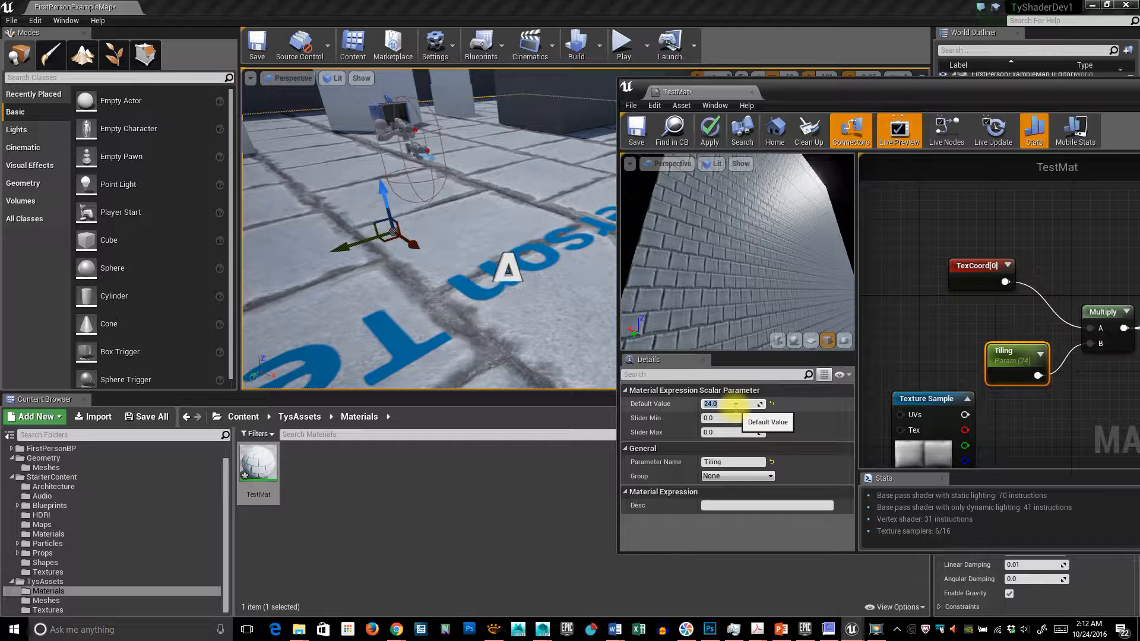
Enter 32 as the Tiling parameter's default value
text(3)
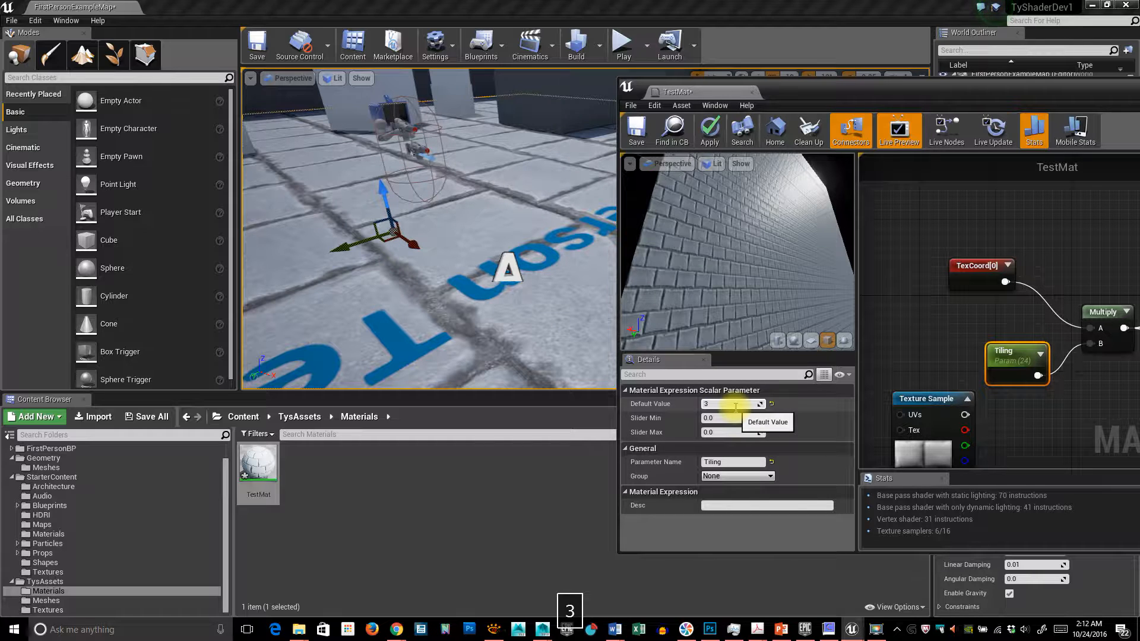
text(32.0)
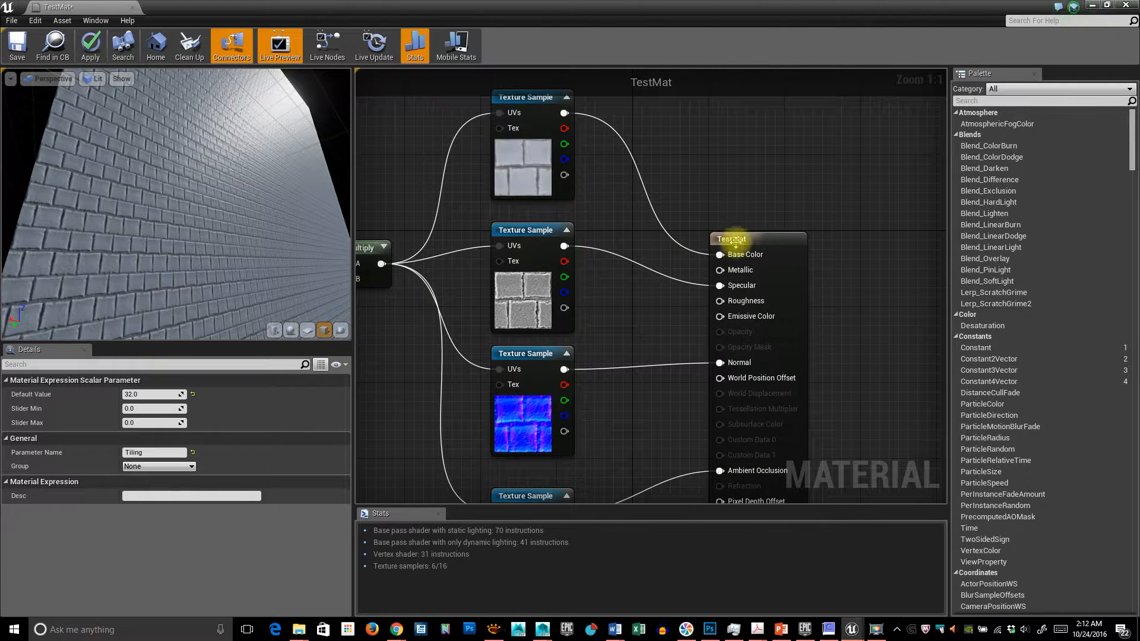
mouse_move(770, 305)
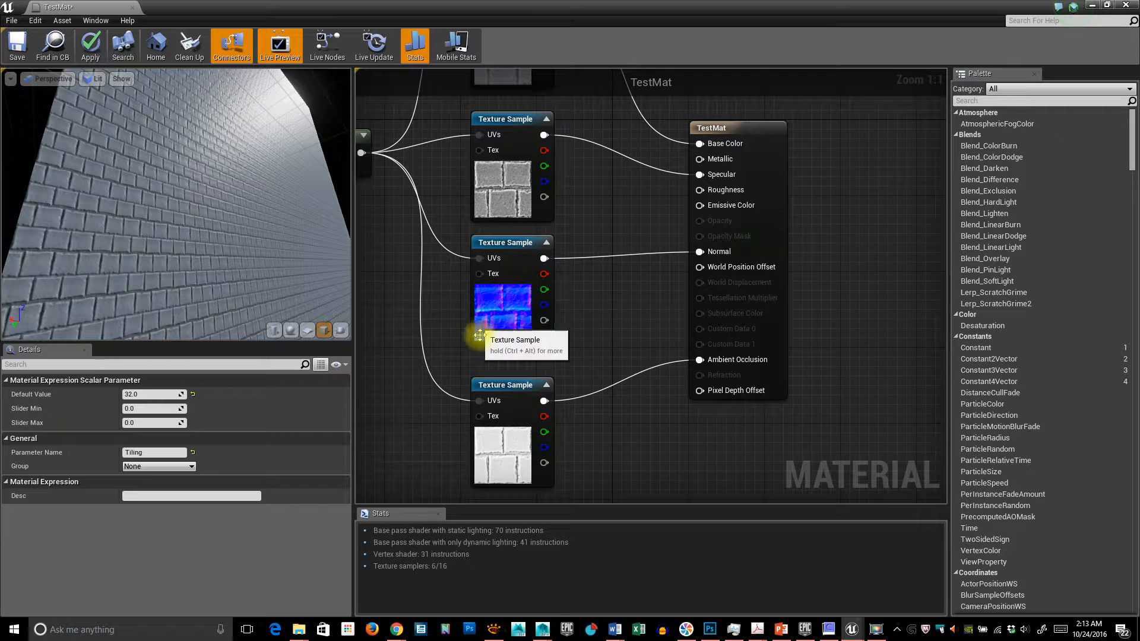
mouse_move(509, 305)
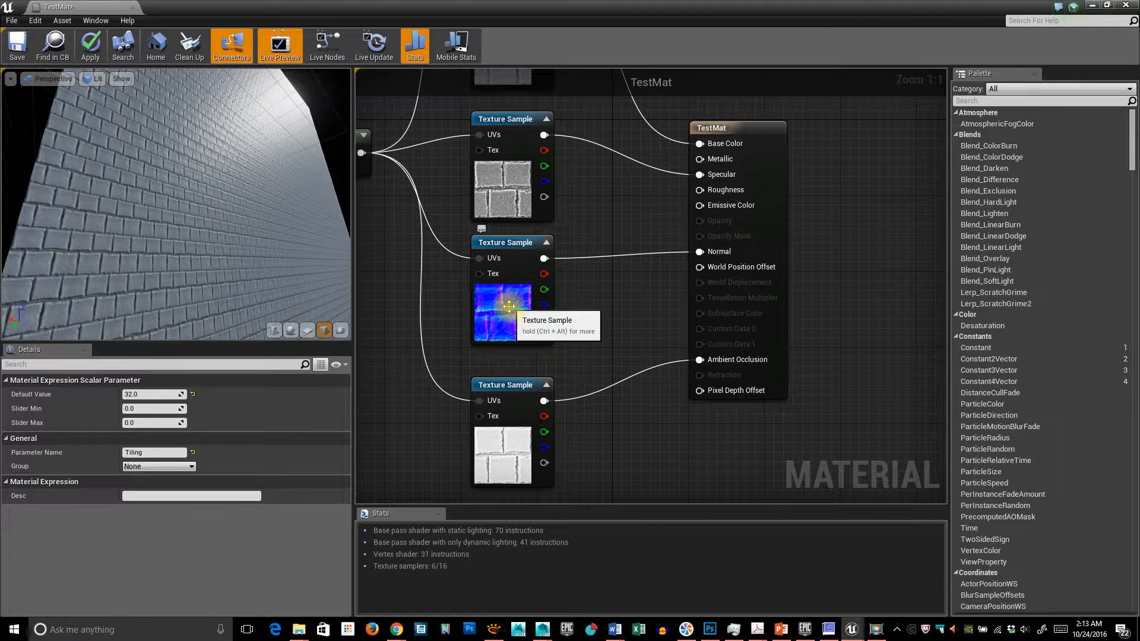
Place a BumpOffset node beside the Texture Sample nodes in TestMat's graph
click(512, 433)
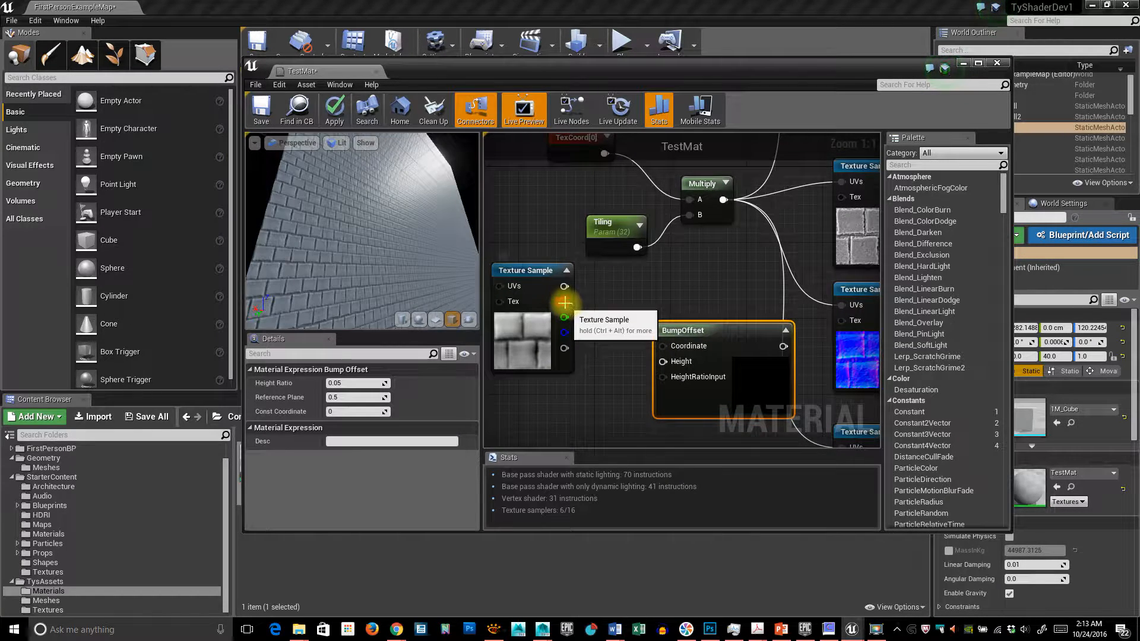
Wire the Pavement2 displacement texture into BumpOffset's Height input, then select the Multiply node
drag(566, 318, 625, 362)
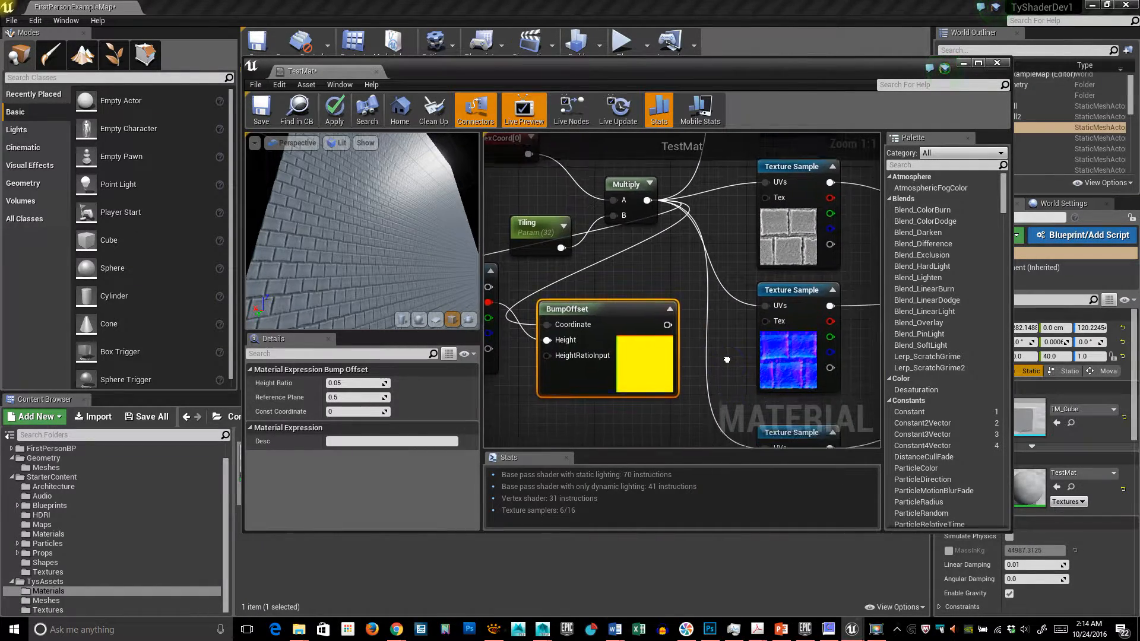
scroll(down, 3)
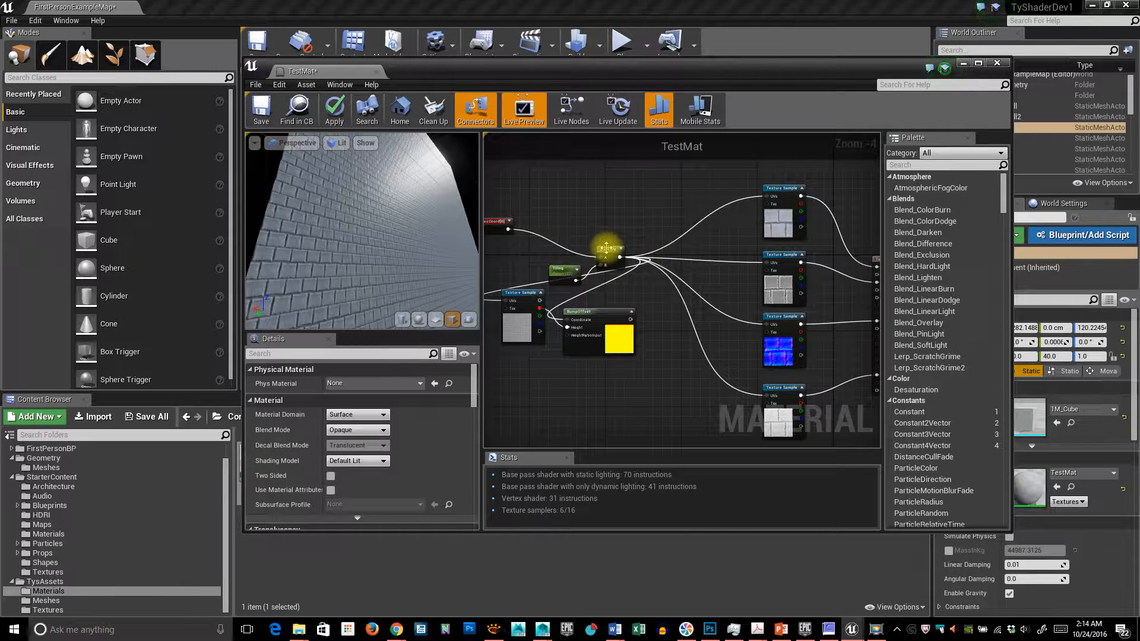
click(611, 225)
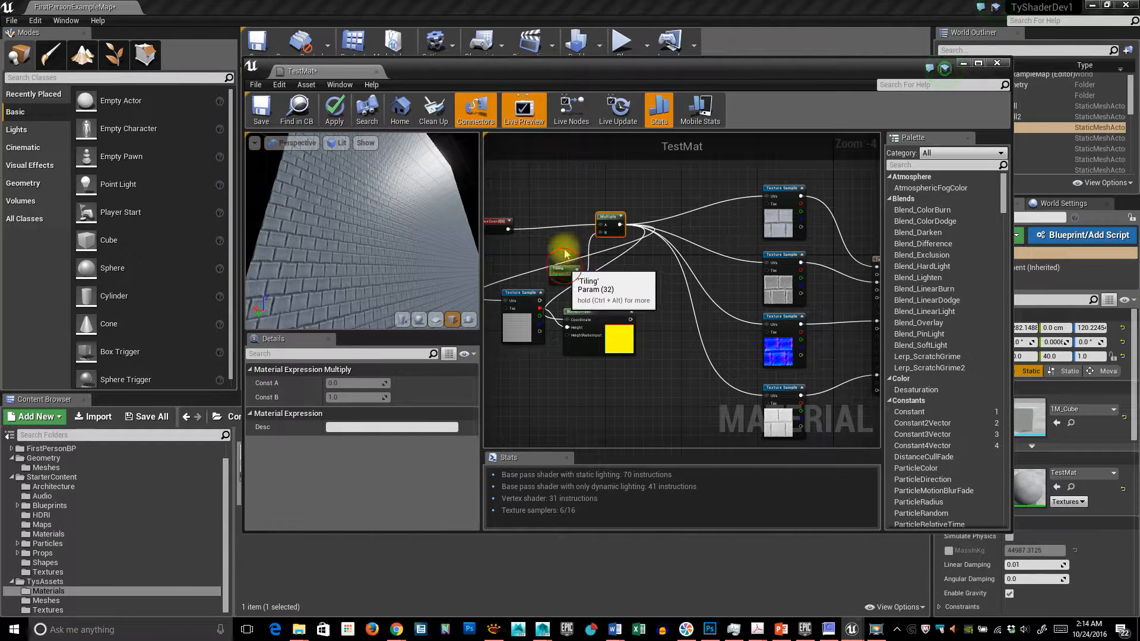
click(556, 268)
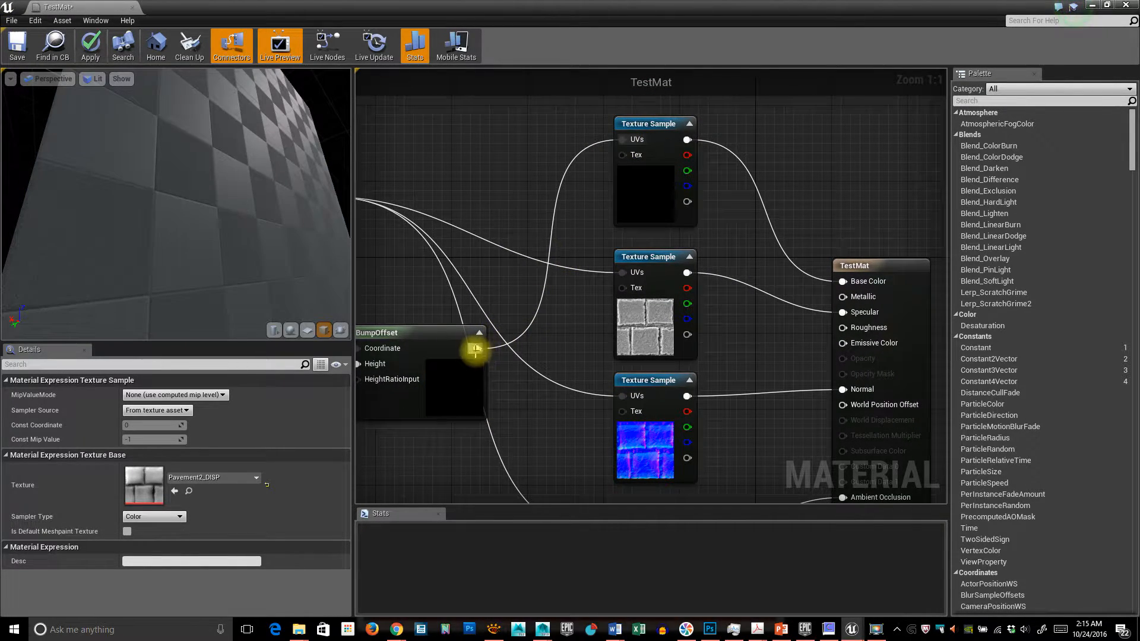
Connect BumpOffset's output to the texture samples' UVs and save TestMat
drag(476, 349, 627, 272)
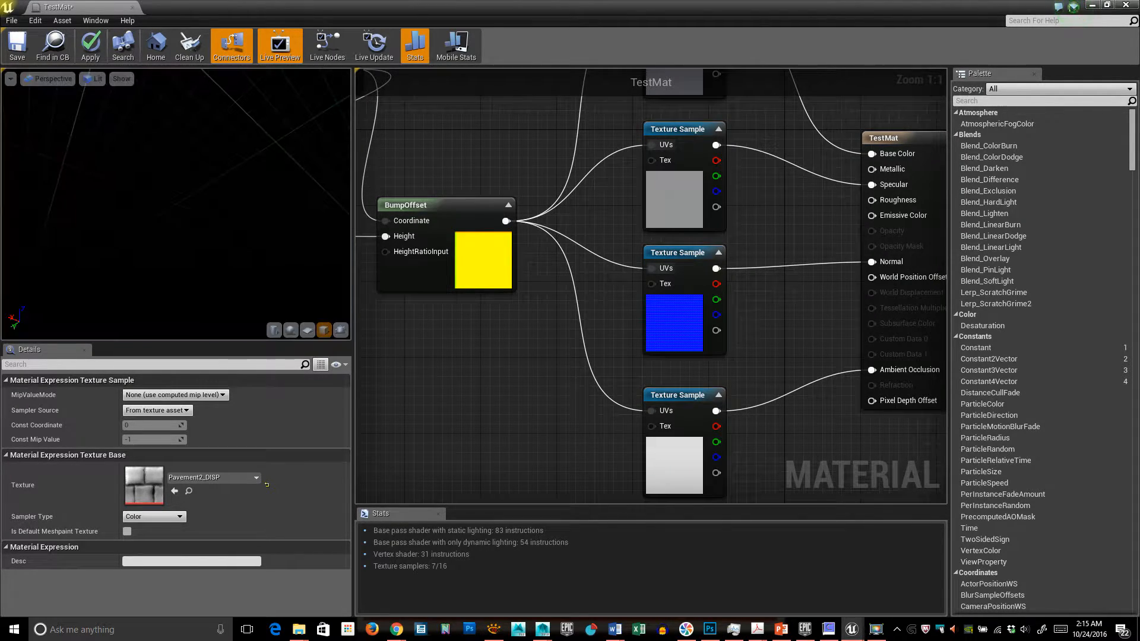
click(374, 45)
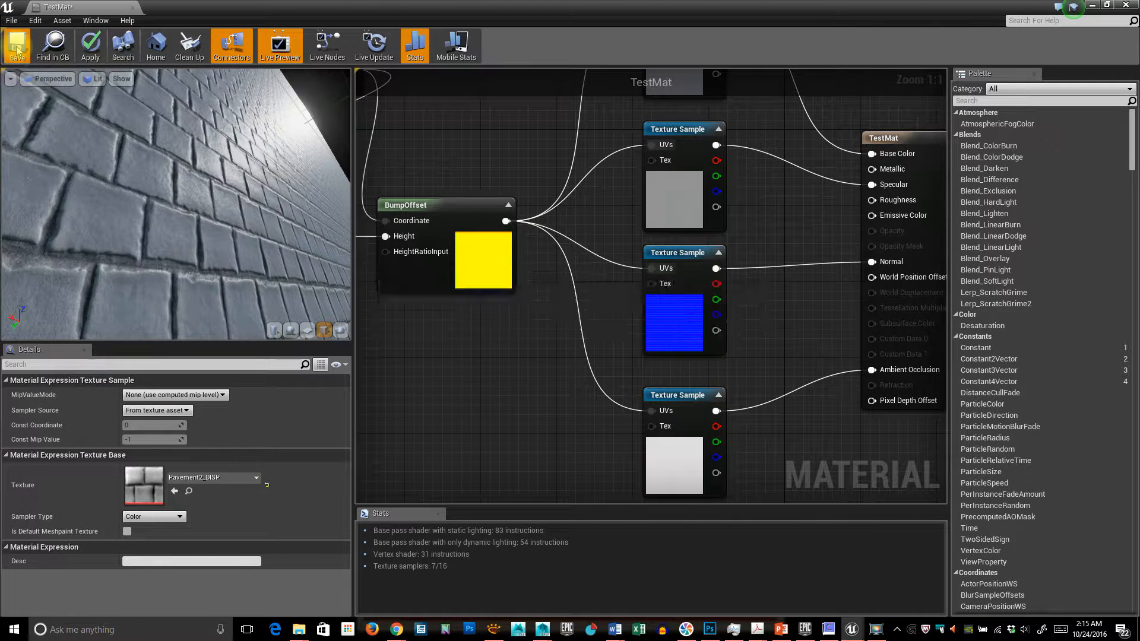
click(17, 45)
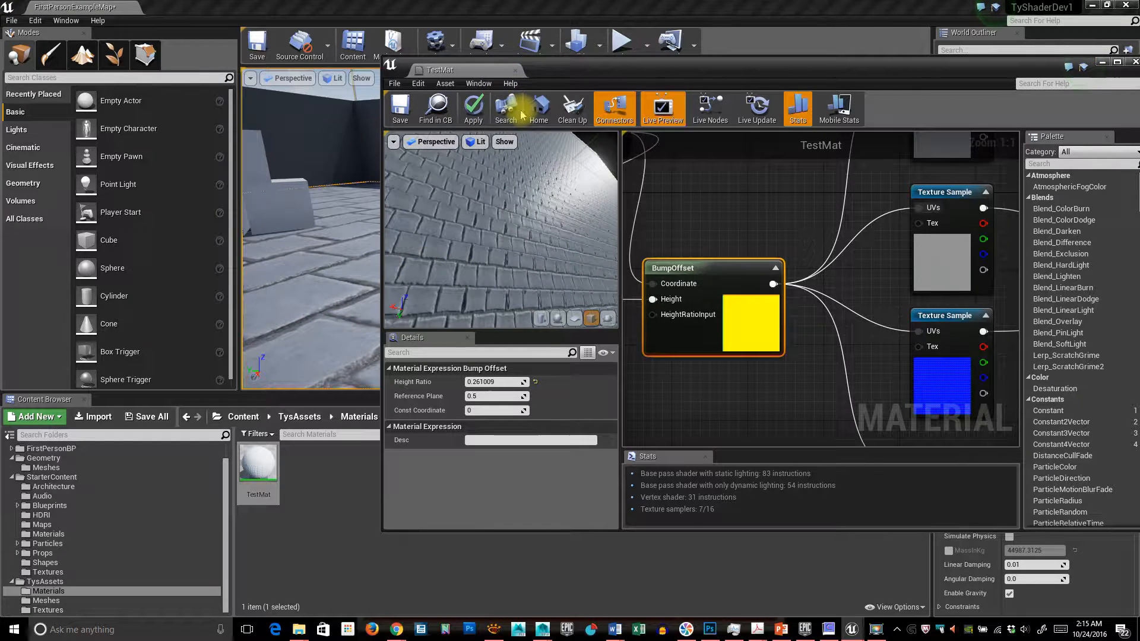
Select BumpOffset and enter 0.472477 as a new value in the Details panel
click(473, 109)
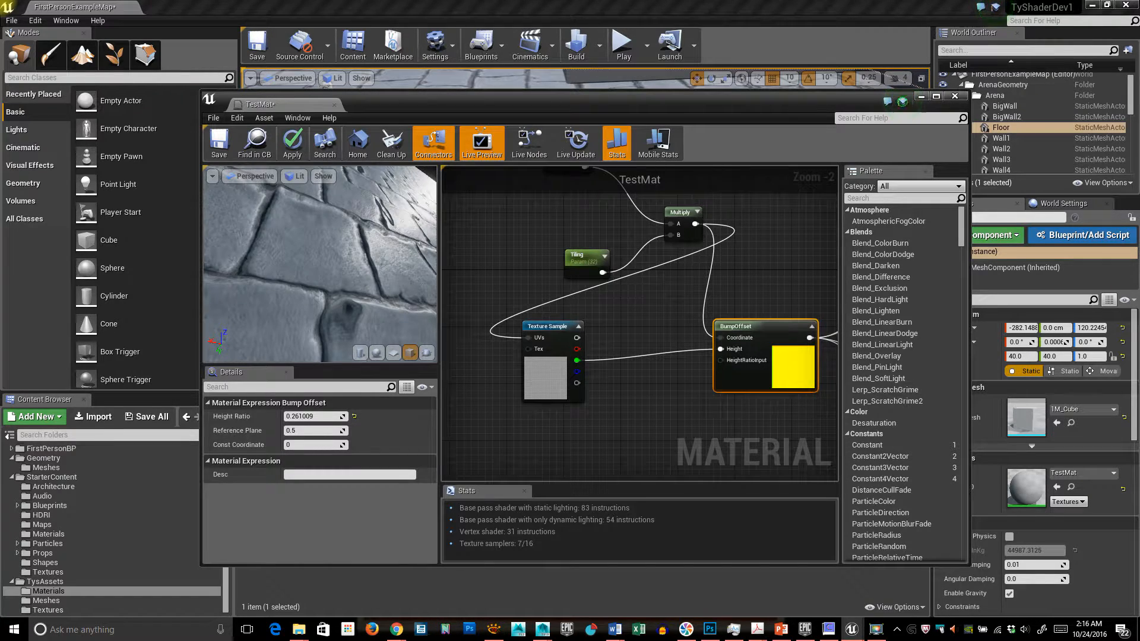
text(0.472477)
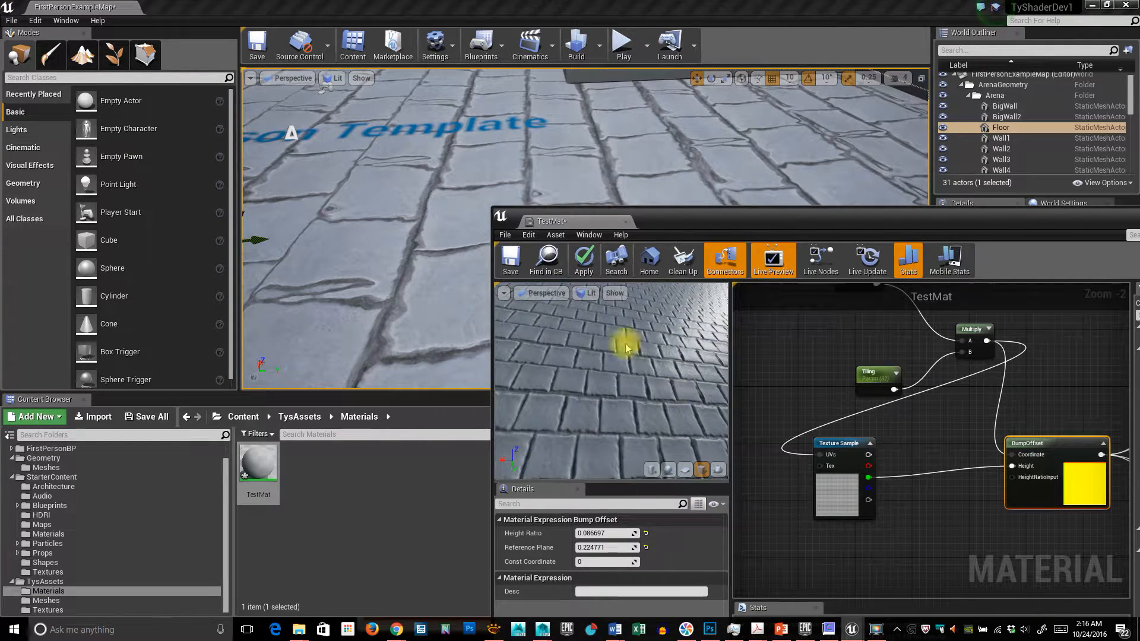
Apply TestMat's BumpOffset edits to the original floor material in the level
click(583, 260)
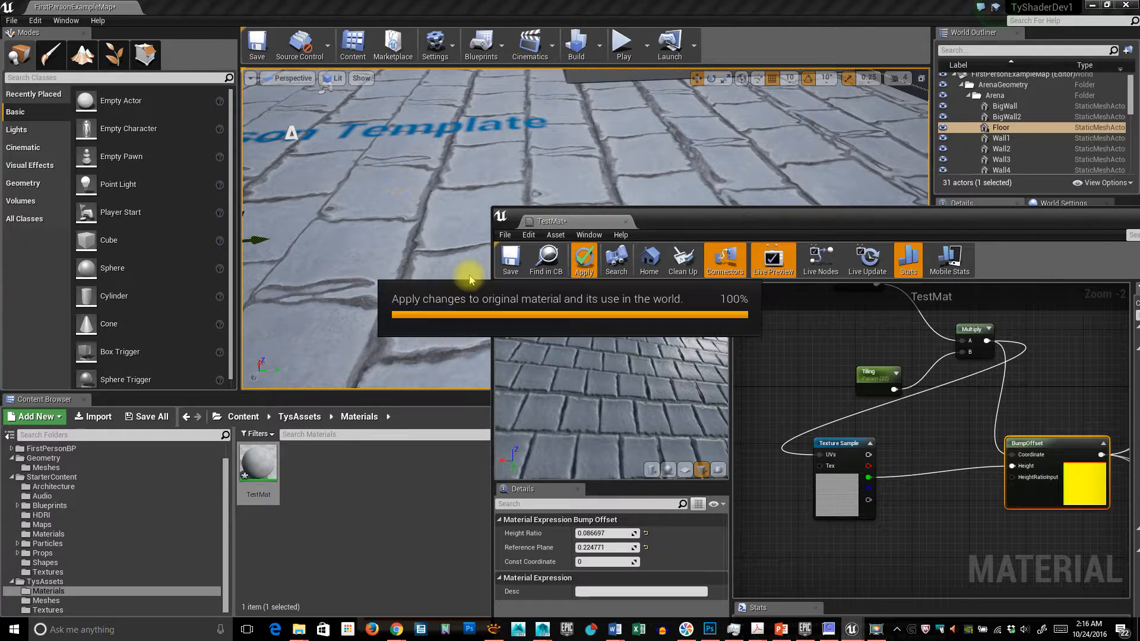
click(584, 260)
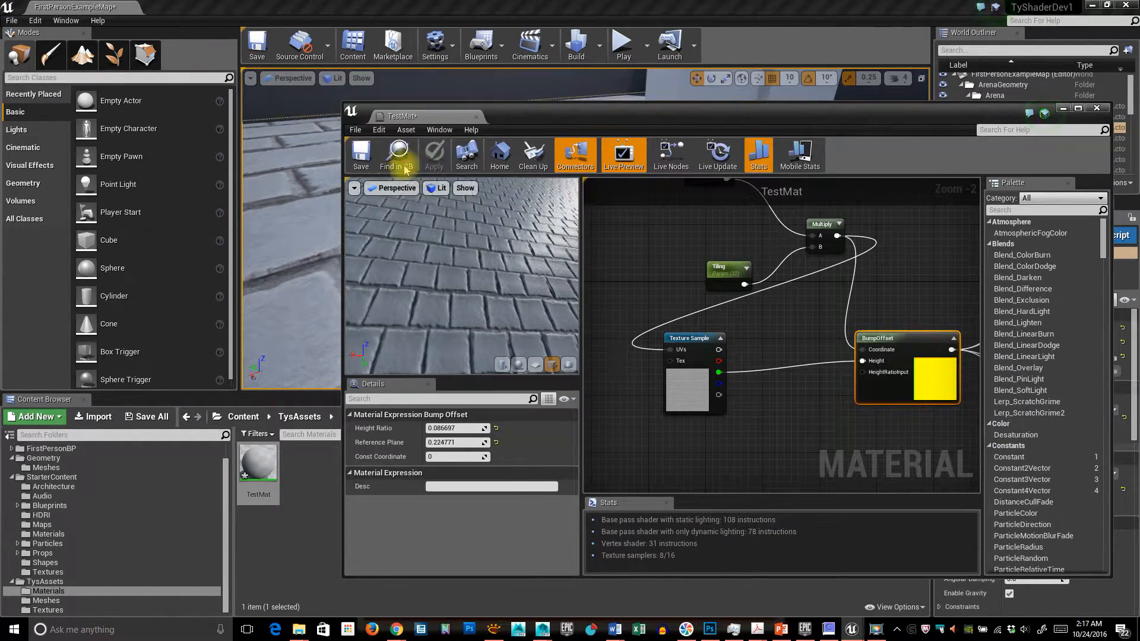
Rearrange the material editor to show BumpOffset feeding the texture samples' UVs
click(257, 457)
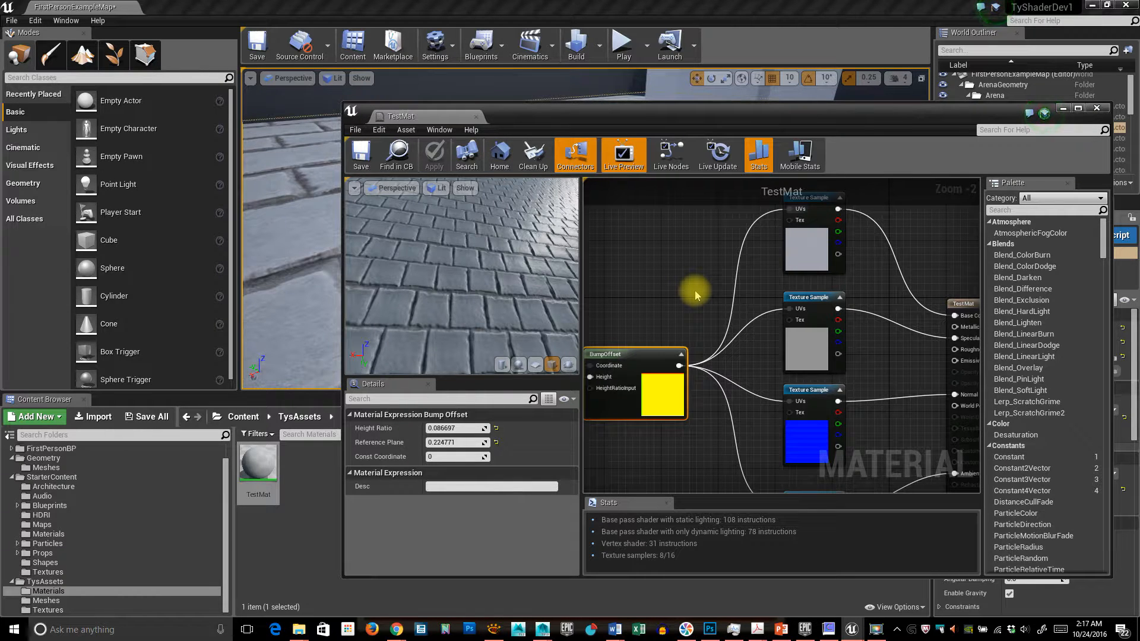
mouse_move(843, 130)
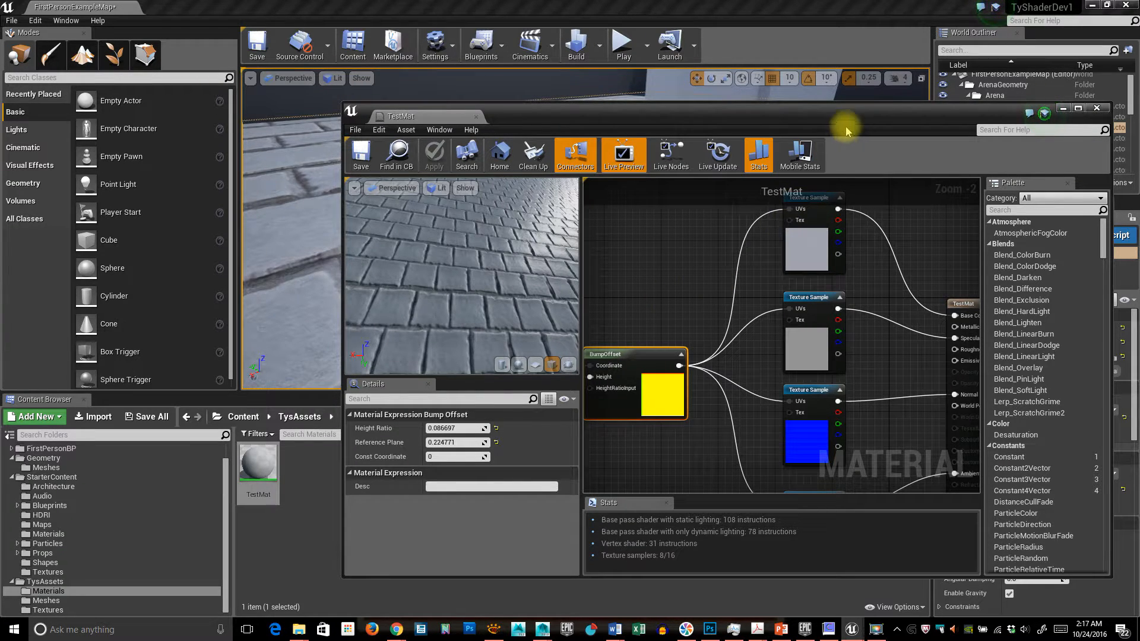